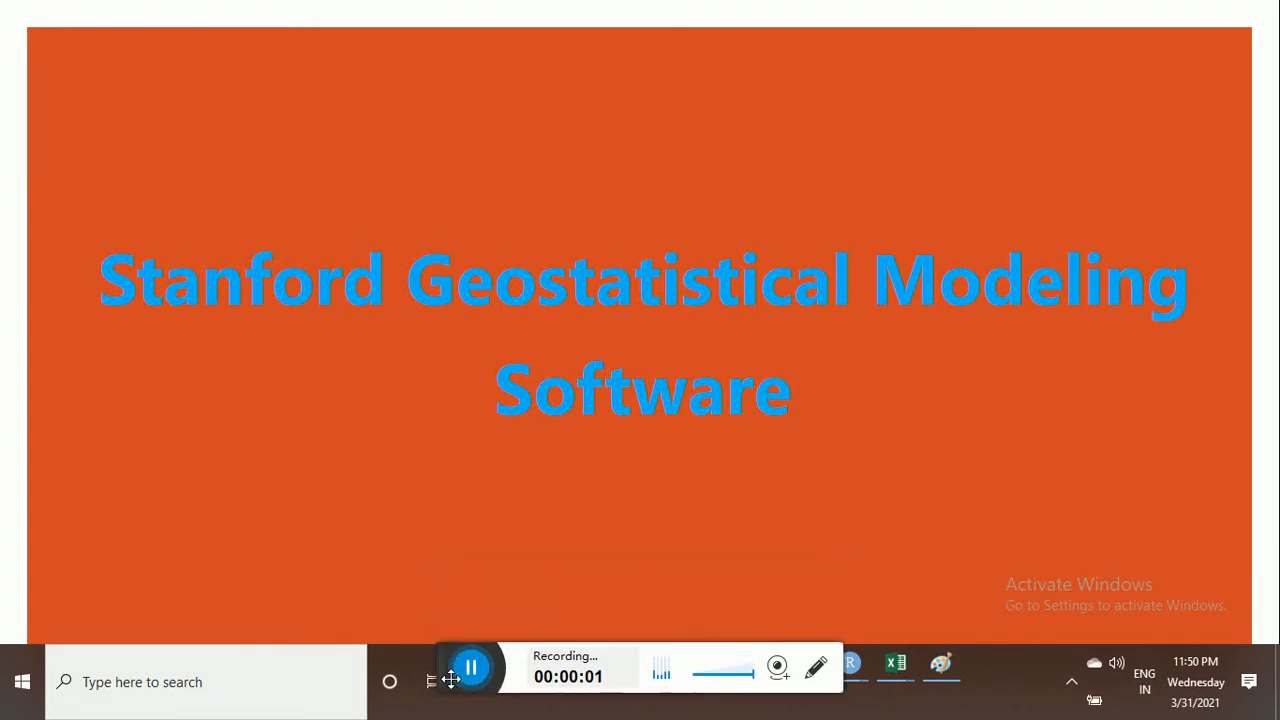
pyautogui.moveTo(876, 504)
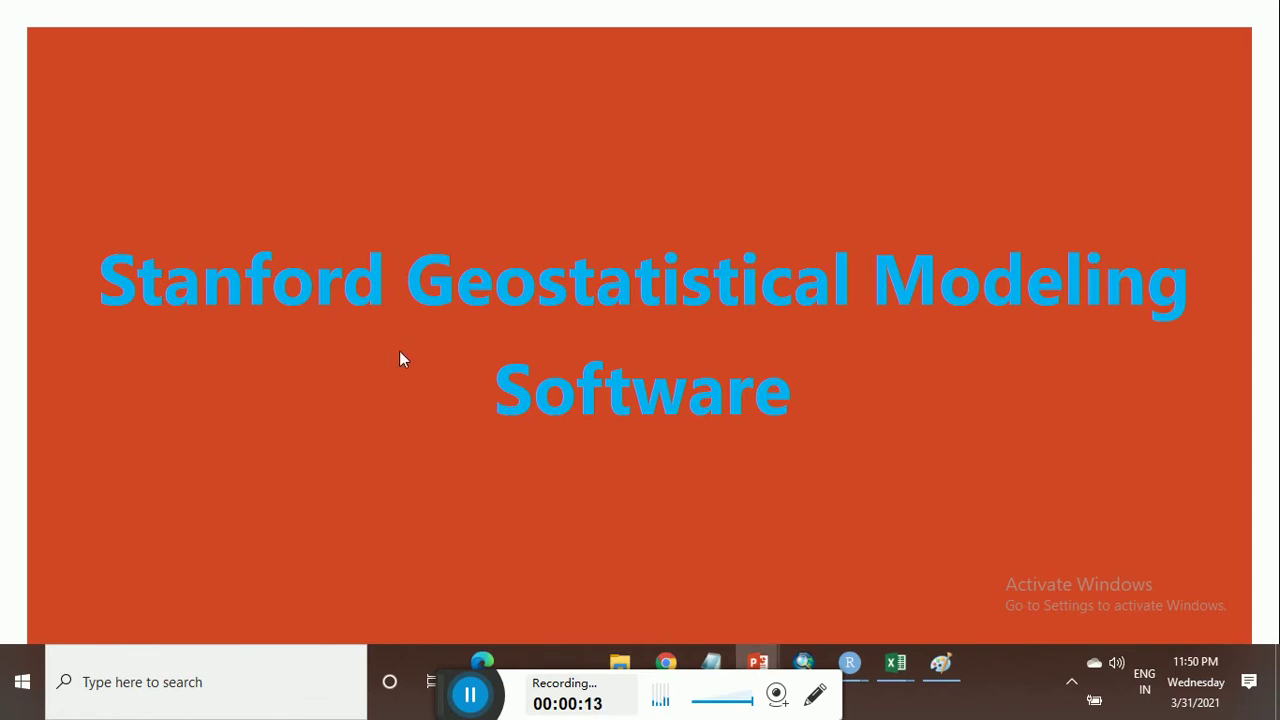
pyautogui.moveTo(344, 376)
pyautogui.write('sge')
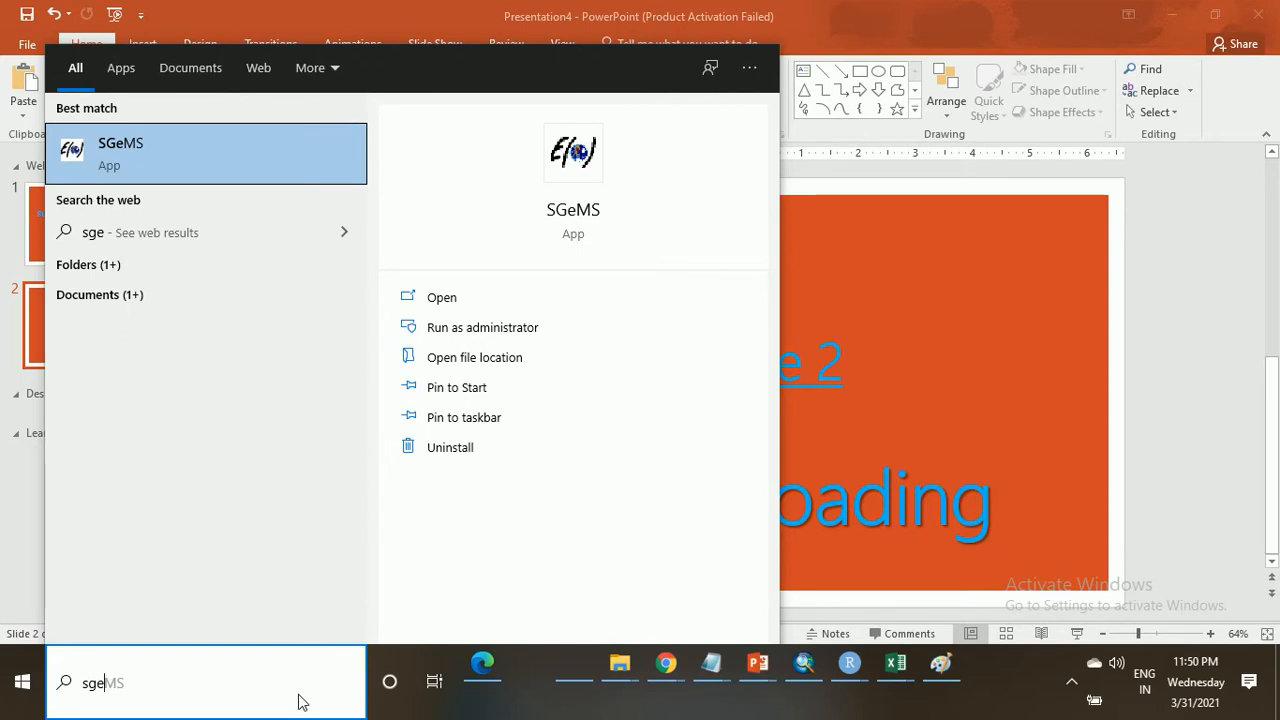
pyautogui.moveTo(248, 164)
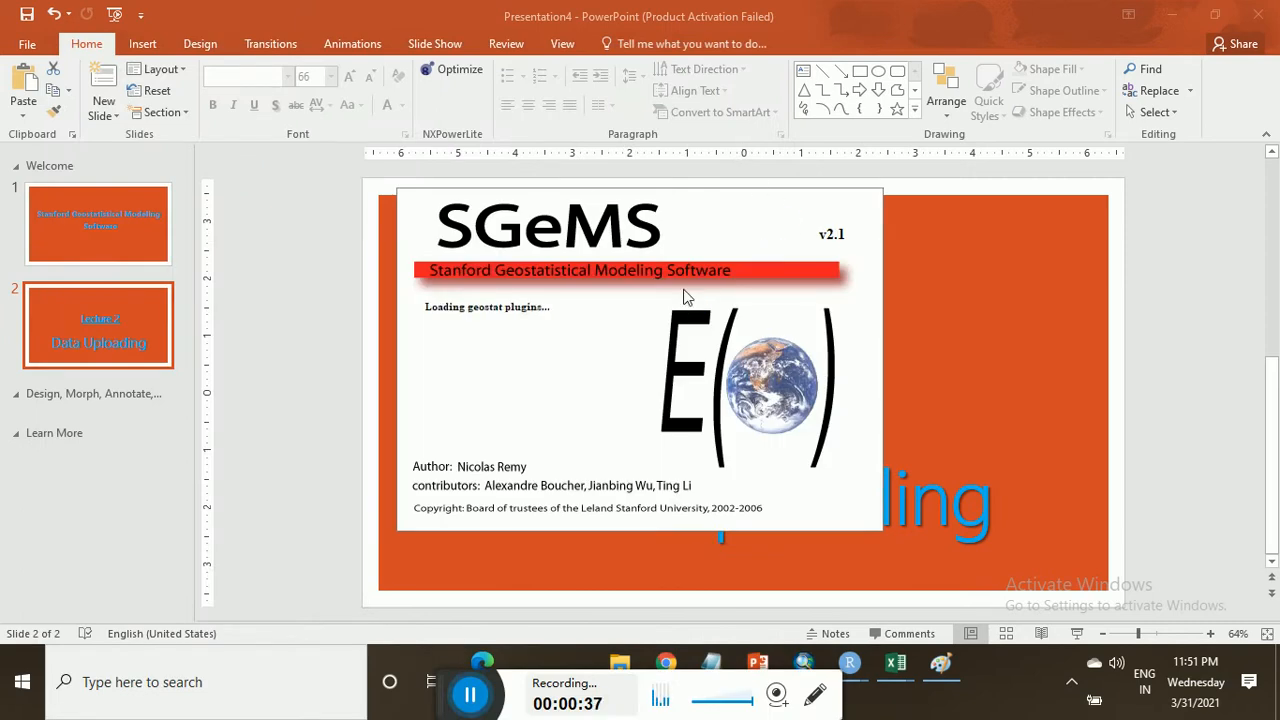
# Step: Start Load Object and browse to D:/SGMS, selecting data1.txt as the file to load
pyautogui.click(986, 662)
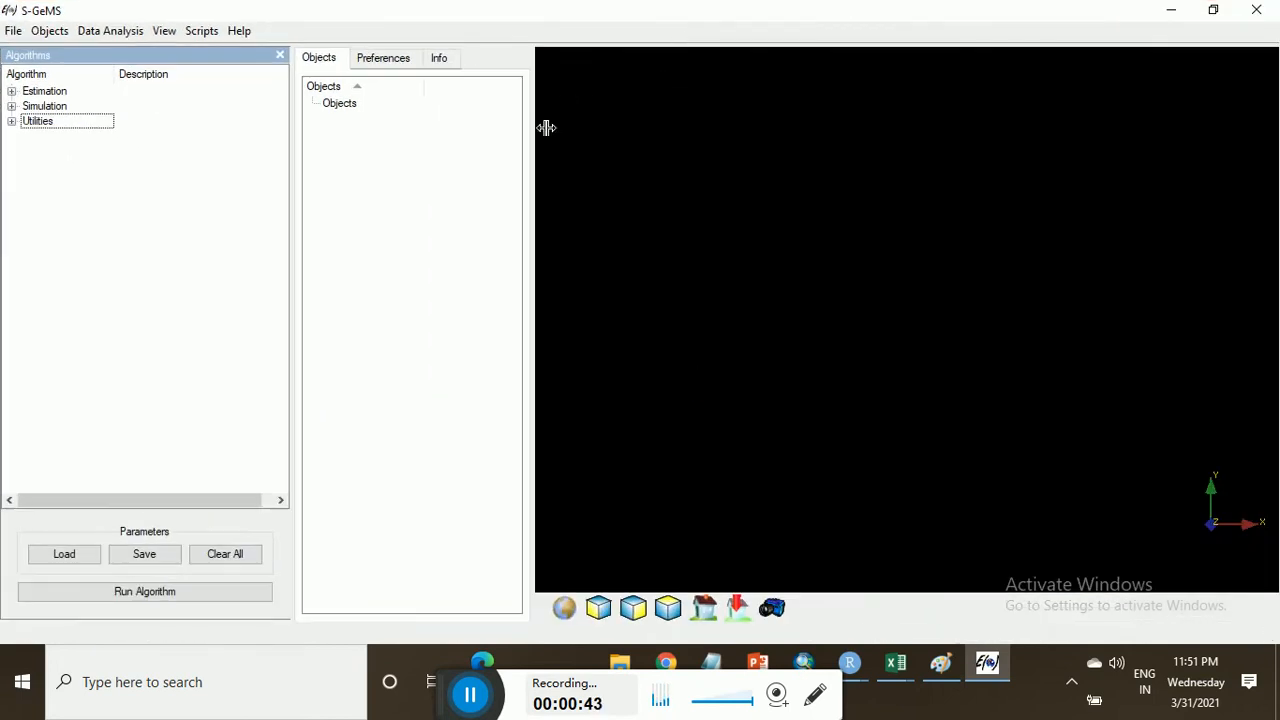
pyautogui.moveTo(100, 62)
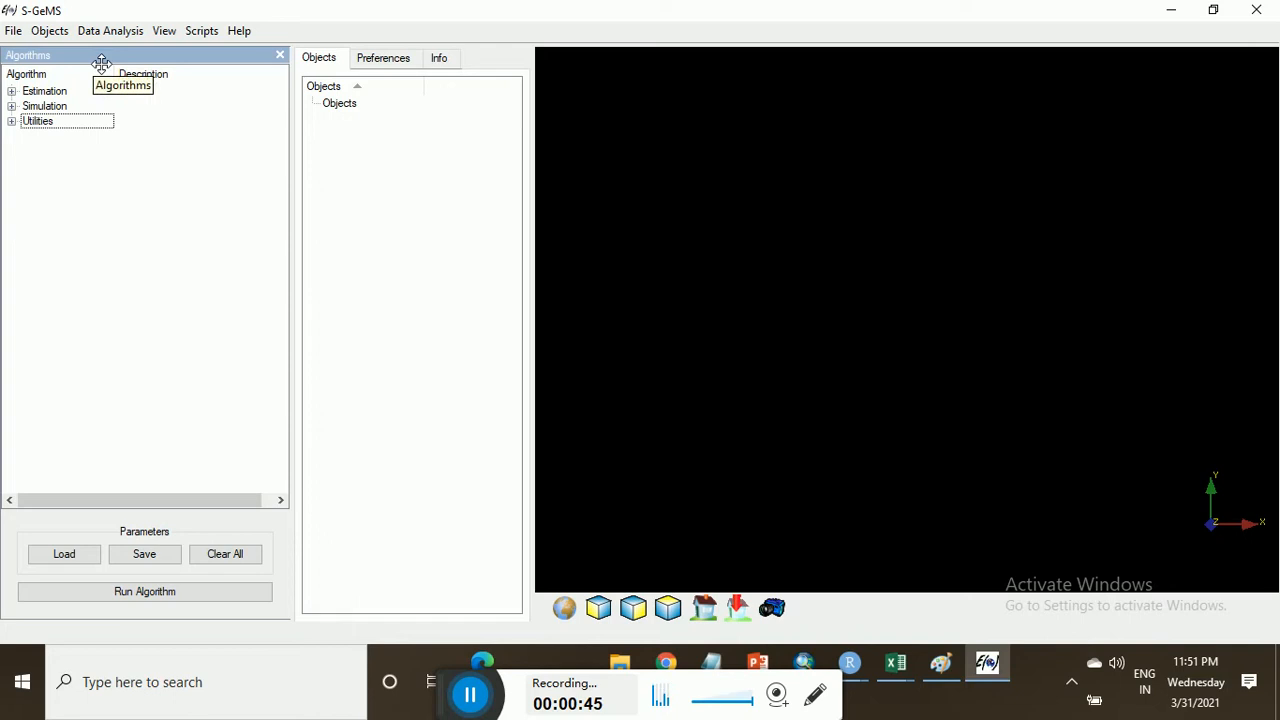
pyautogui.click(48, 30)
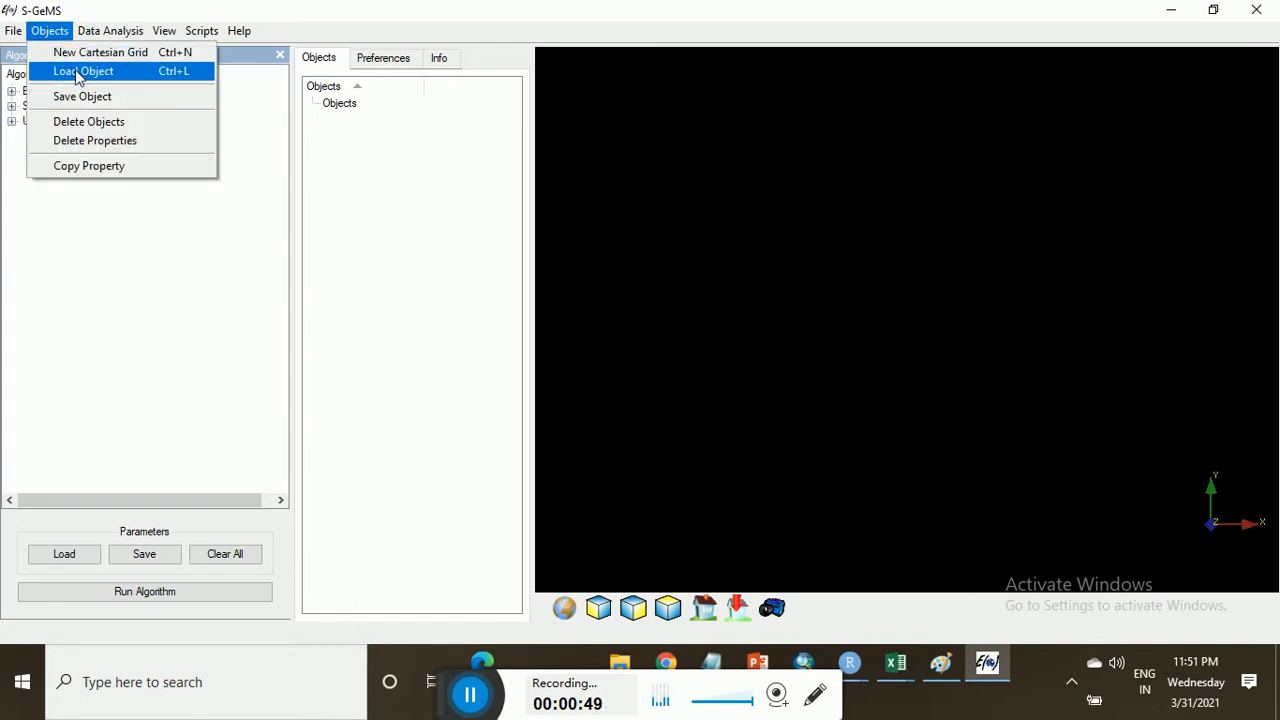
pyautogui.click(82, 72)
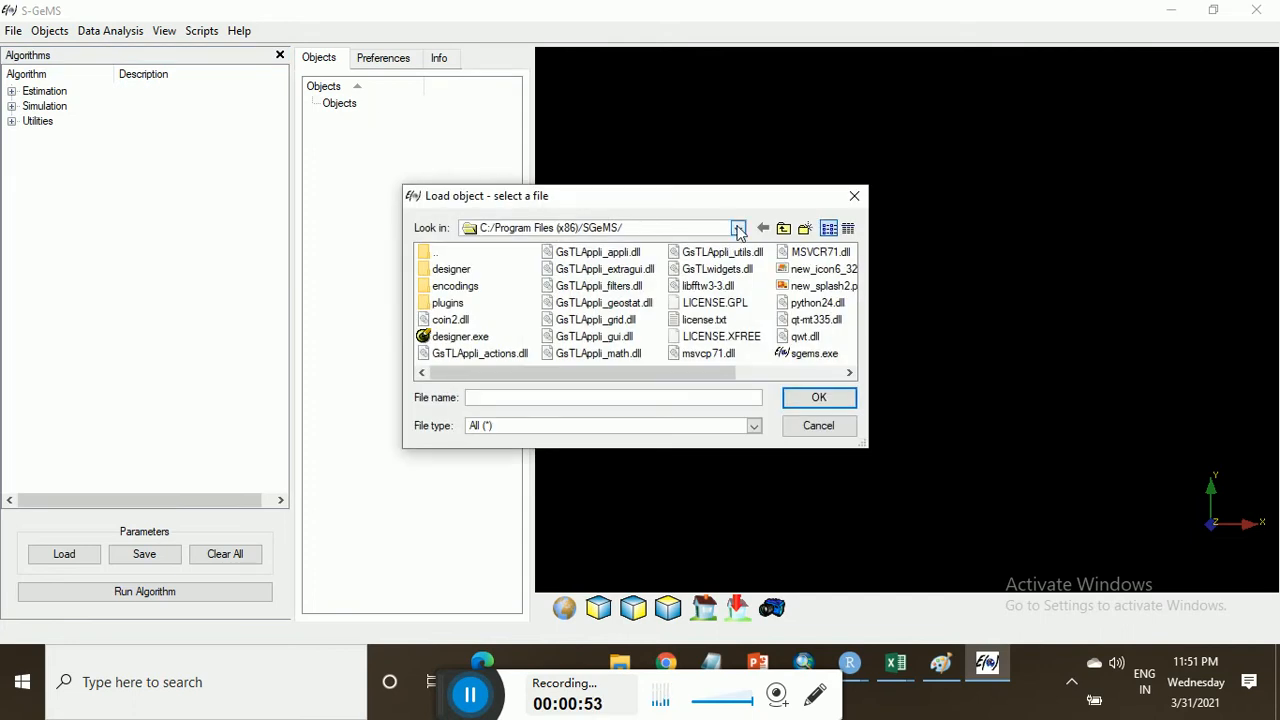
pyautogui.click(738, 228)
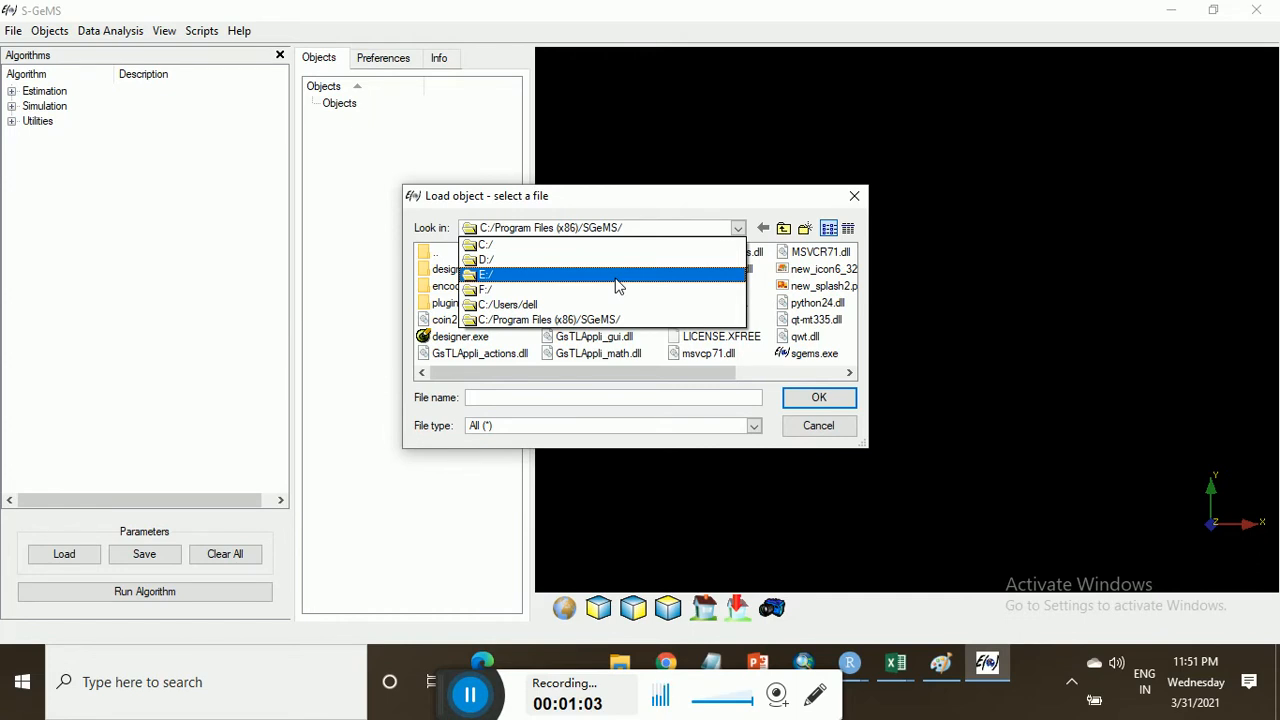
pyautogui.click(486, 260)
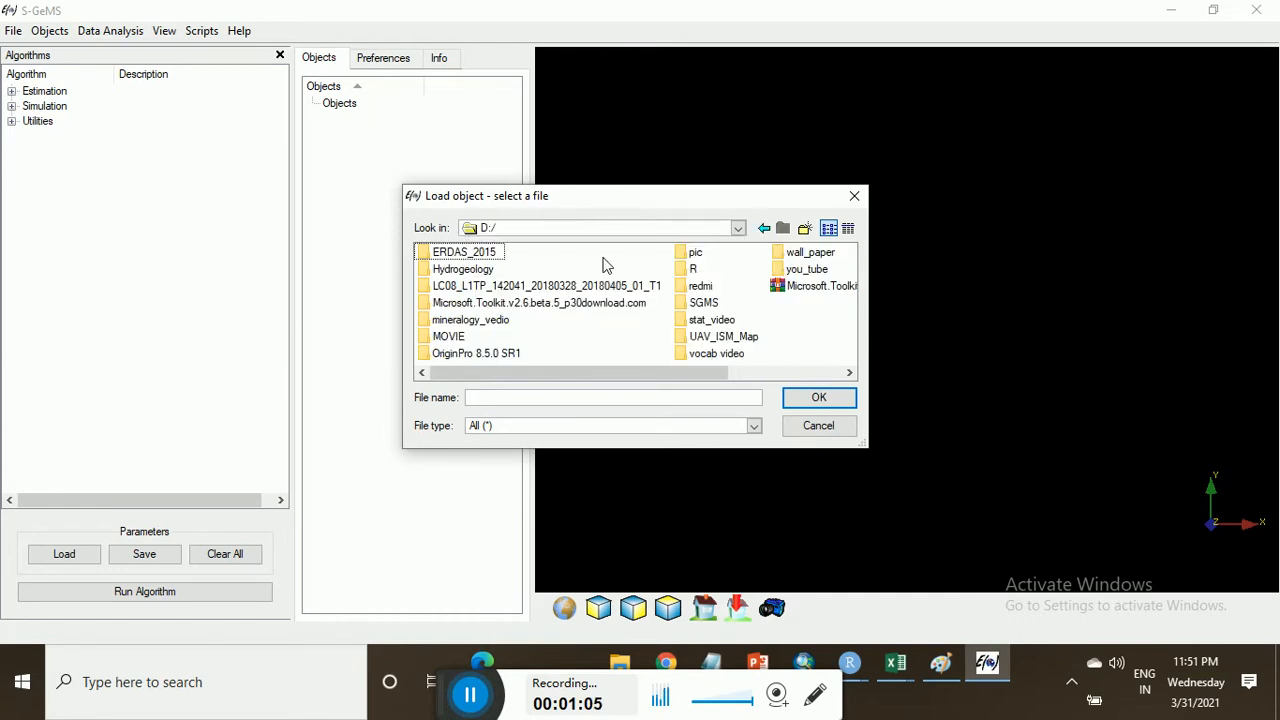
pyautogui.moveTo(690, 336)
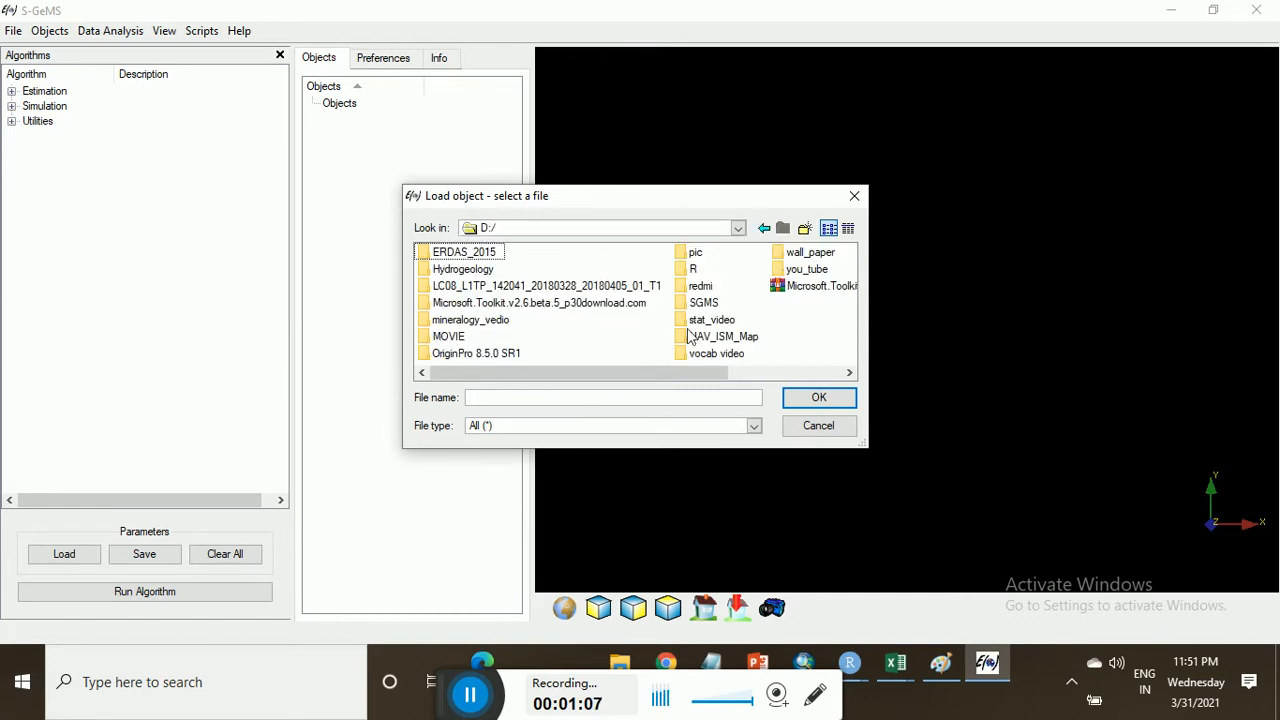
pyautogui.doubleClick(704, 302)
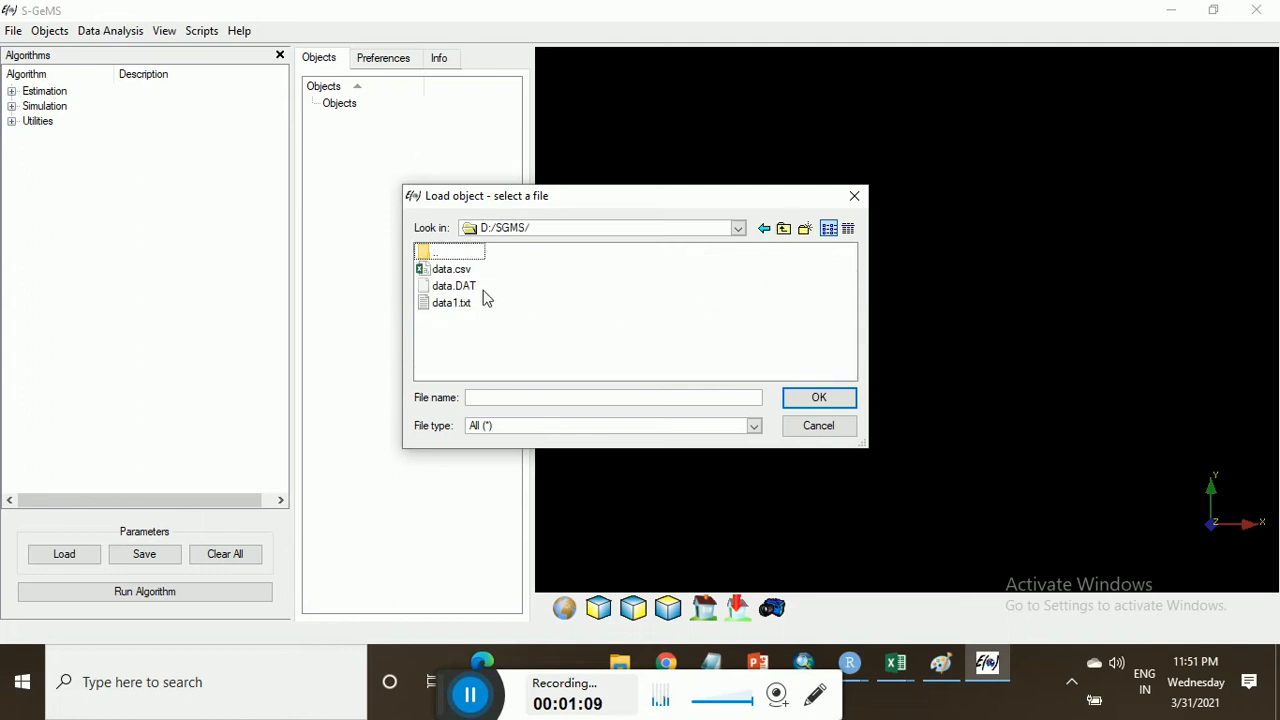
pyautogui.click(452, 302)
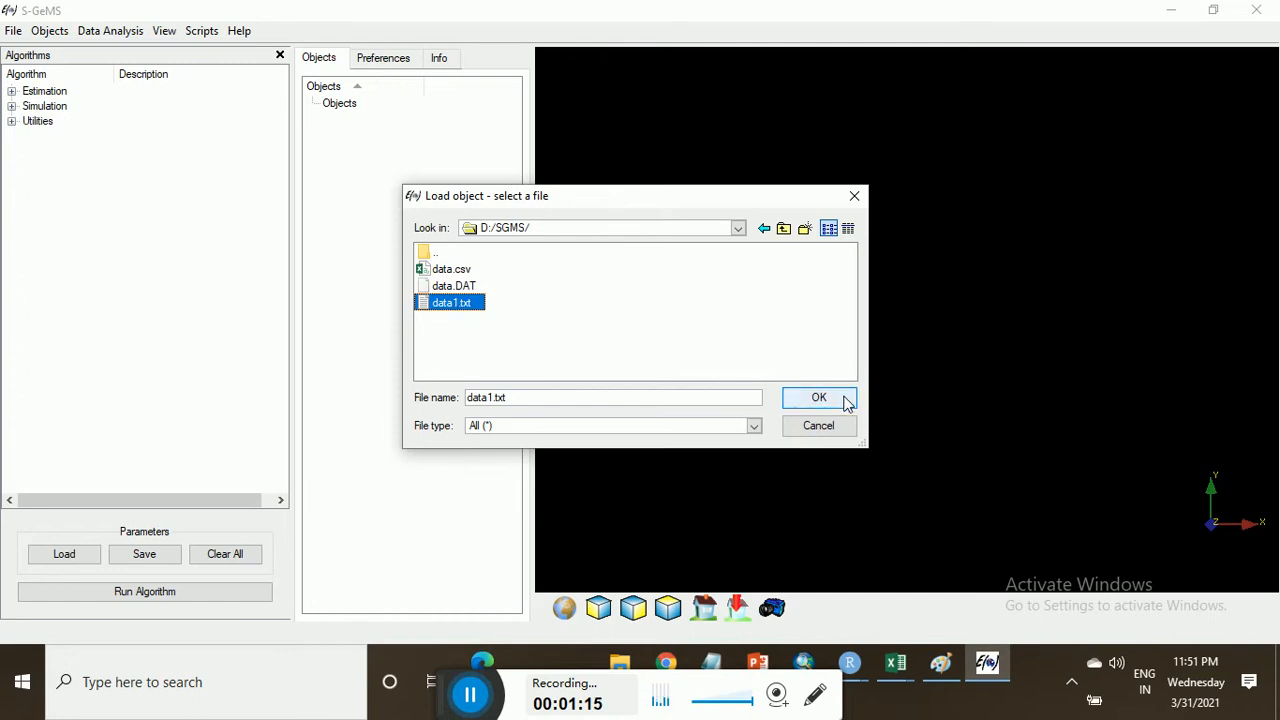
# Step: Load data1.txt into the GSLIB import wizard and choose point set as the object type
pyautogui.click(818, 396)
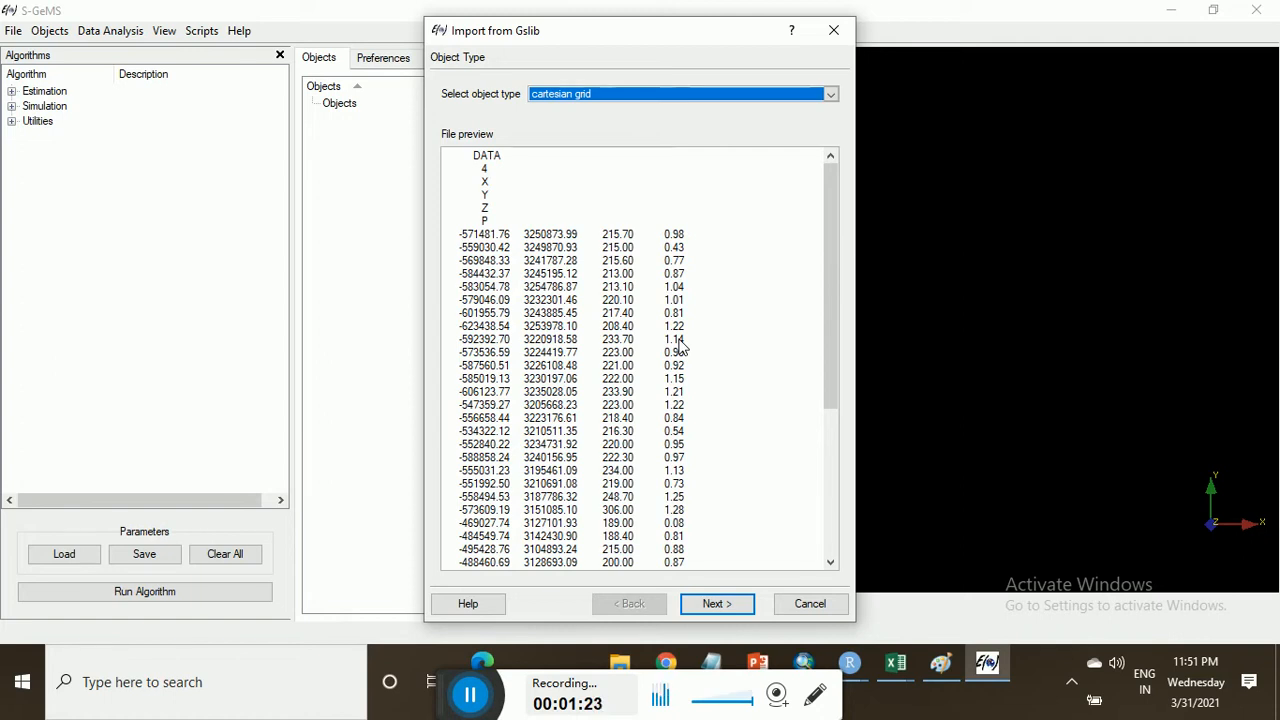
pyautogui.moveTo(400, 186)
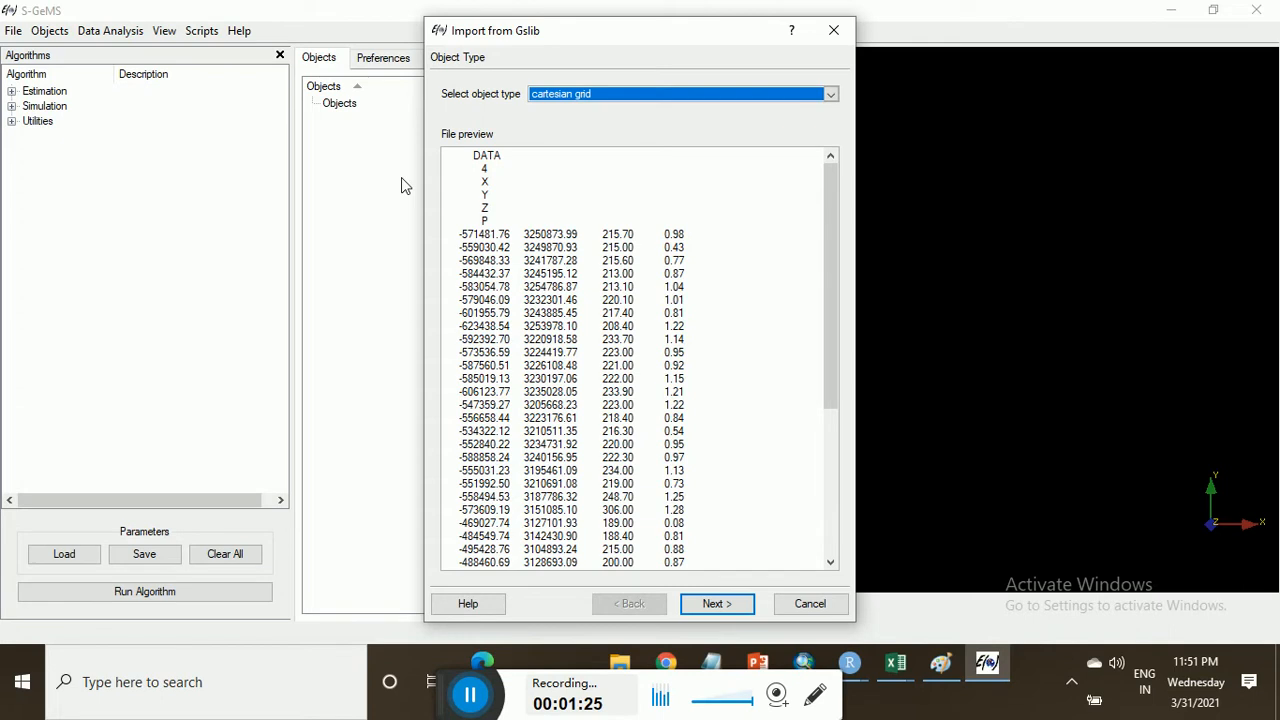
pyautogui.moveTo(490, 198)
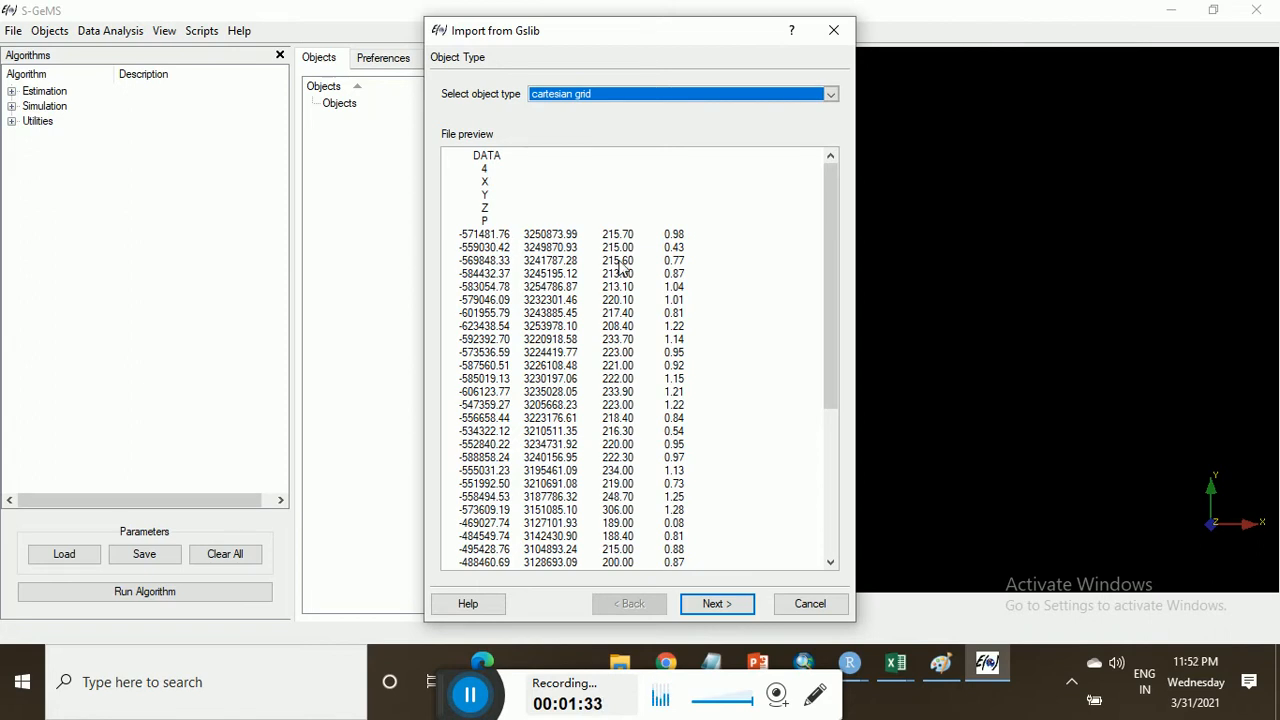
pyautogui.moveTo(710, 104)
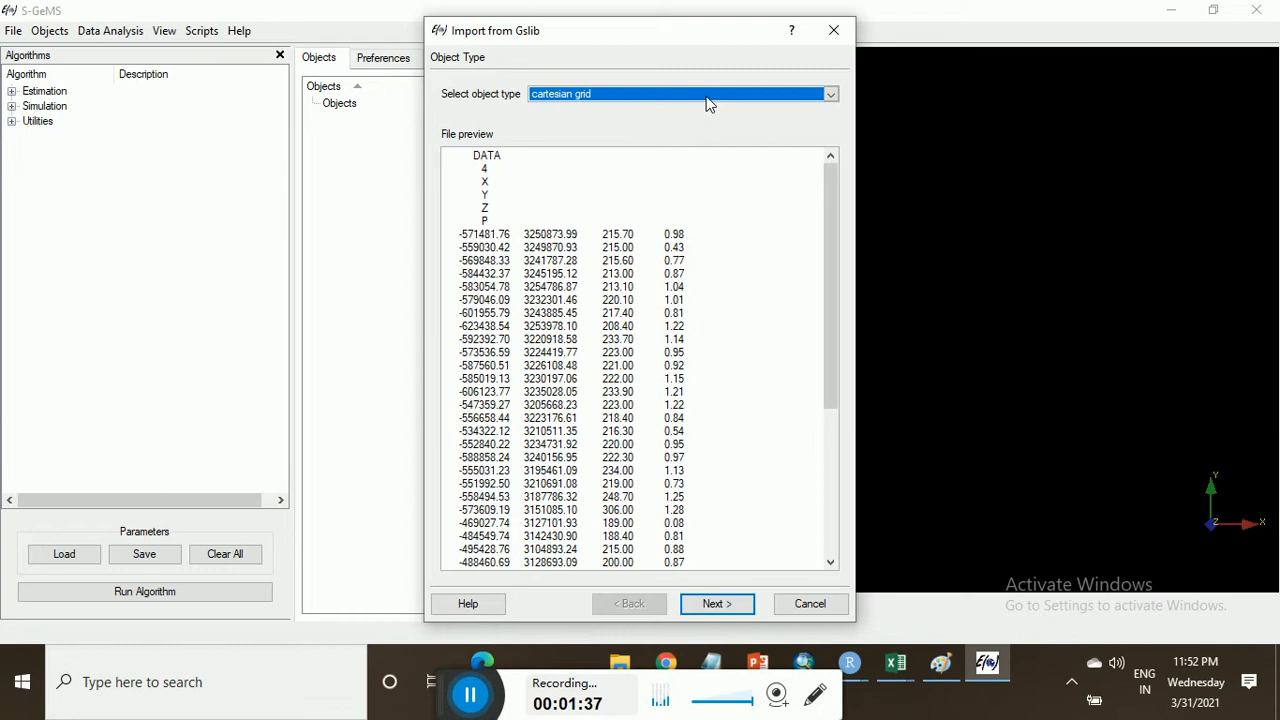
pyautogui.click(828, 94)
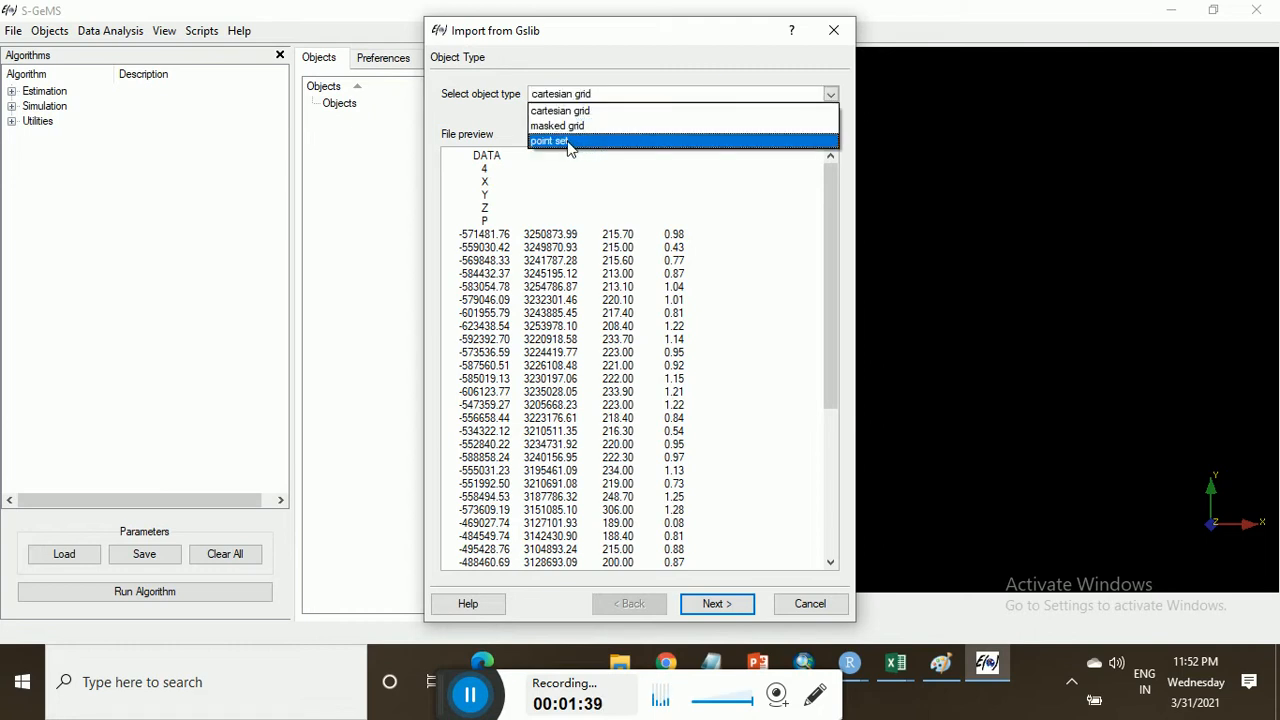
pyautogui.click(548, 140)
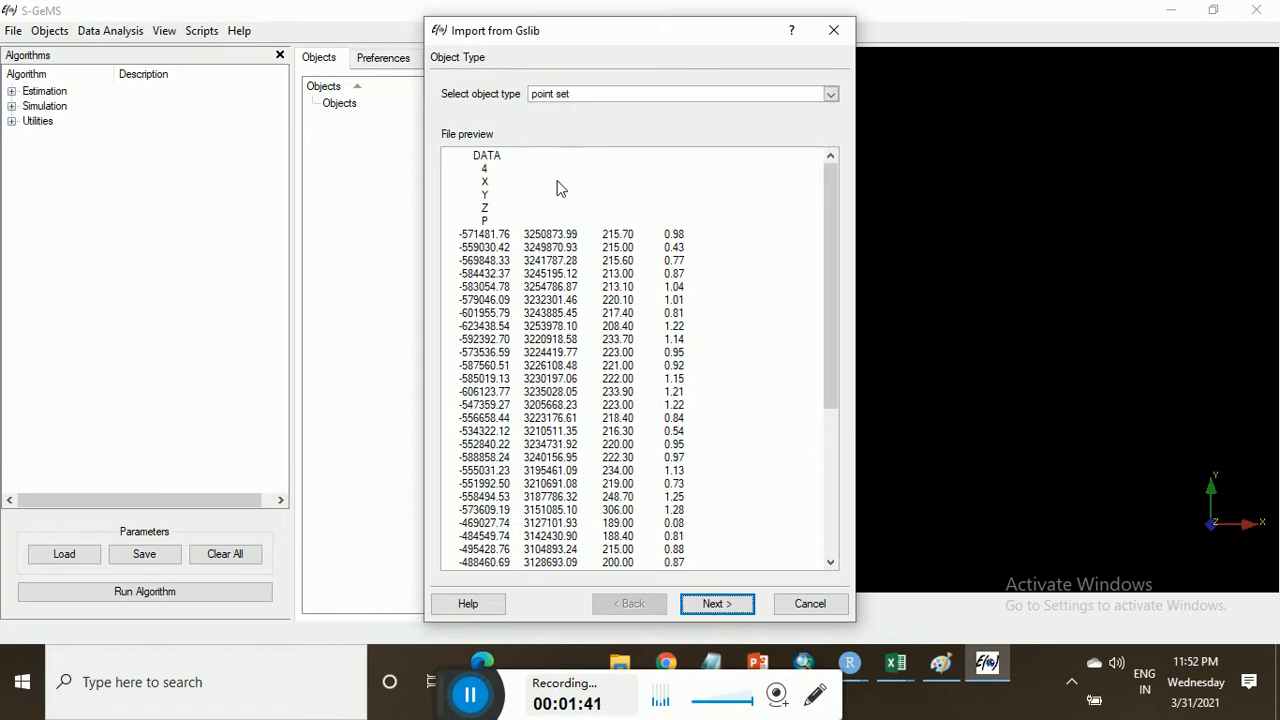
# Step: Adjust the Z coordinate column and attempt Finish, dismissing the missing object name warning
pyautogui.click(716, 604)
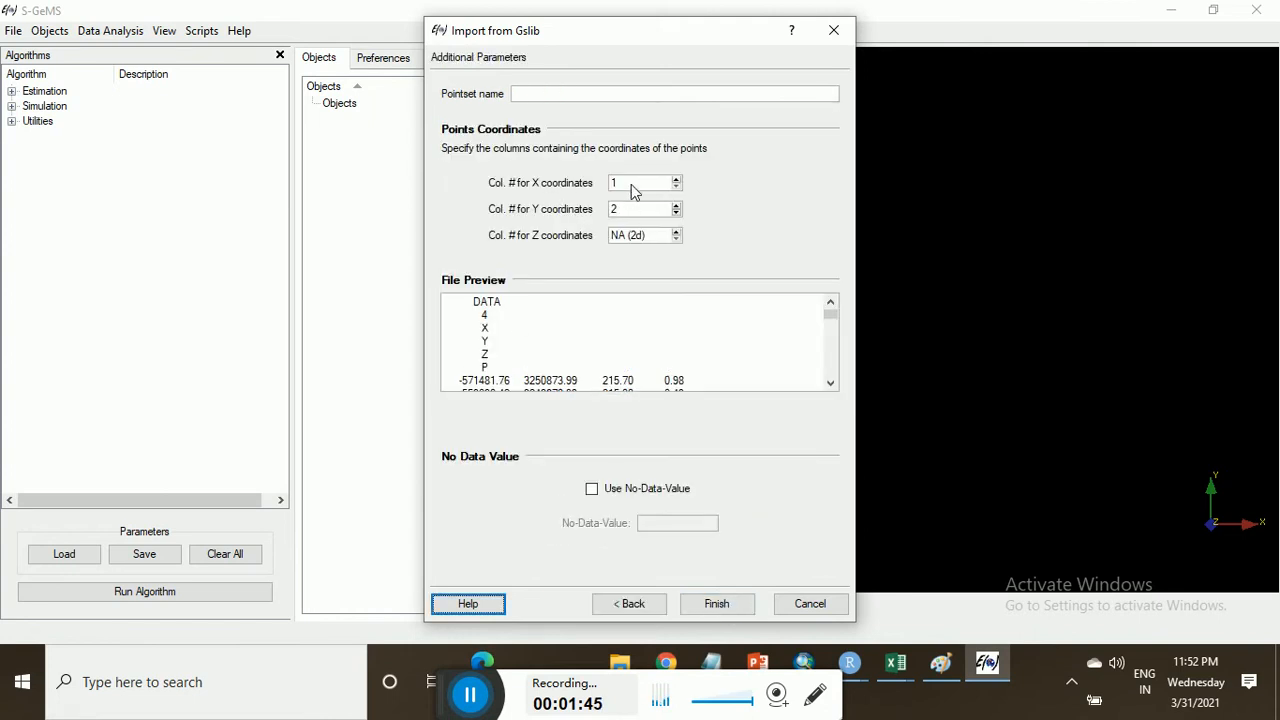
pyautogui.moveTo(490, 330)
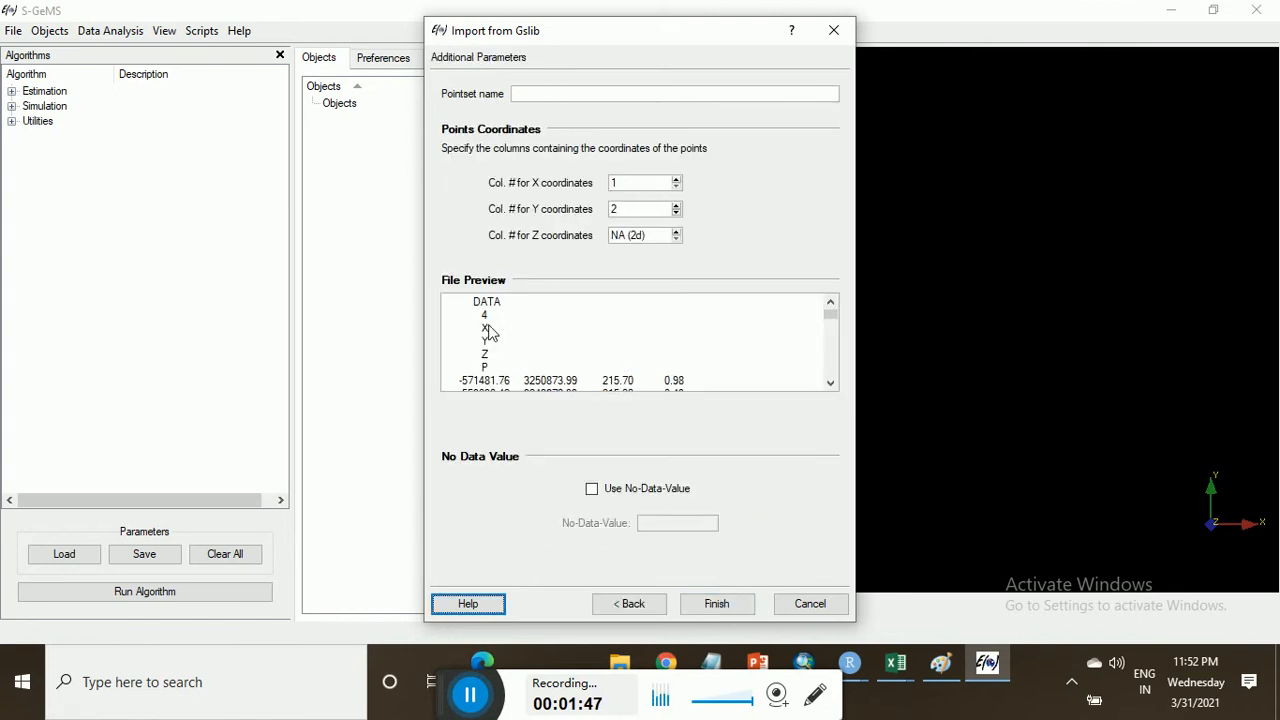
pyautogui.moveTo(656, 236)
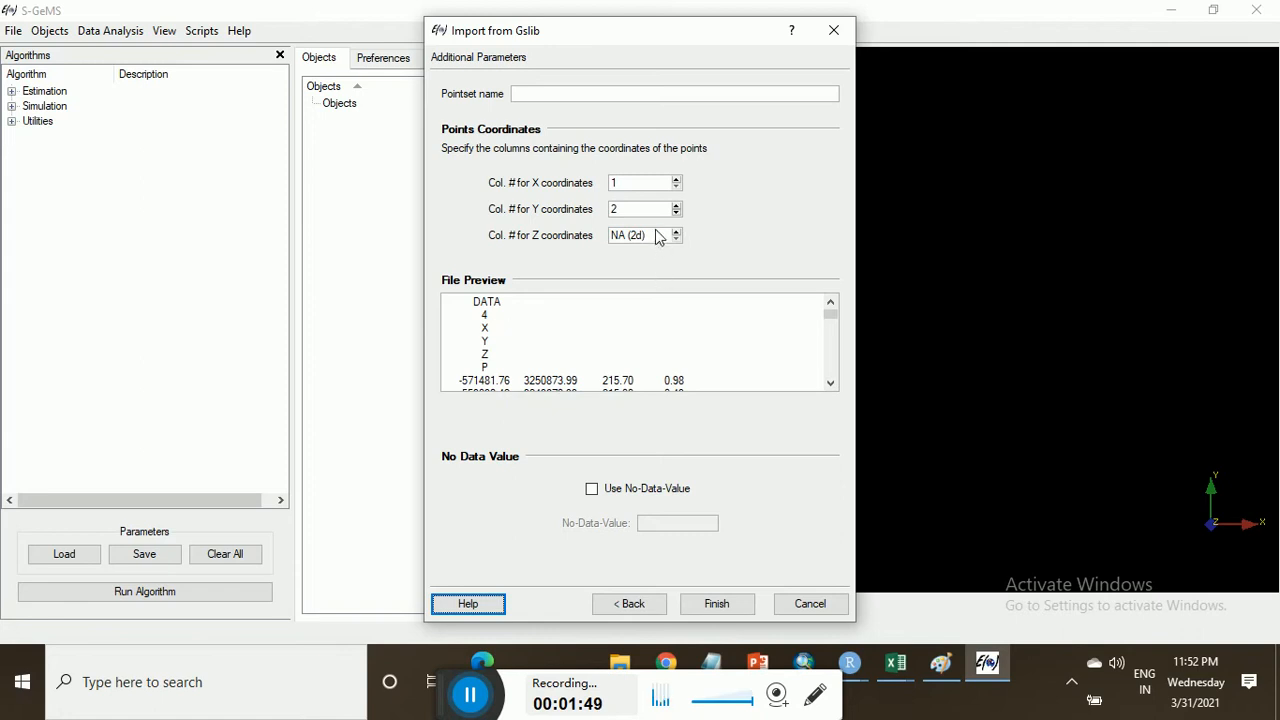
pyautogui.moveTo(508, 342)
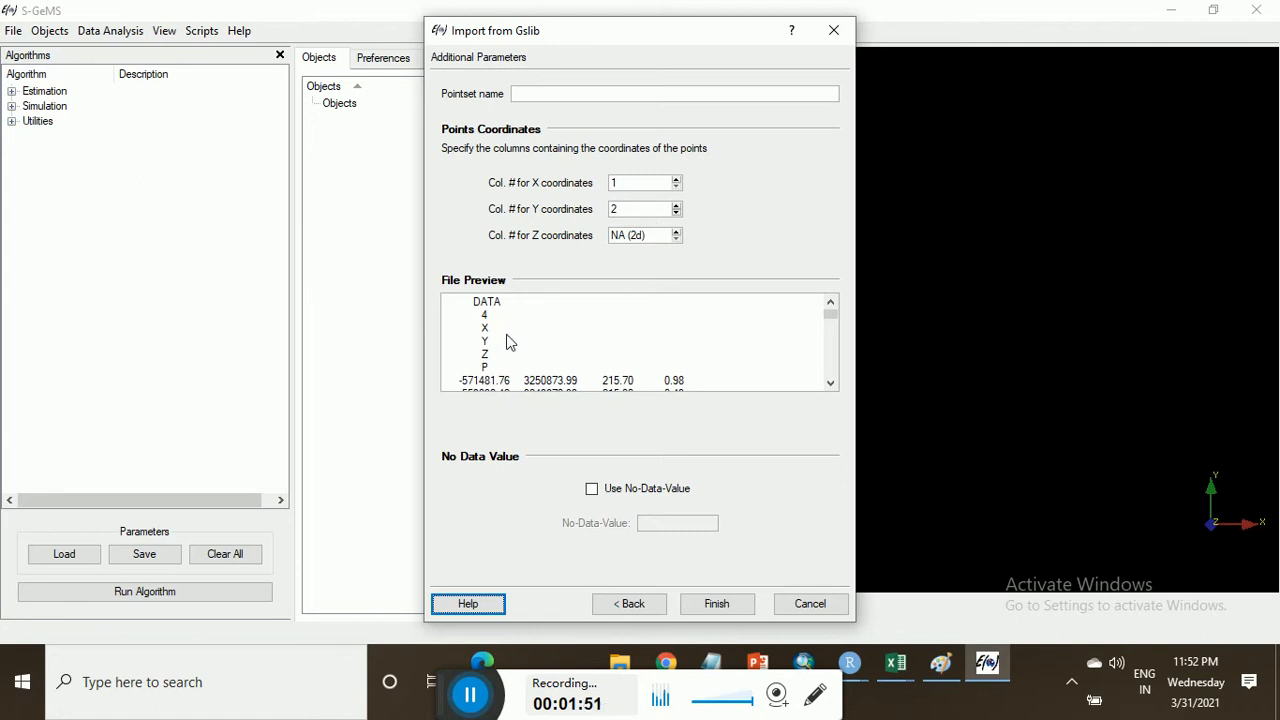
pyautogui.moveTo(500, 346)
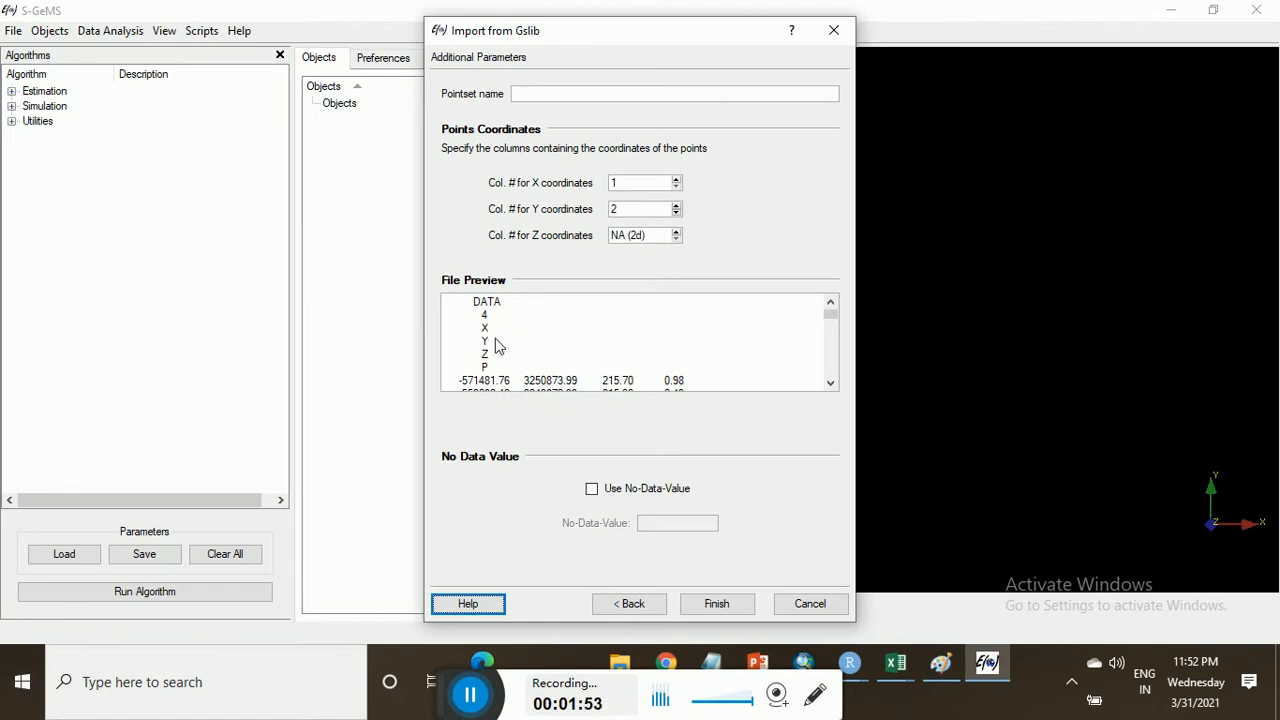
pyautogui.moveTo(668, 244)
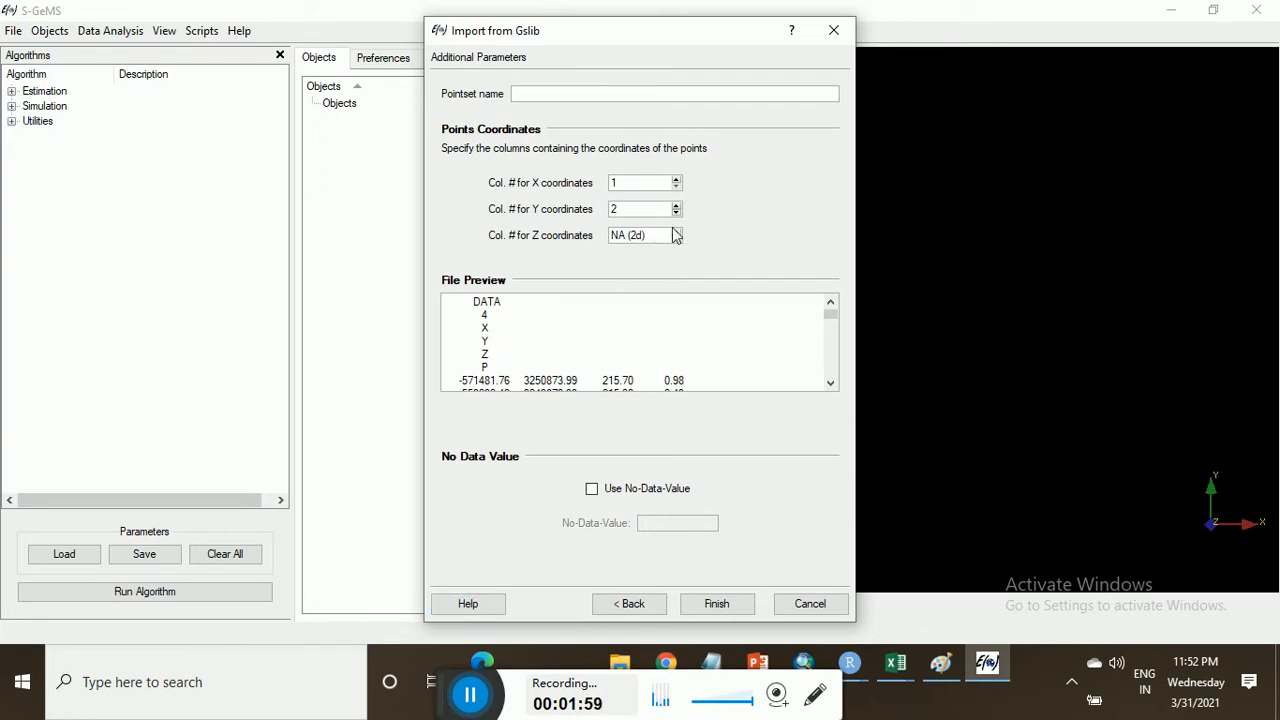
pyautogui.click(676, 230)
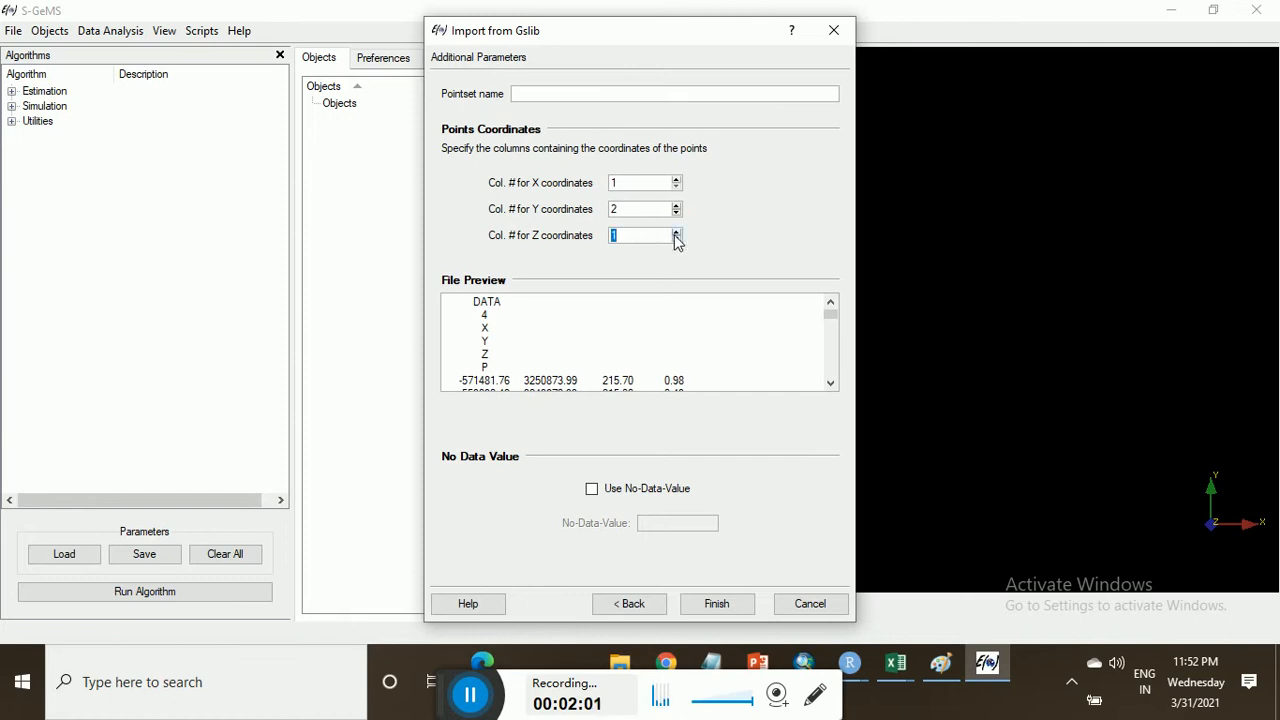
pyautogui.click(676, 232)
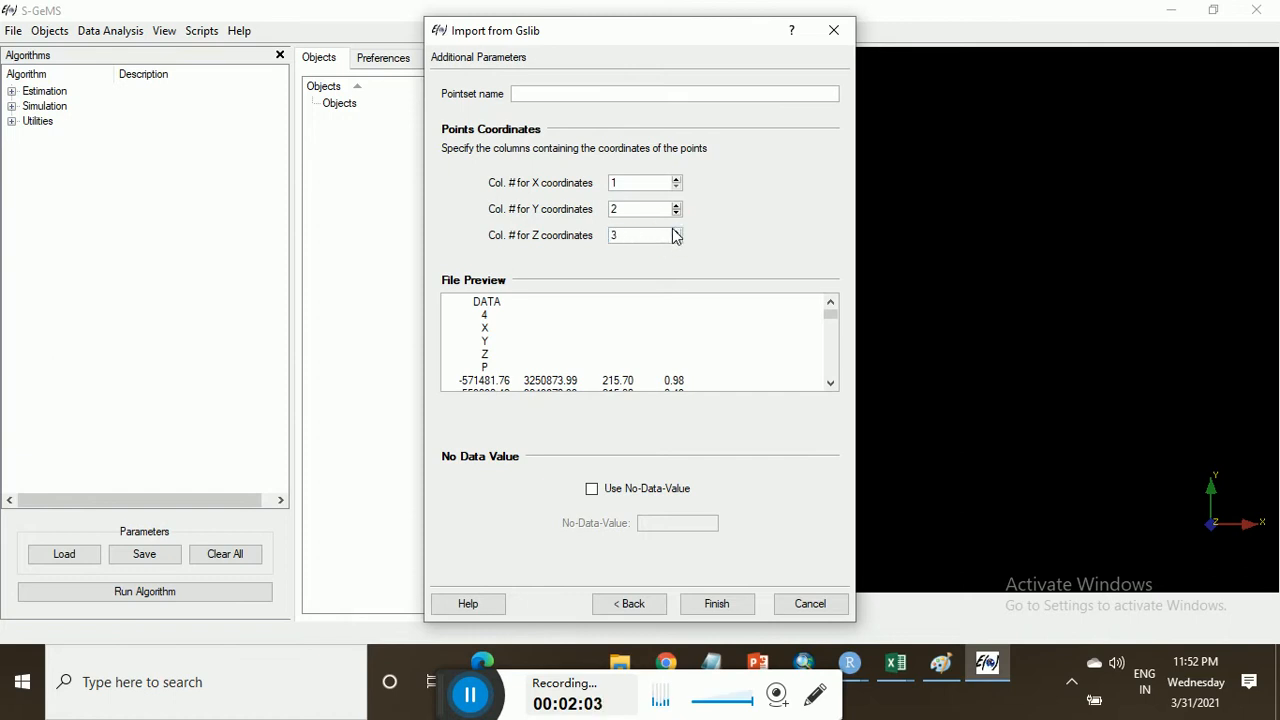
pyautogui.moveTo(740, 462)
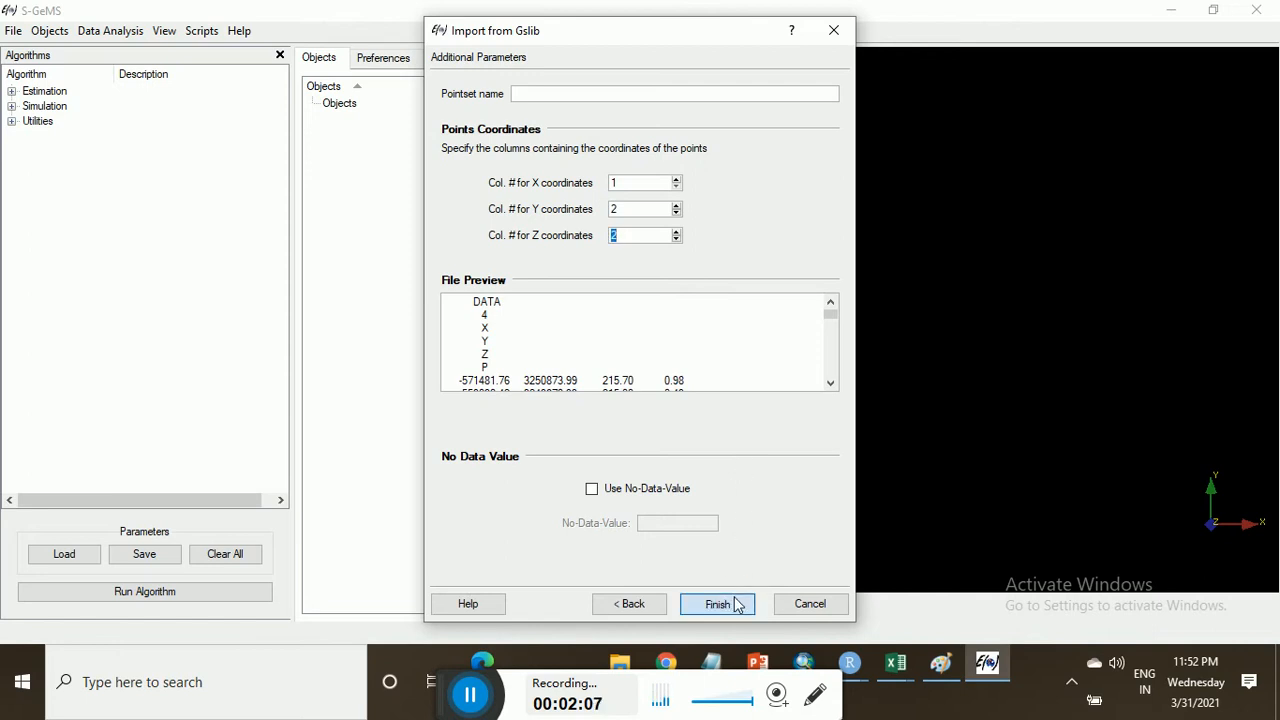
pyautogui.click(716, 604)
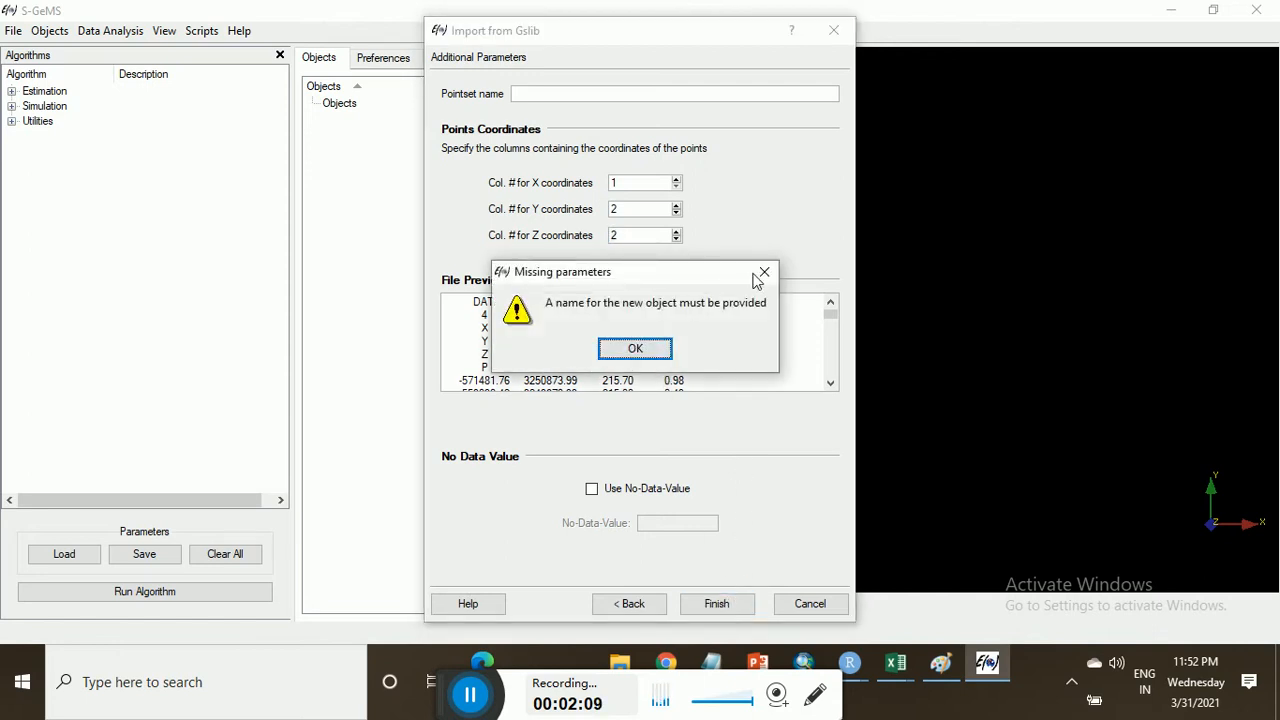
pyautogui.click(634, 348)
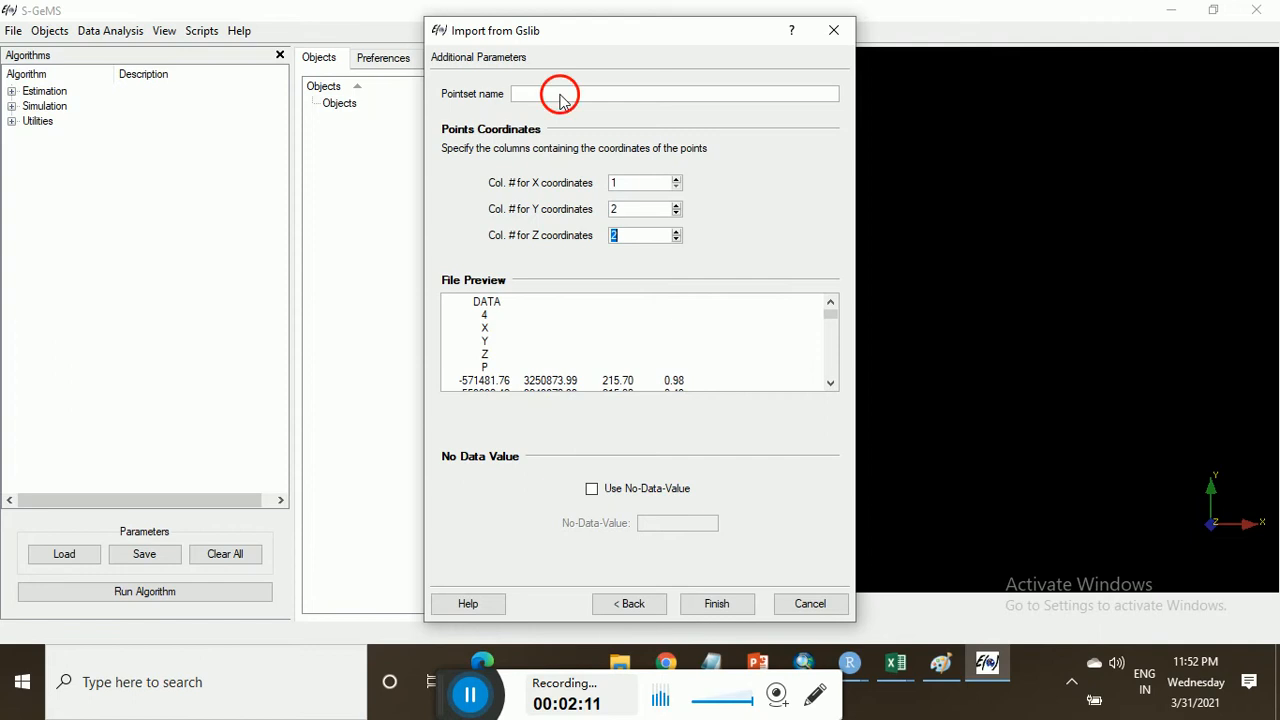
pyautogui.moveTo(564, 98)
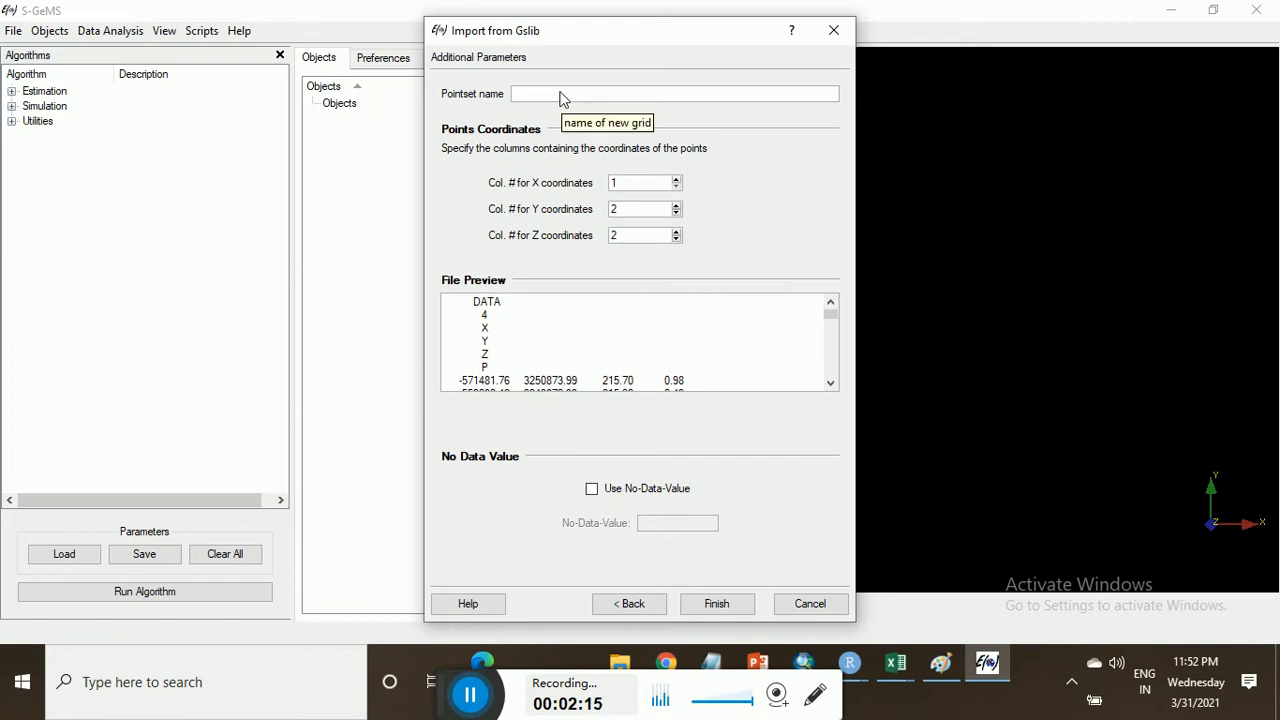
# Step: Name the point set 'gaol_p' and finish, which raises the duplicate coordinate column error
pyautogui.write('g')
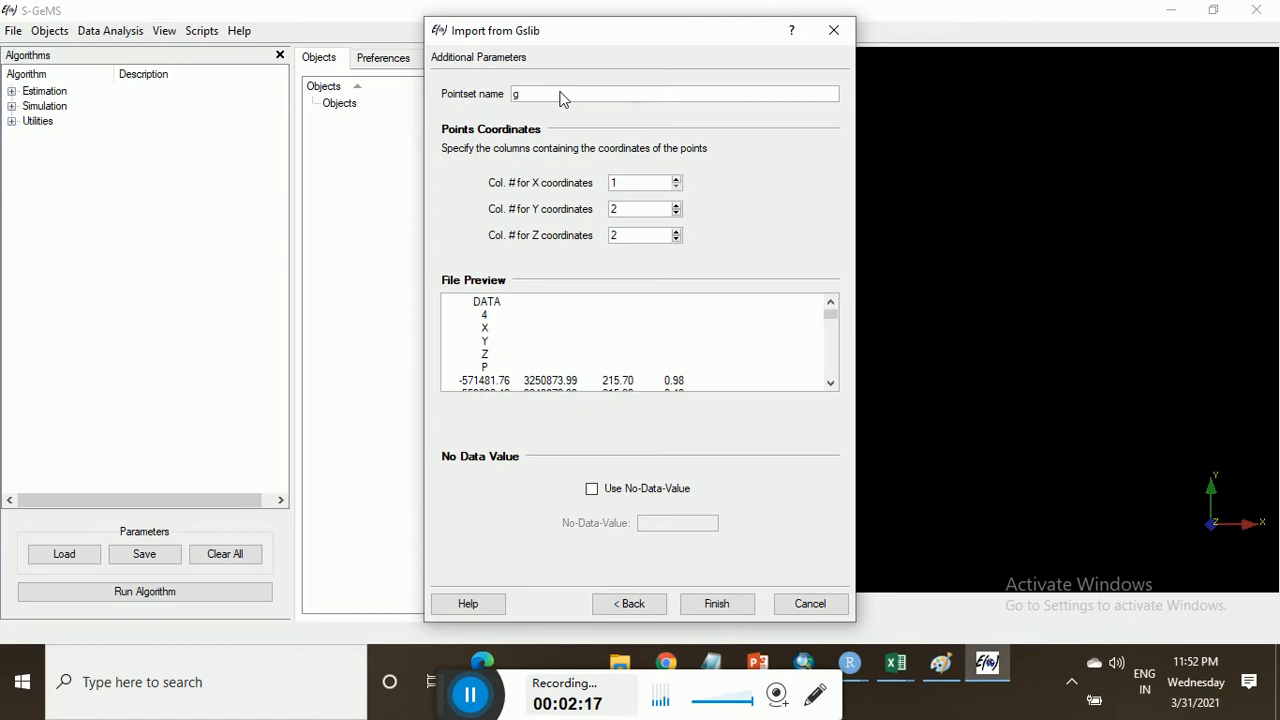
pyautogui.write('aol')
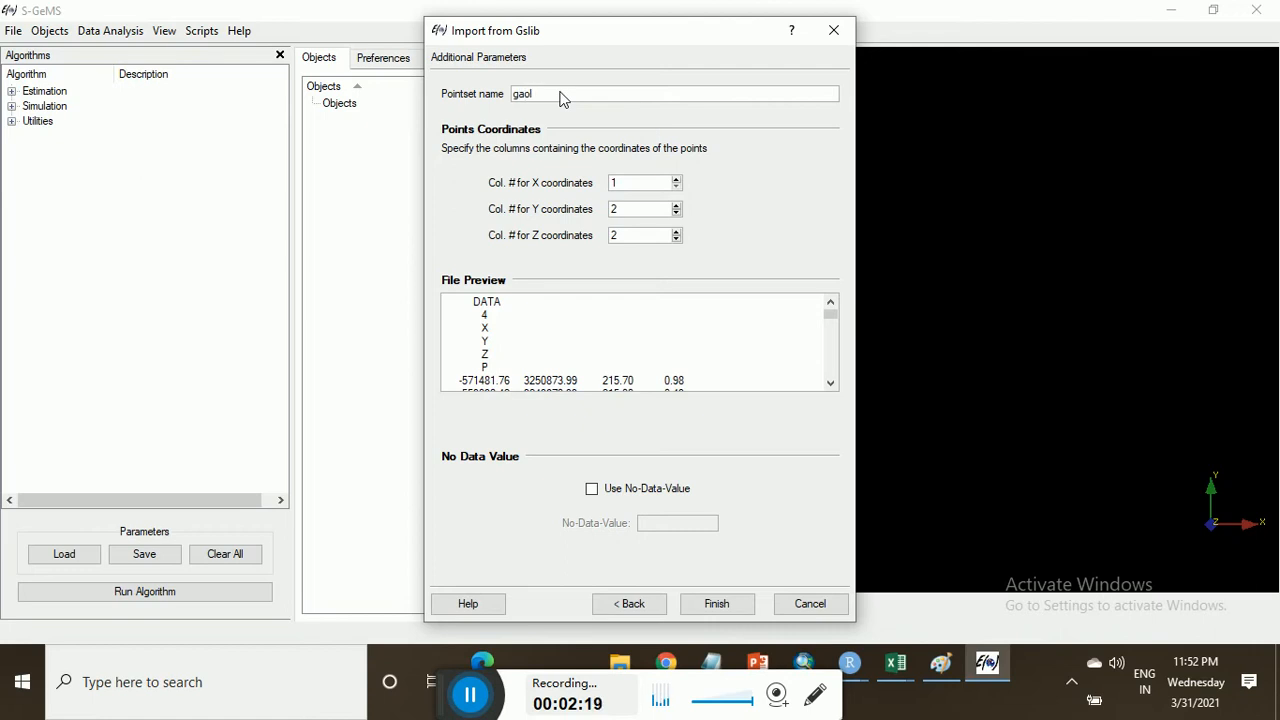
pyautogui.write('_p')
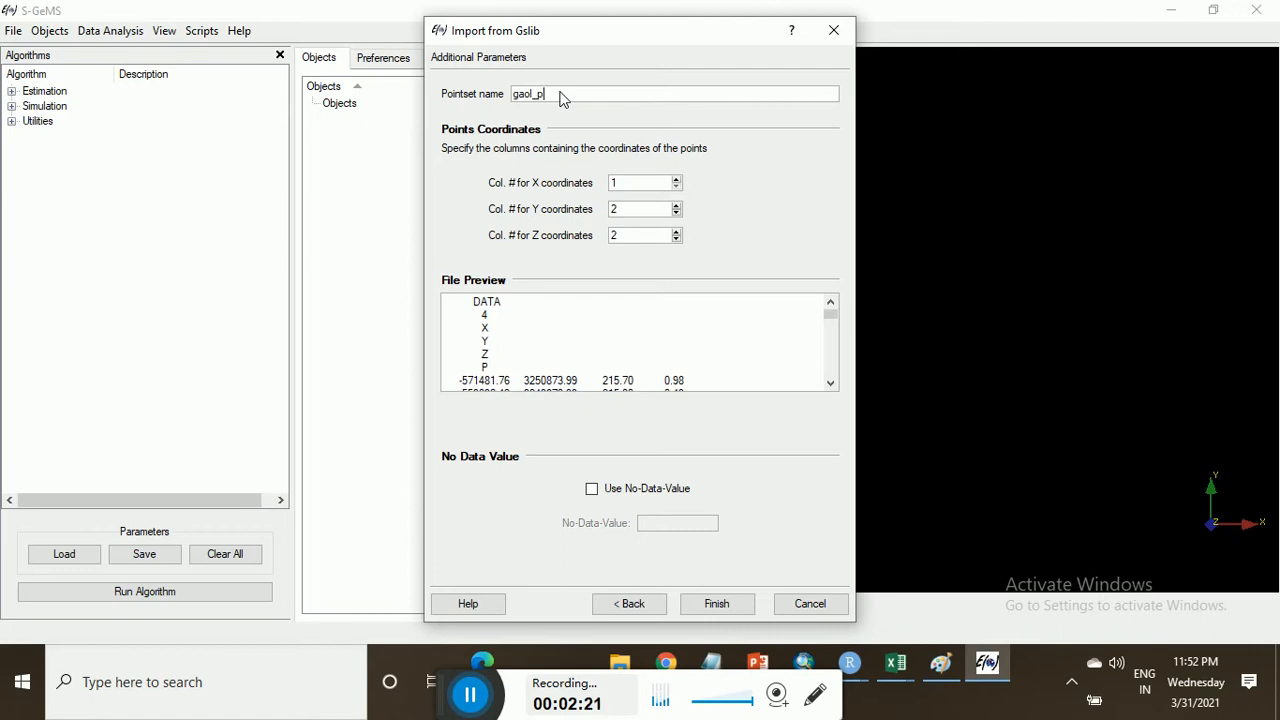
pyautogui.click(716, 604)
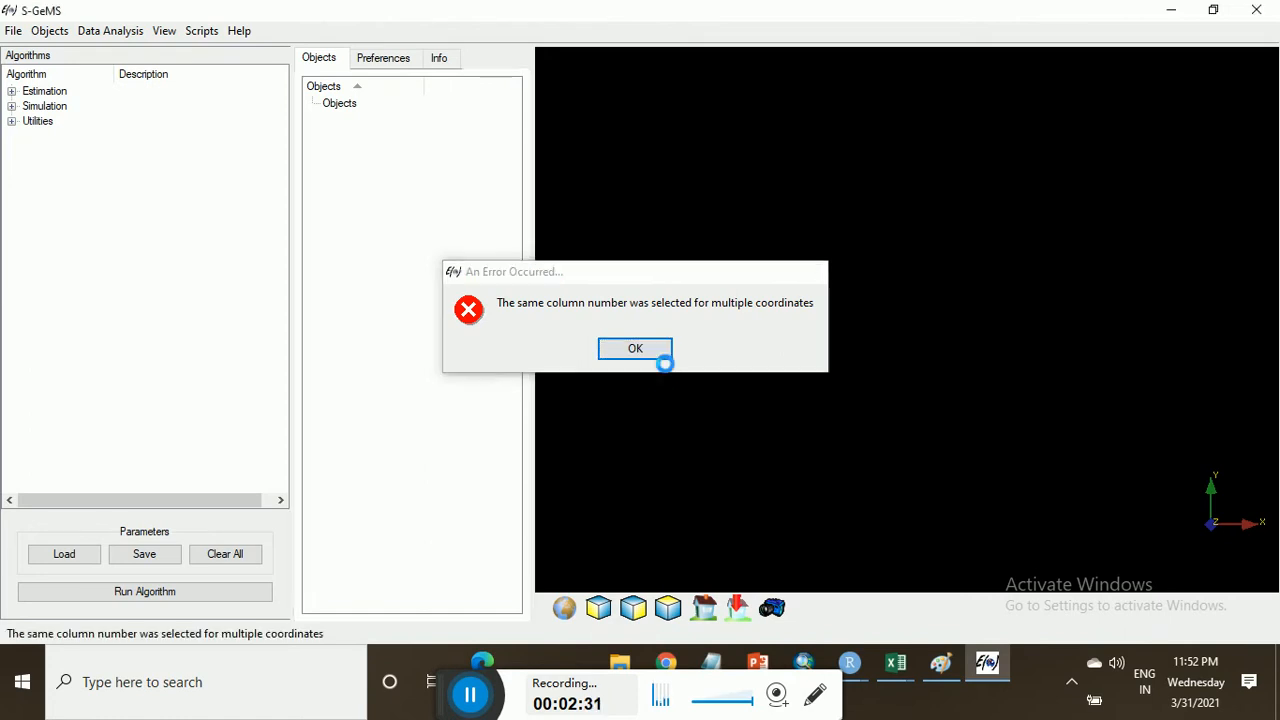
# Step: Dismiss the error and try loading data.DAT instead, which fails with the missing-filter error
pyautogui.click(634, 348)
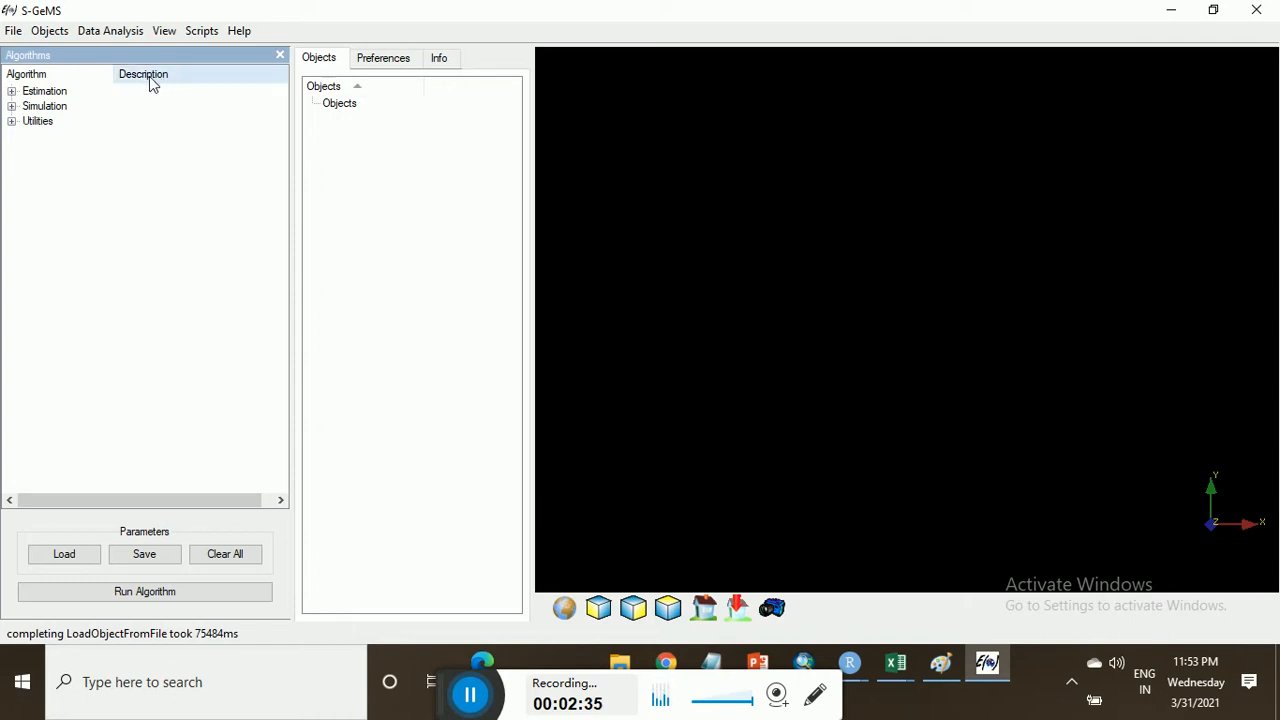
pyautogui.click(48, 30)
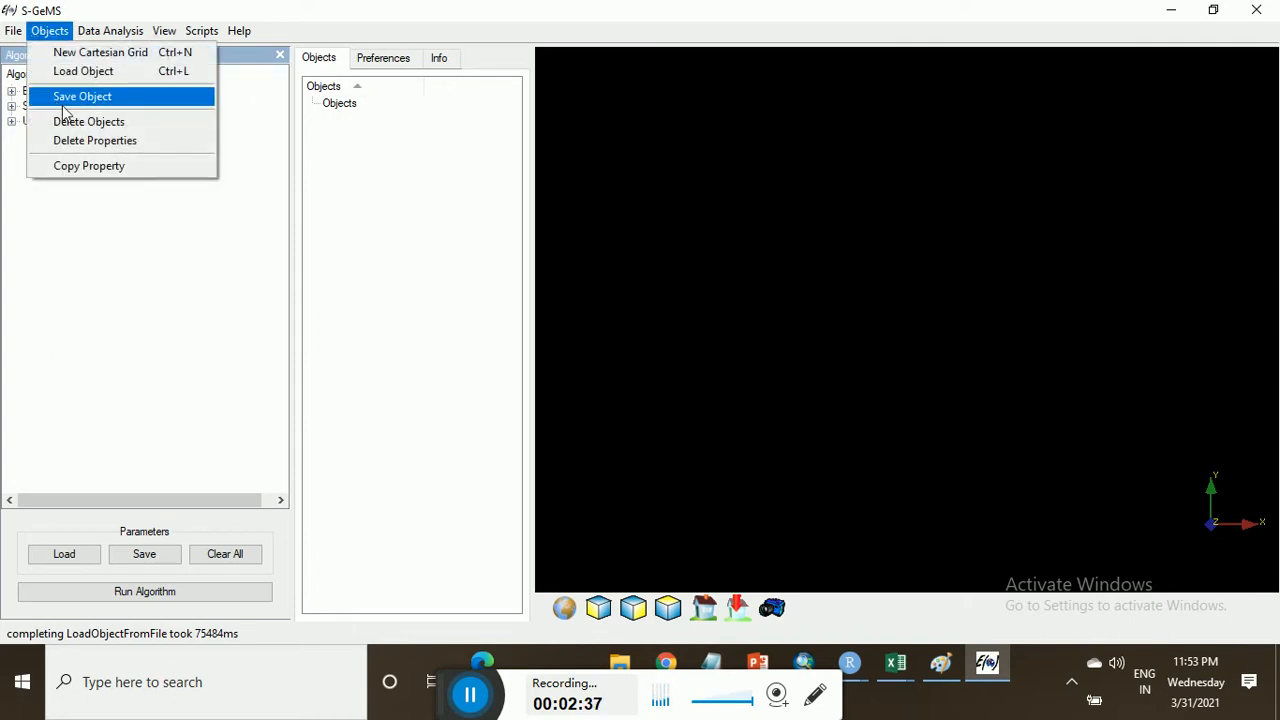
pyautogui.click(84, 72)
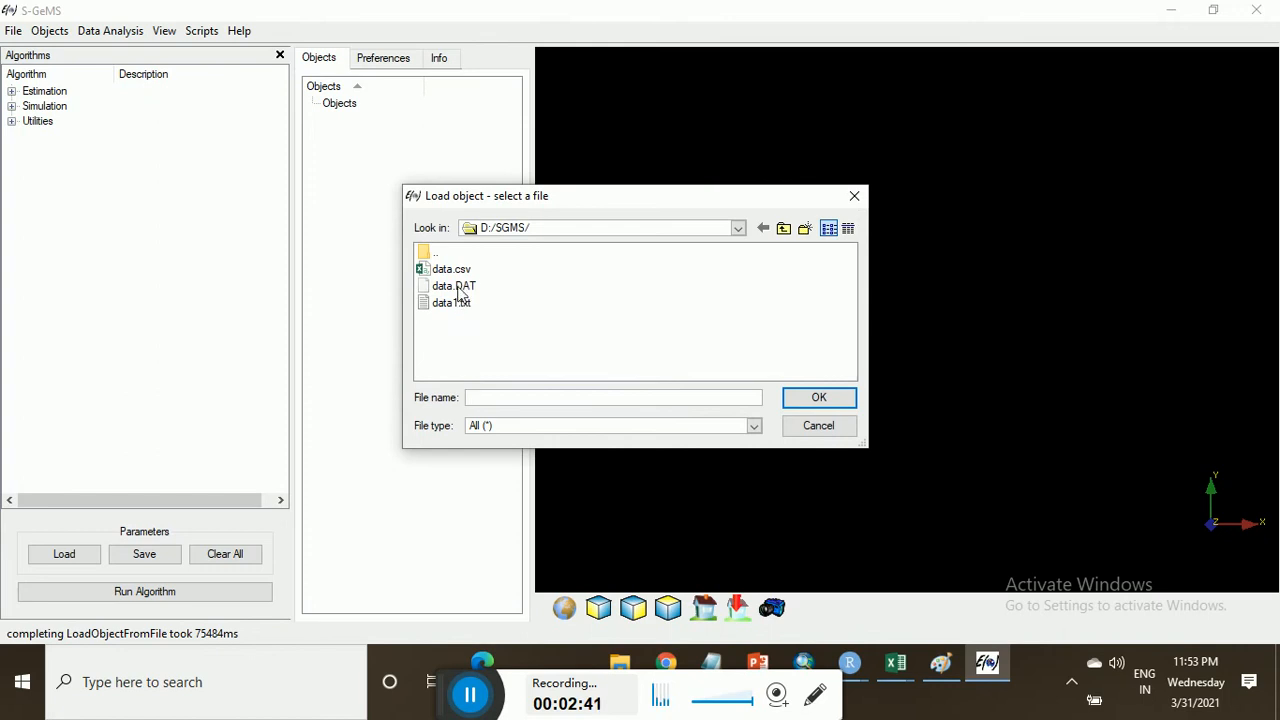
pyautogui.click(452, 284)
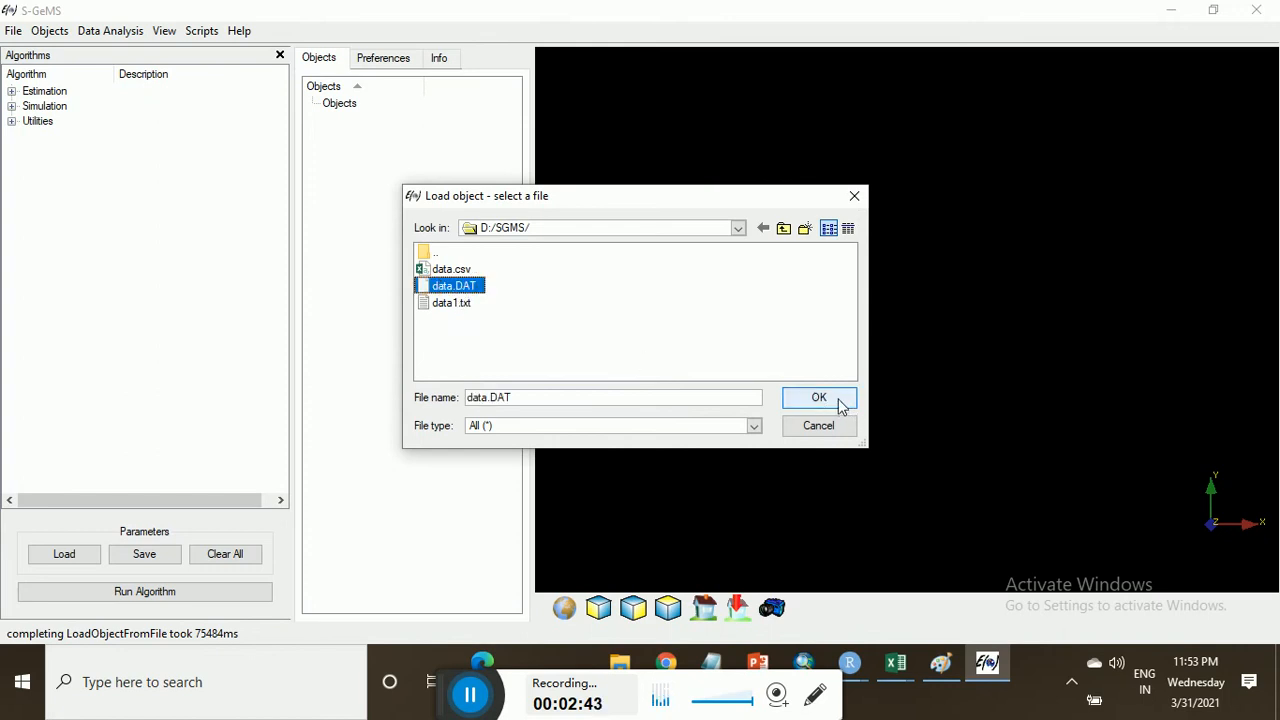
pyautogui.moveTo(488, 314)
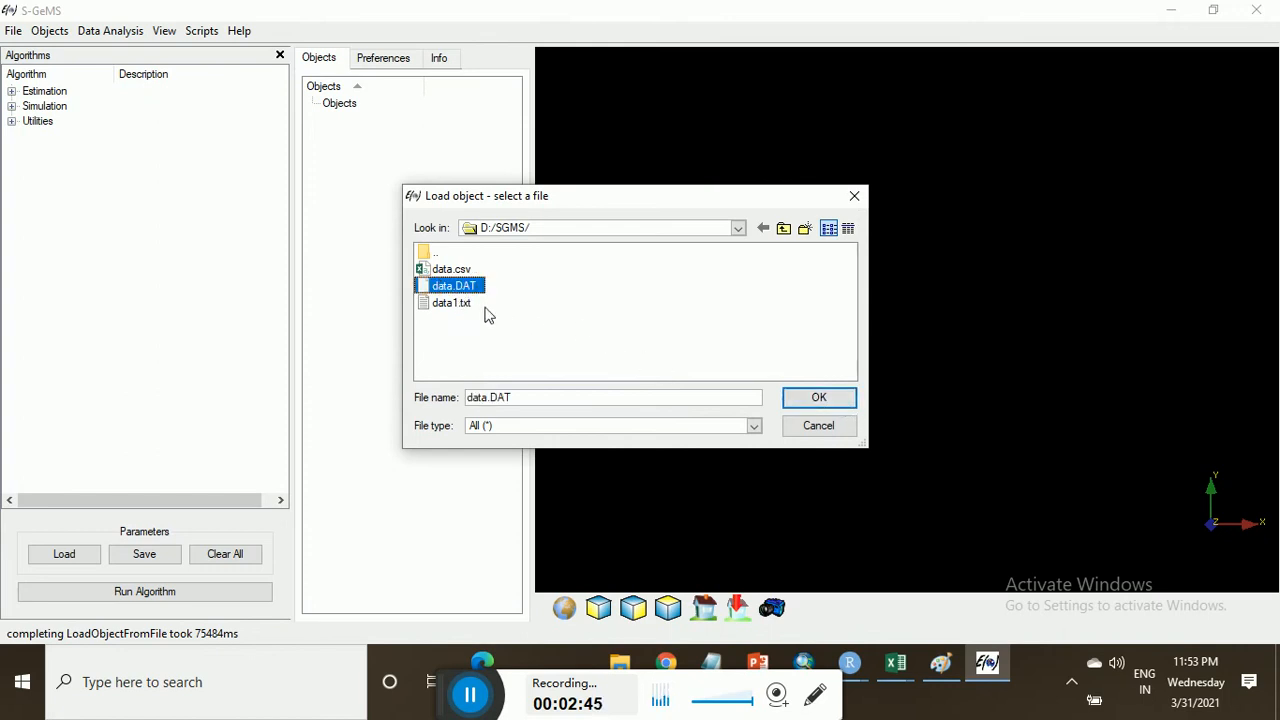
pyautogui.moveTo(464, 318)
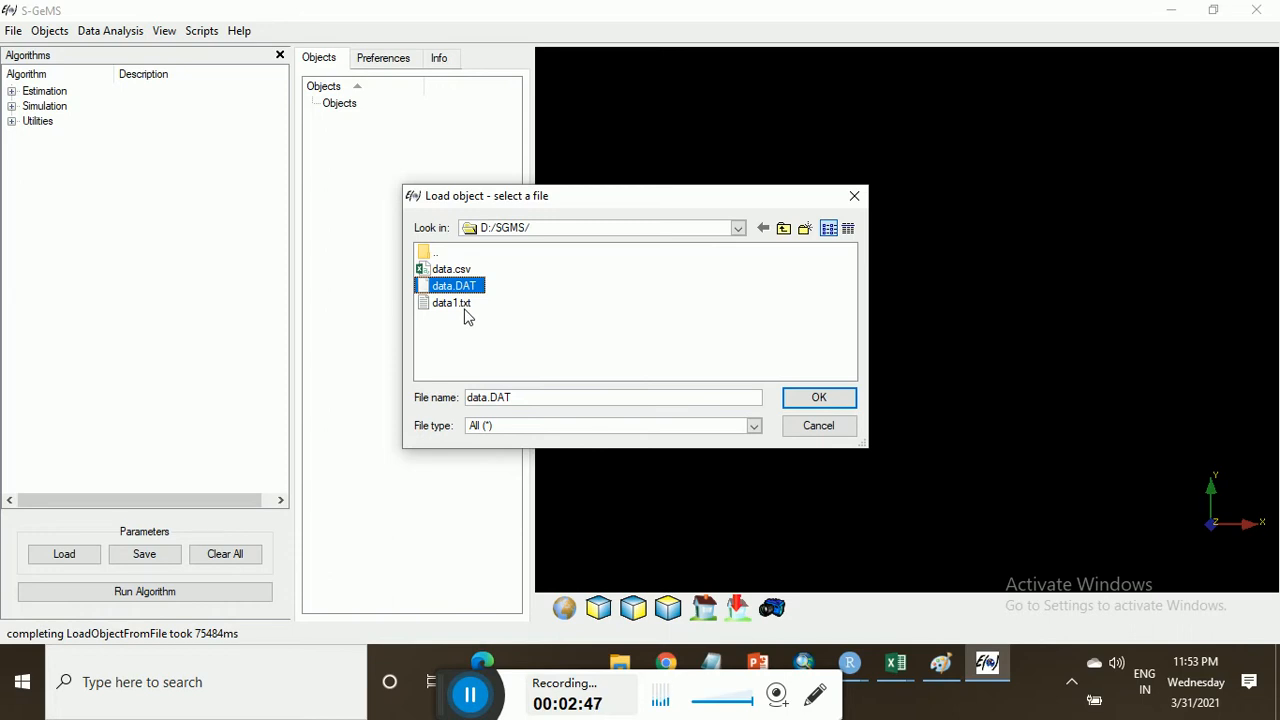
pyautogui.moveTo(504, 324)
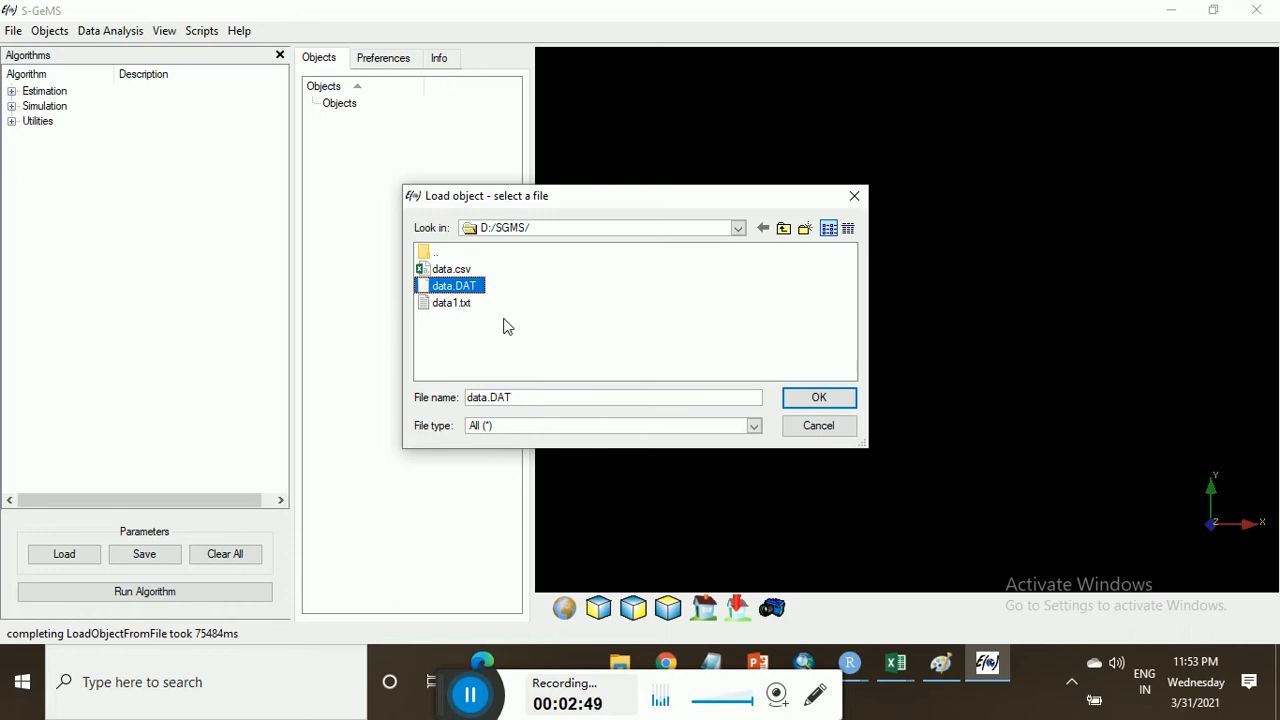
pyautogui.moveTo(470, 308)
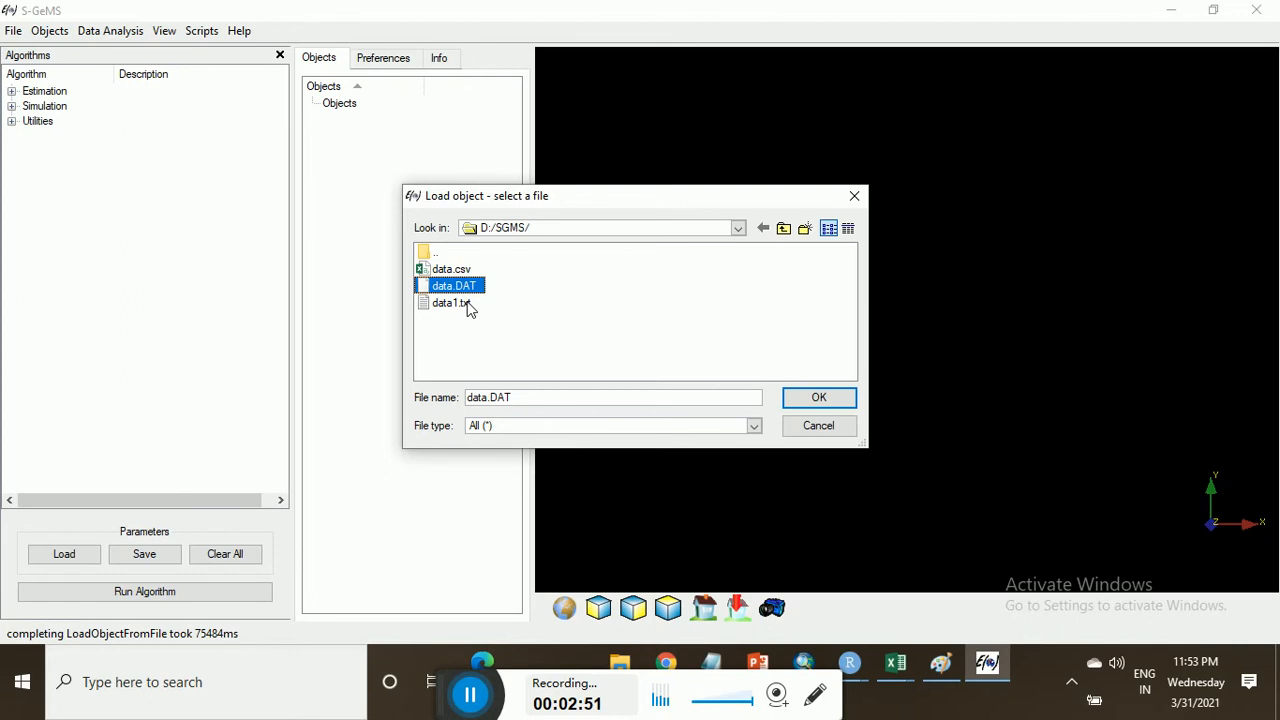
pyautogui.moveTo(476, 312)
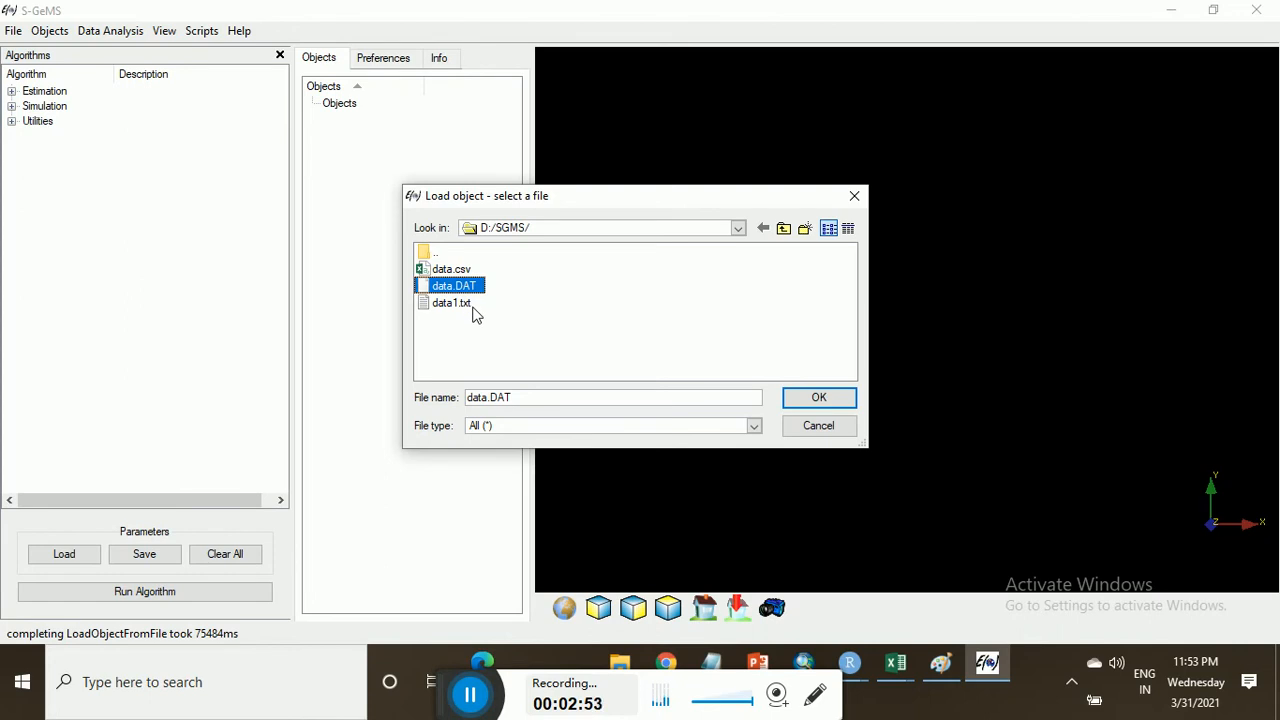
pyautogui.moveTo(480, 298)
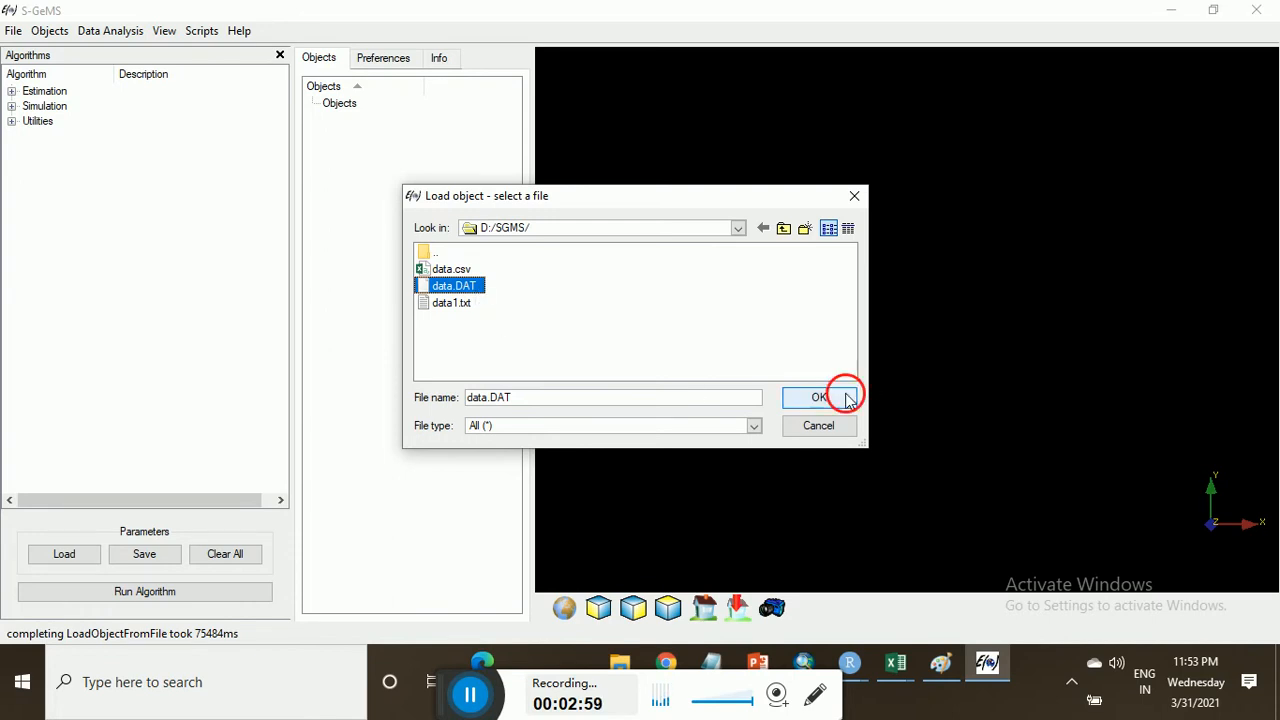
pyautogui.click(820, 396)
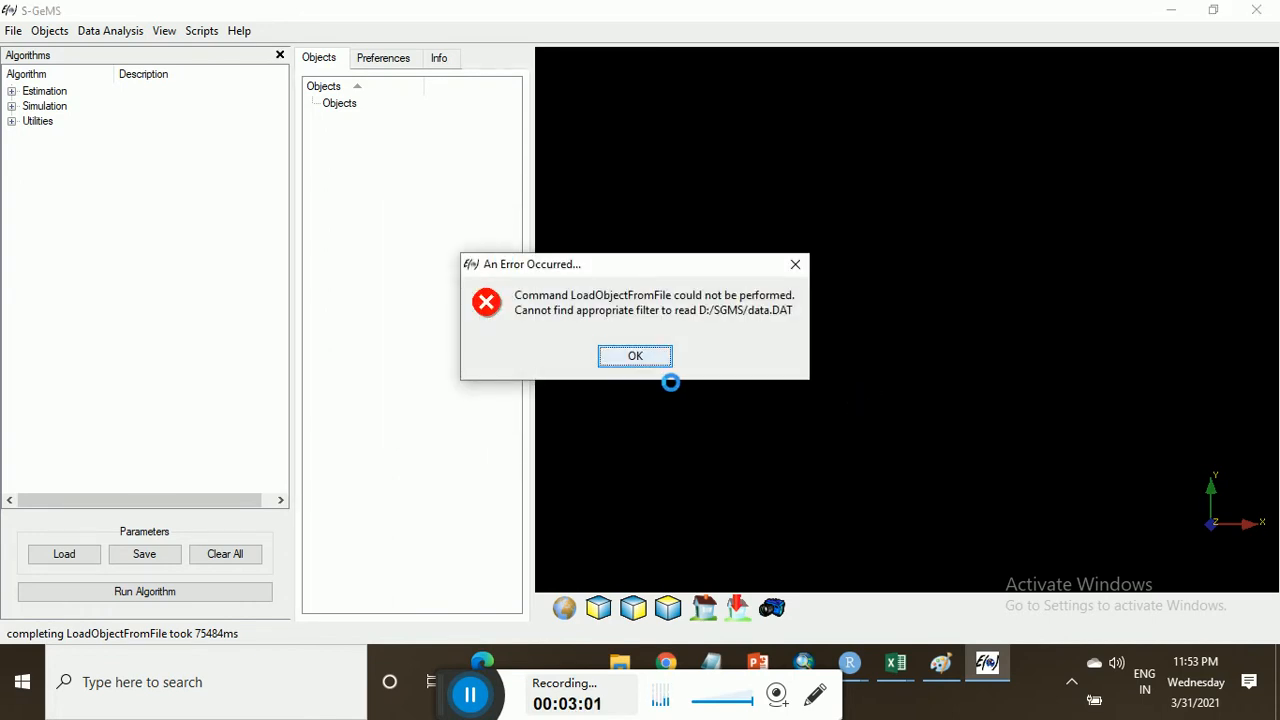
pyautogui.click(636, 356)
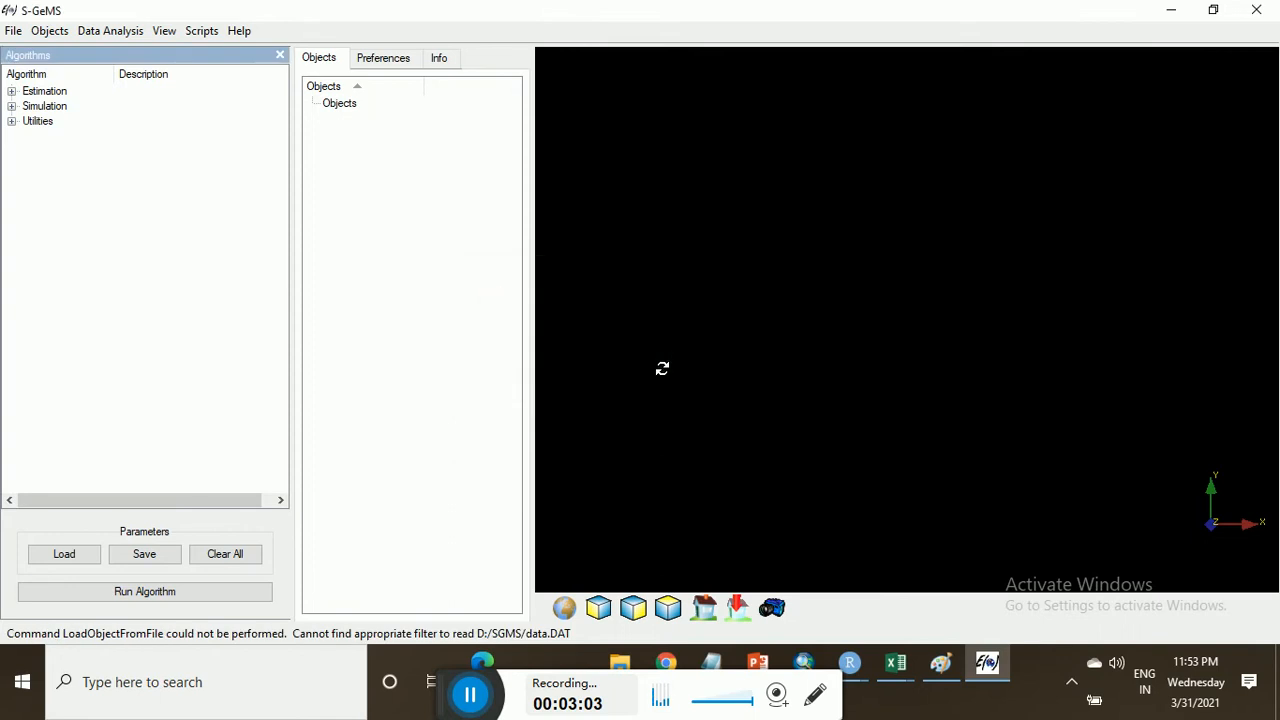
# Step: Close SGeMS and relaunch it from Windows search using 'sge'
pyautogui.click(756, 662)
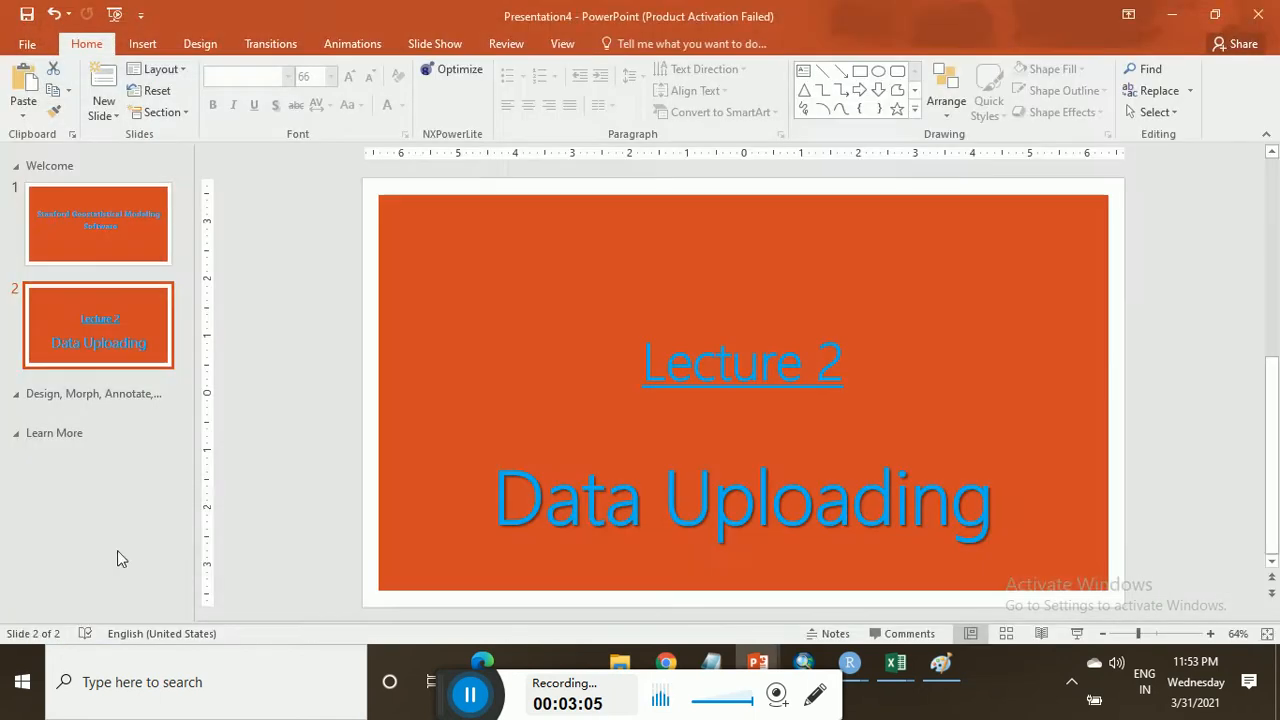
pyautogui.click(142, 680)
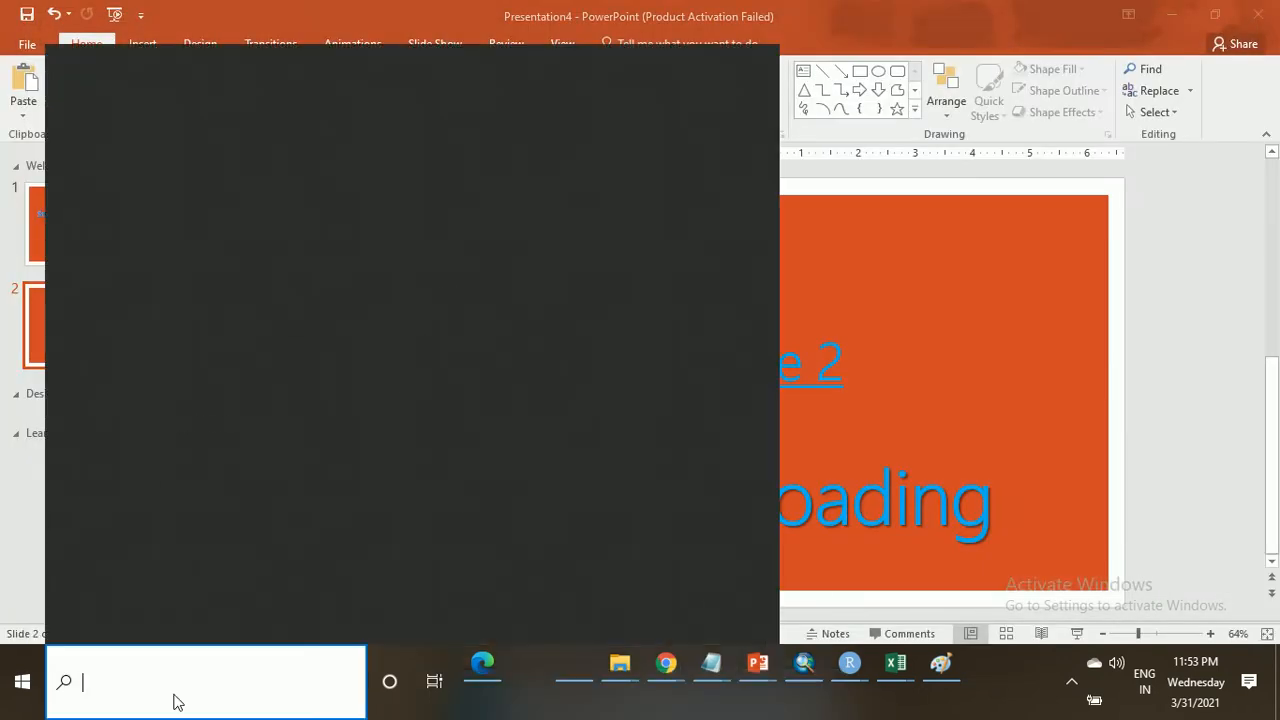
pyautogui.write('sge')
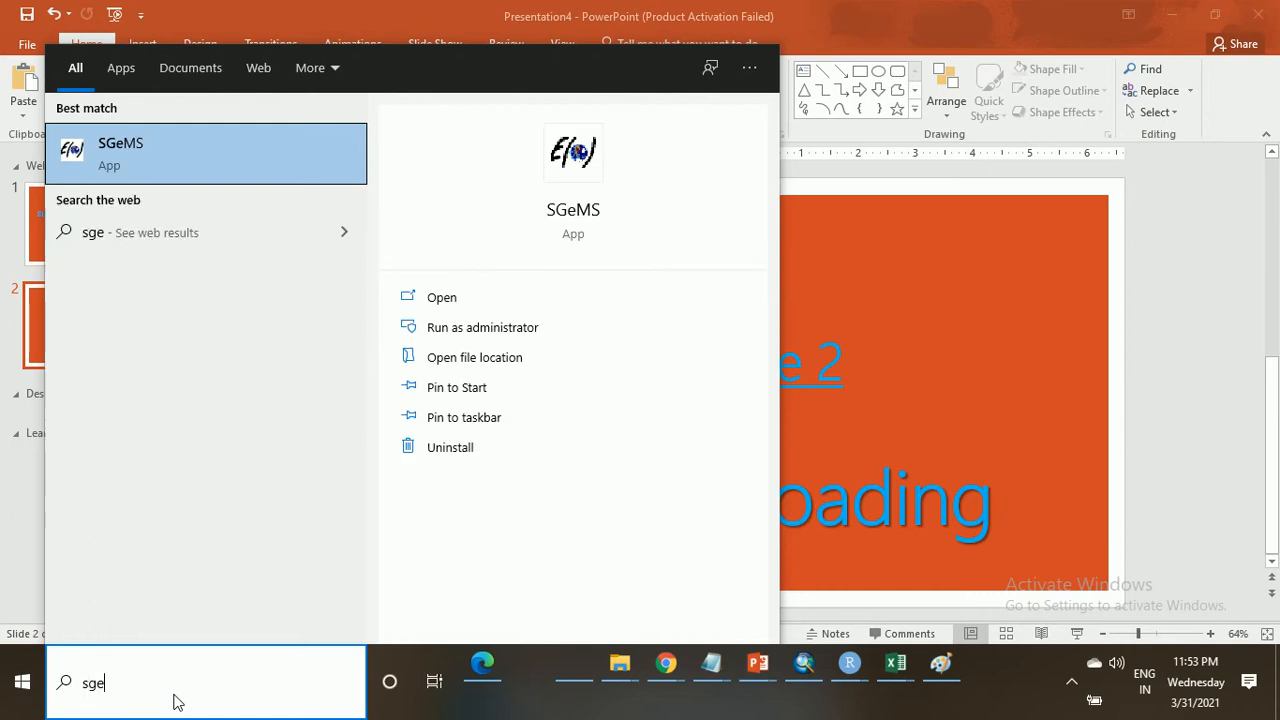
pyautogui.click(442, 296)
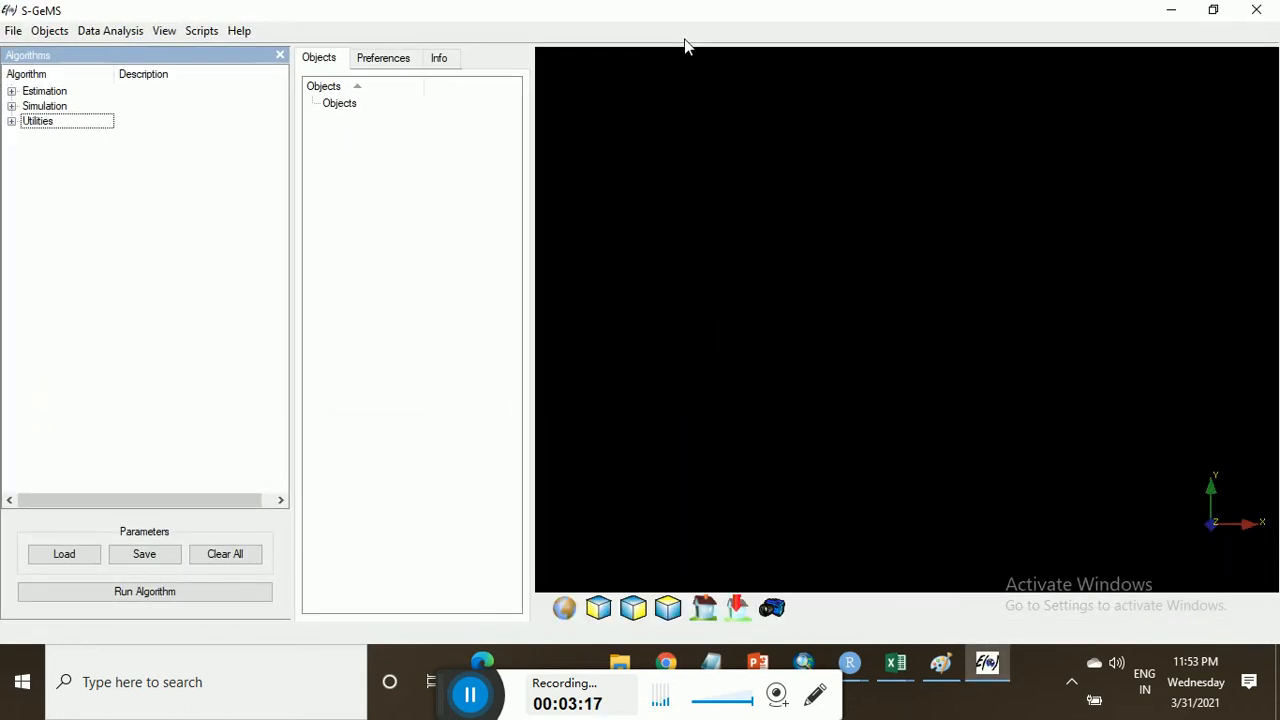
# Step: Retry loading data.DAT from D:/SGMS, which fails again with the missing reading filter error
pyautogui.click(48, 30)
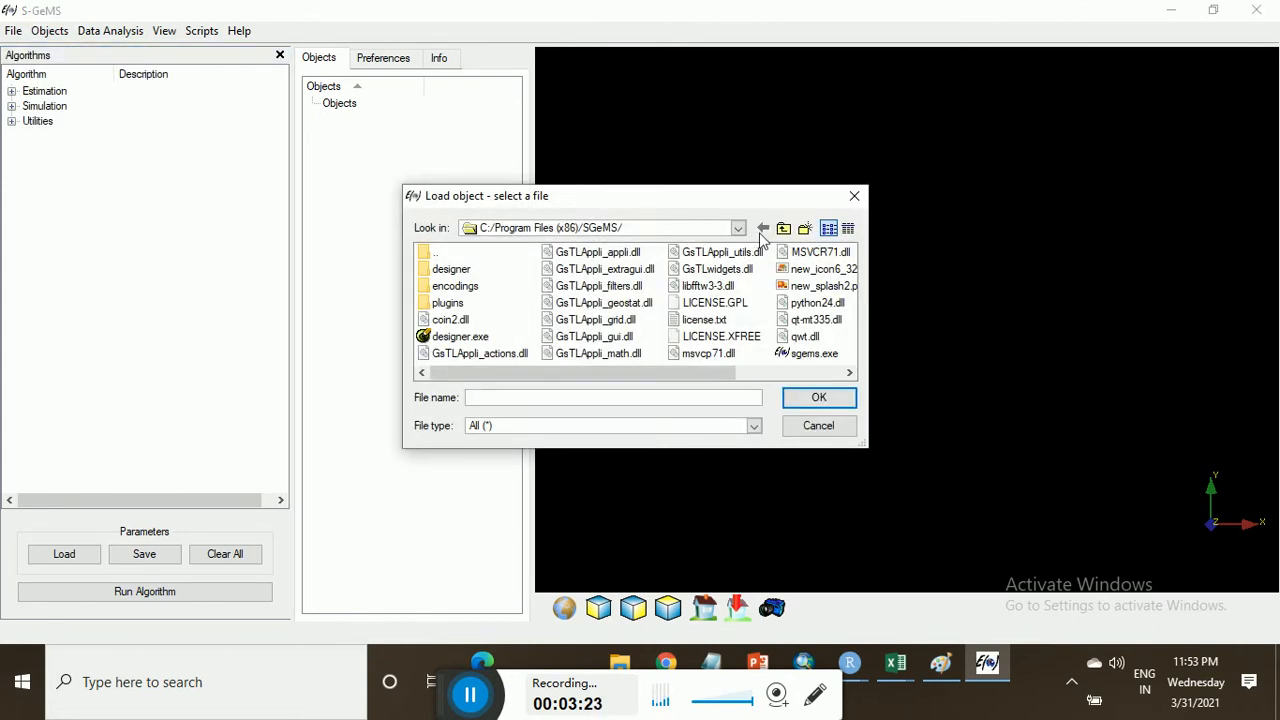
pyautogui.click(738, 228)
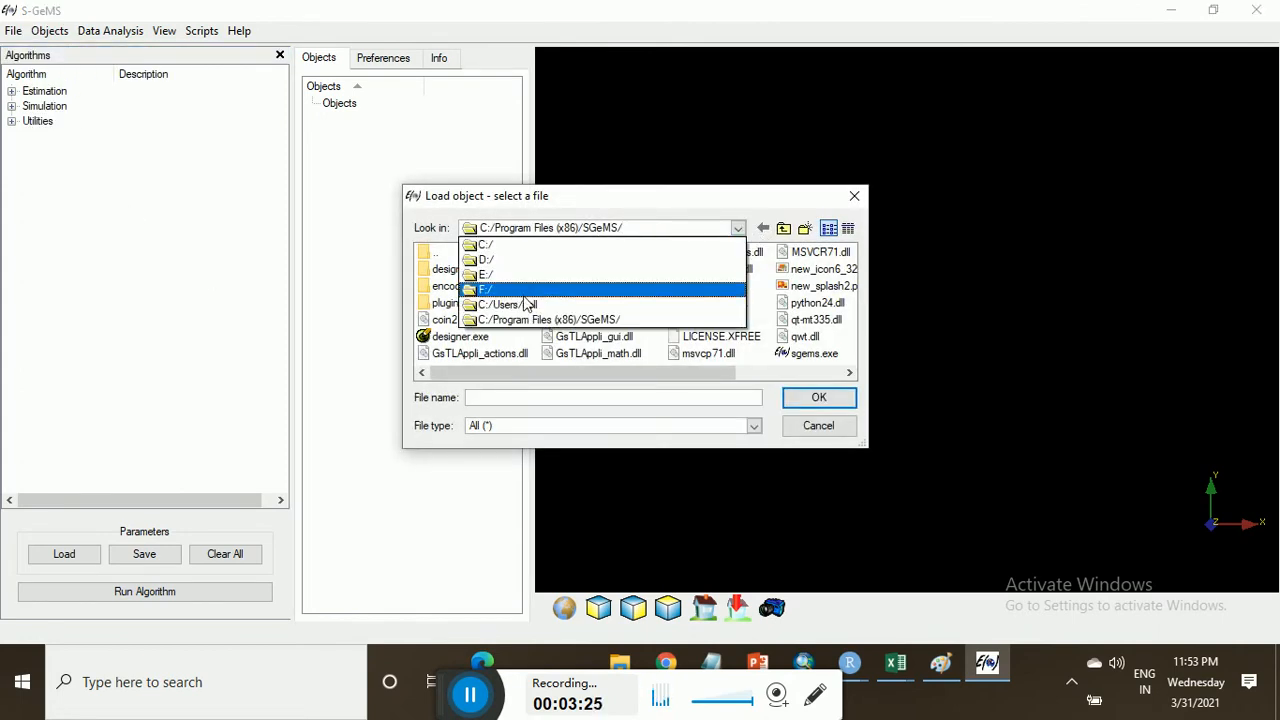
pyautogui.click(488, 260)
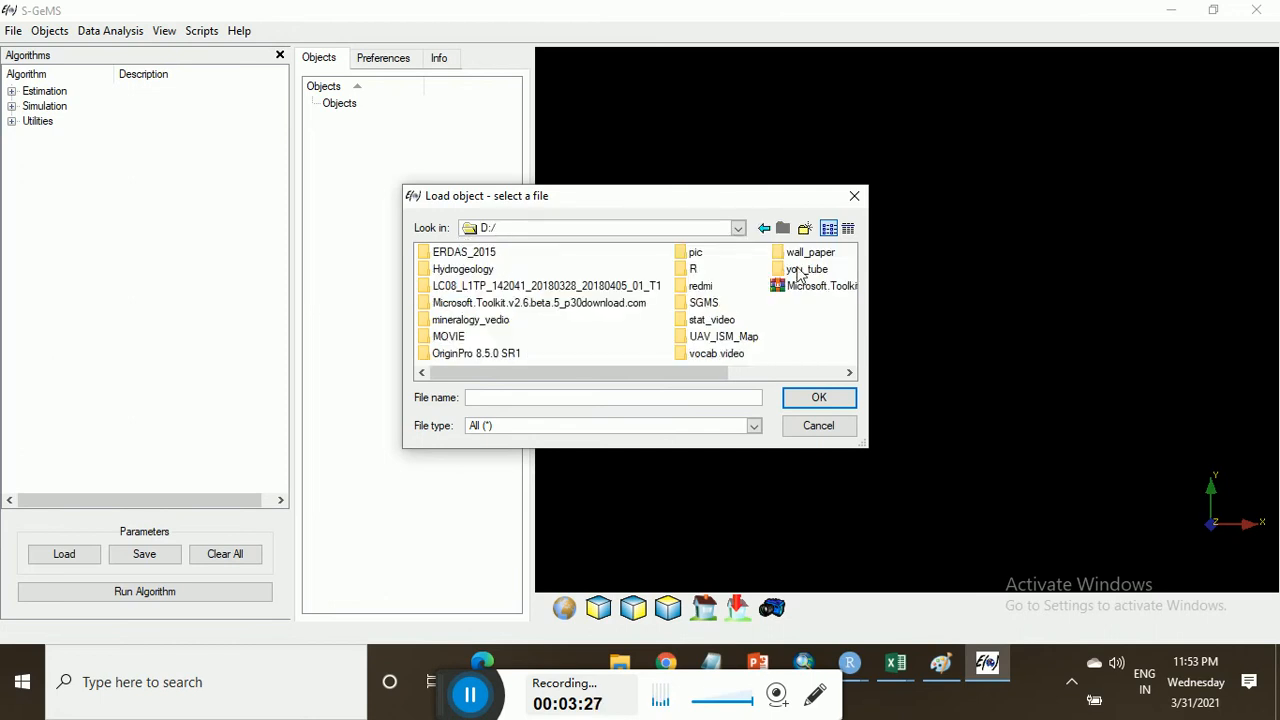
pyautogui.doubleClick(704, 302)
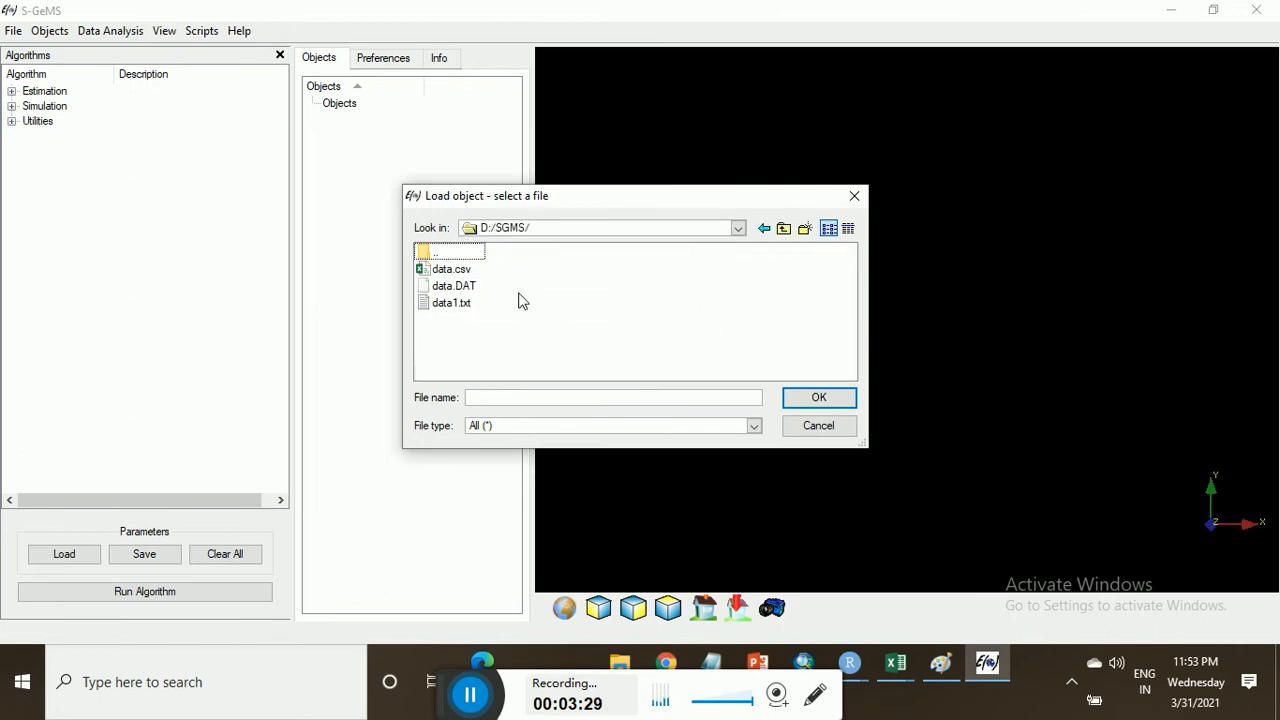
pyautogui.click(452, 284)
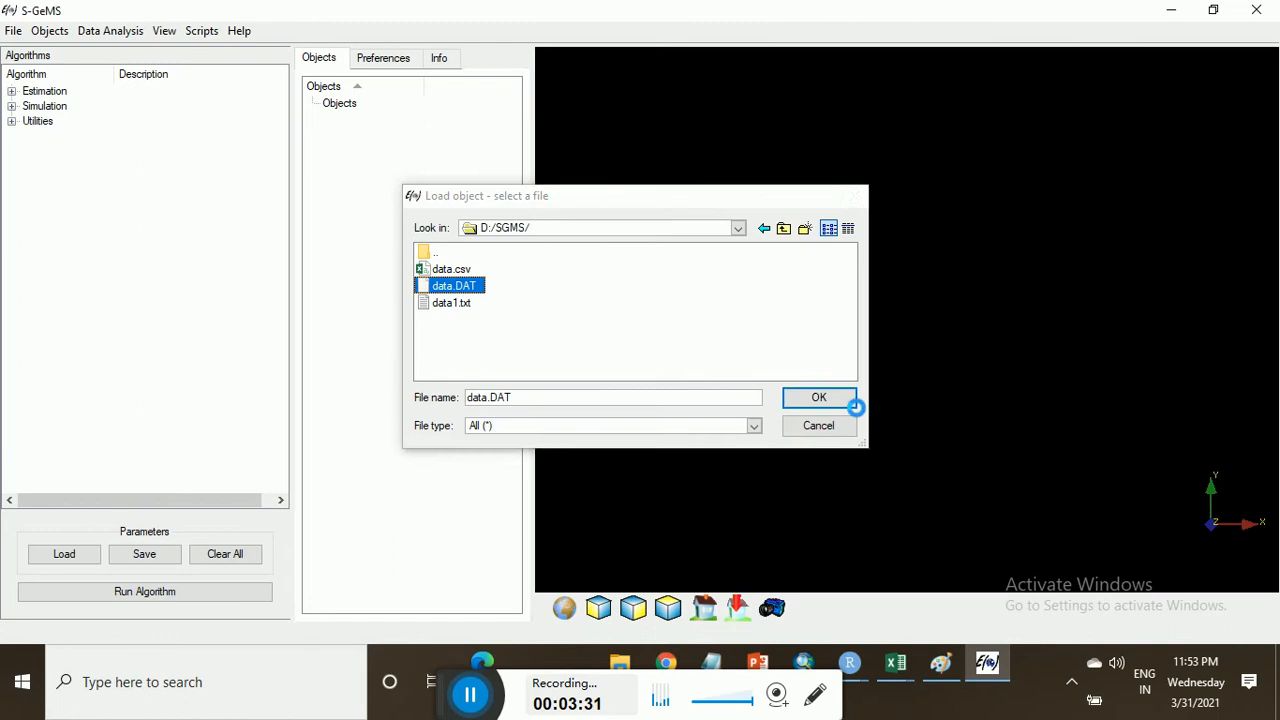
pyautogui.click(818, 396)
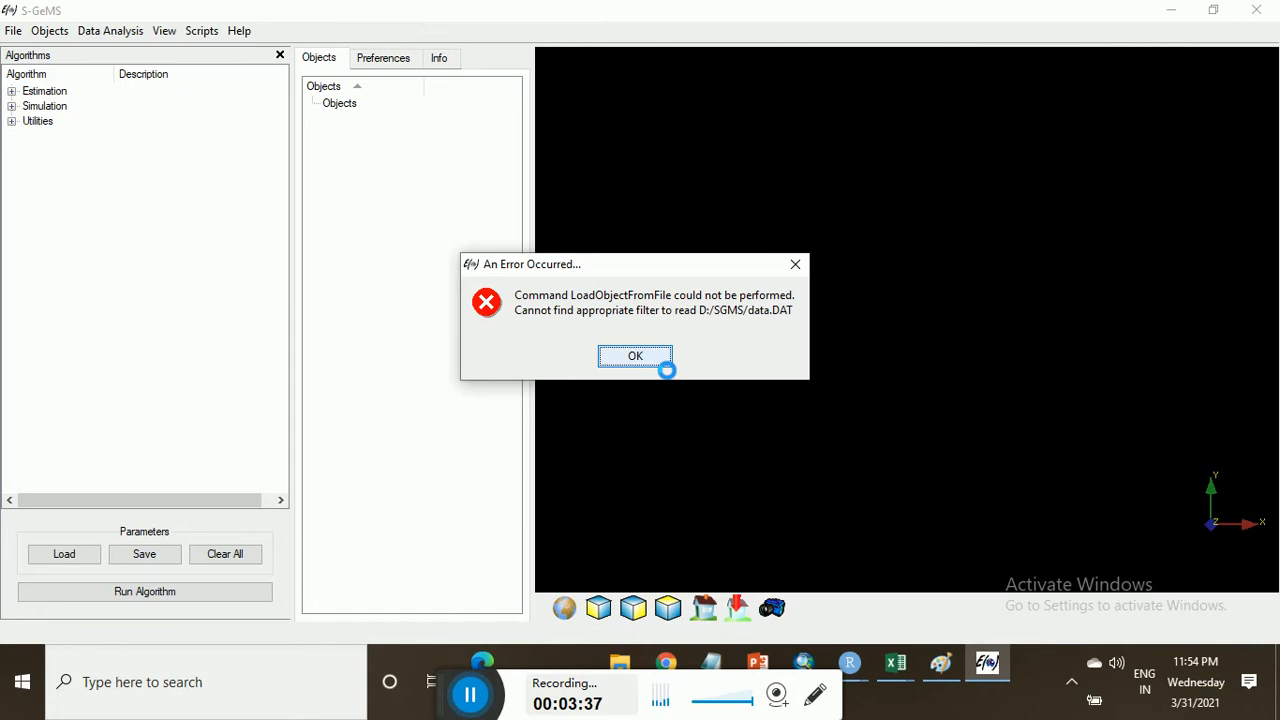
pyautogui.click(636, 356)
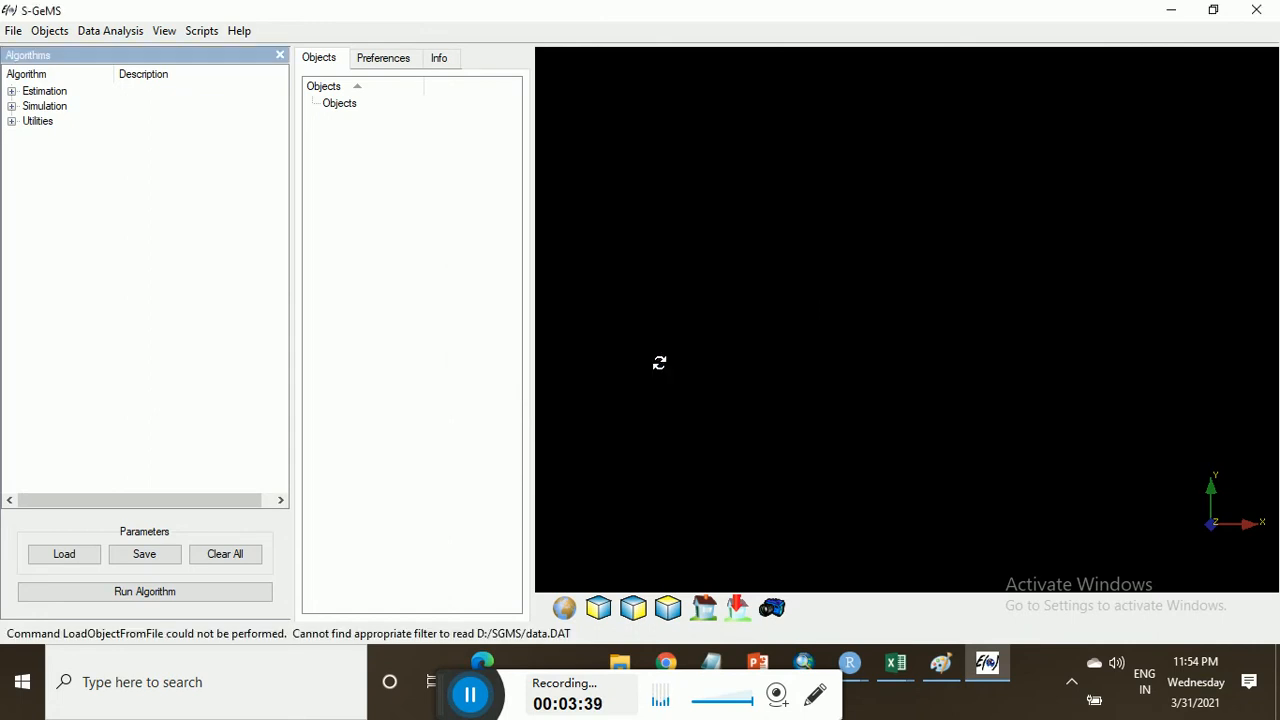
pyautogui.moveTo(278, 350)
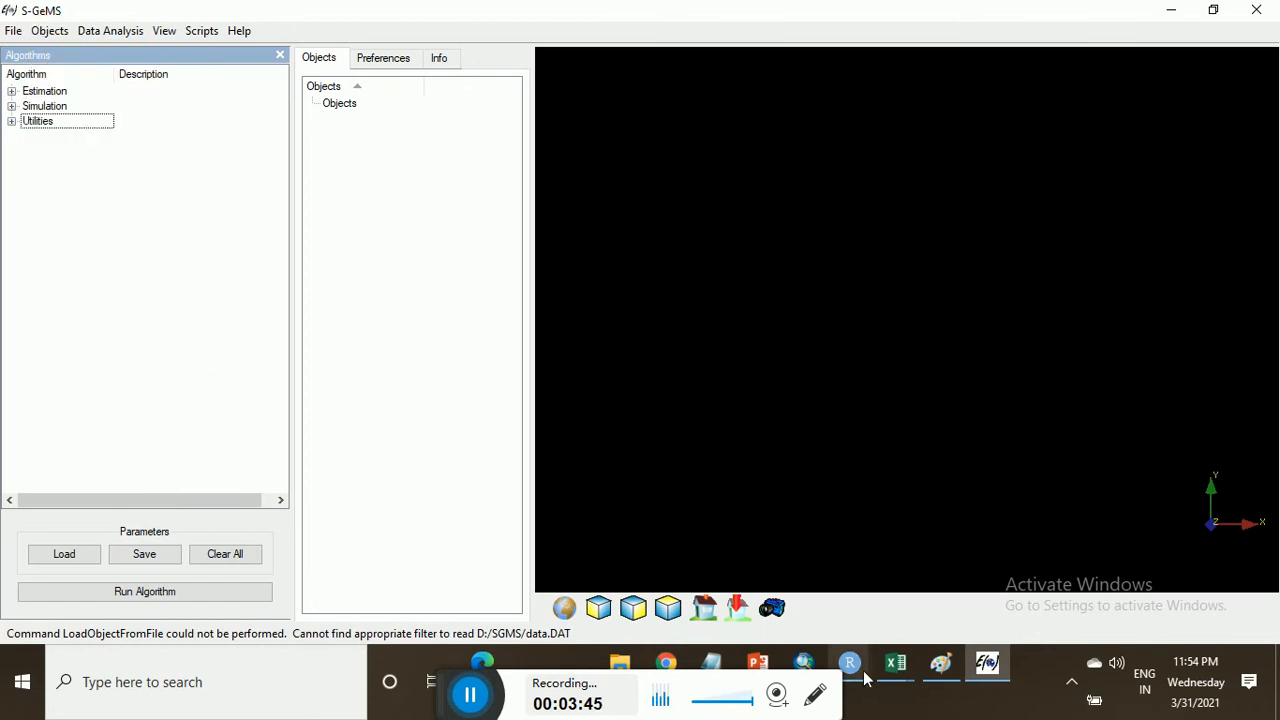
# Step: Open data.DAT from the file browser in Notepad and edit its header line
pyautogui.click(756, 662)
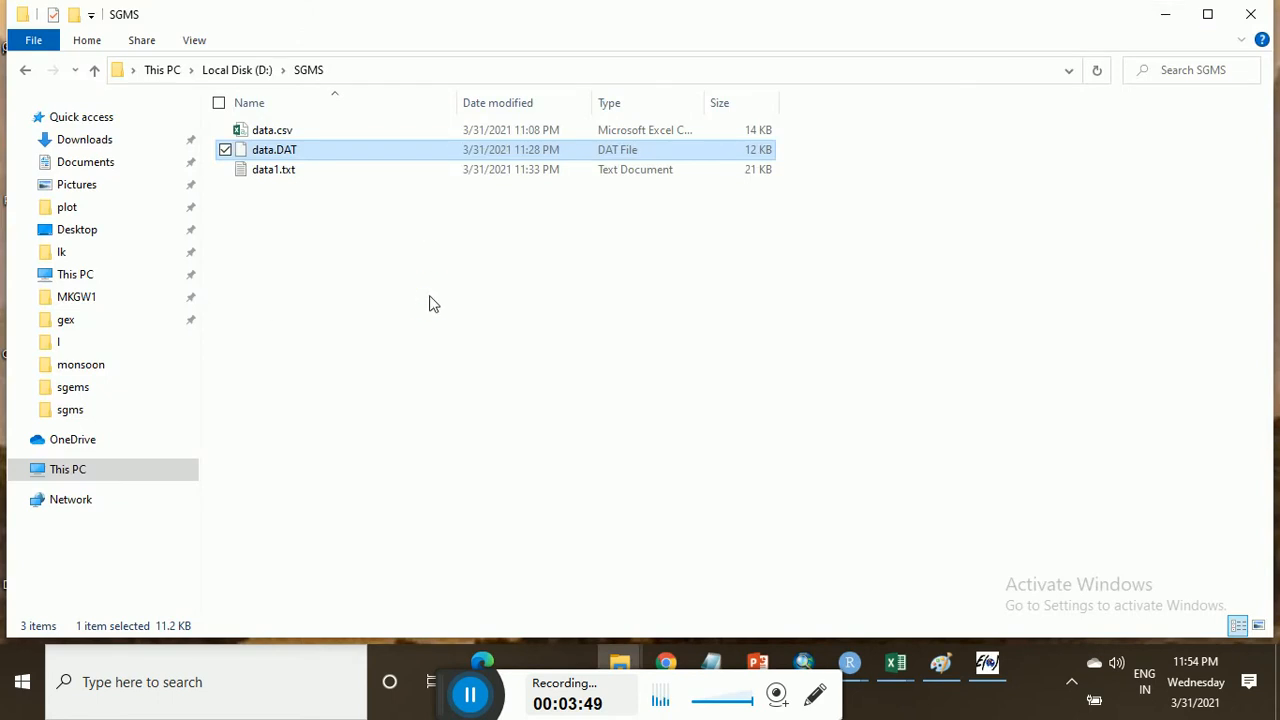
pyautogui.moveTo(312, 156)
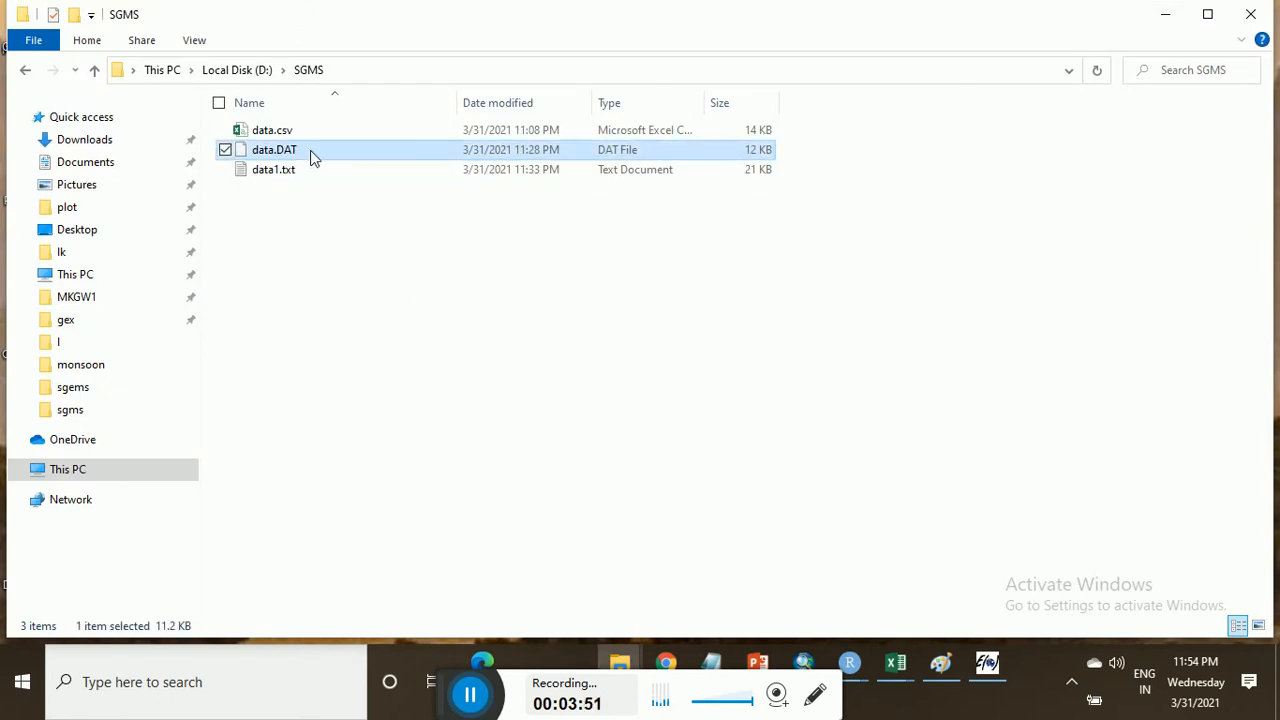
pyautogui.doubleClick(274, 148)
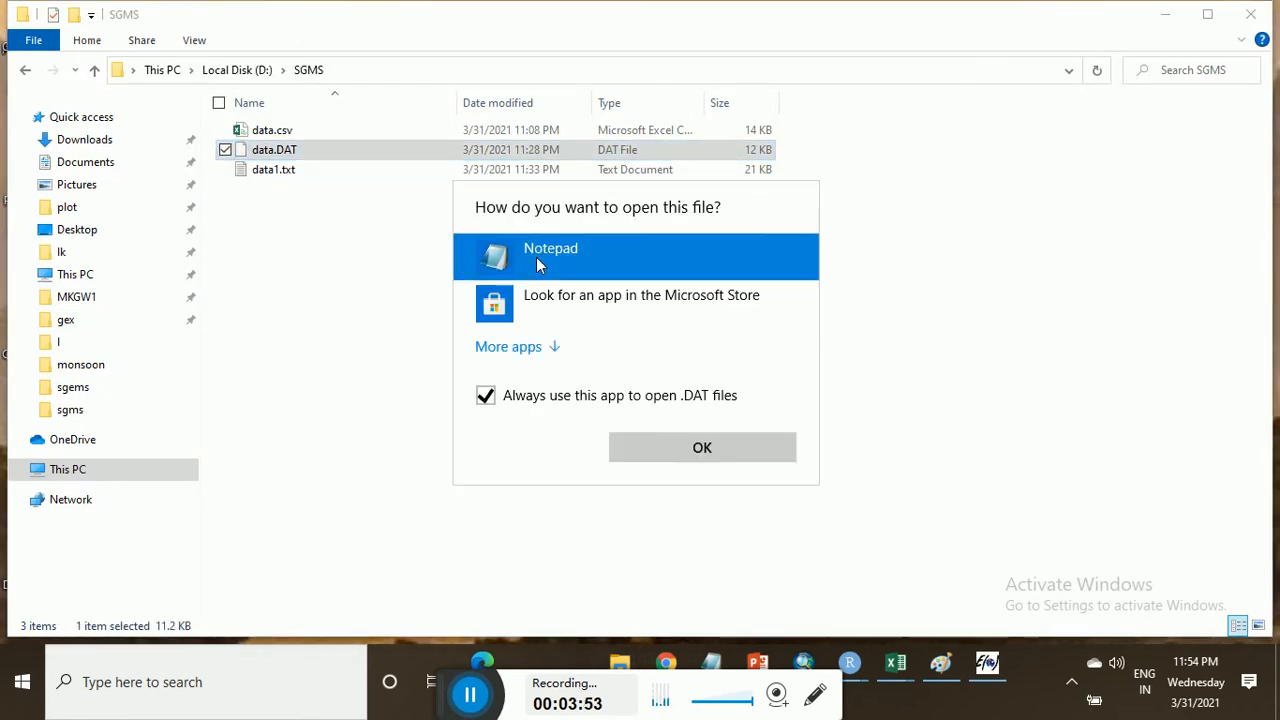
pyautogui.click(700, 448)
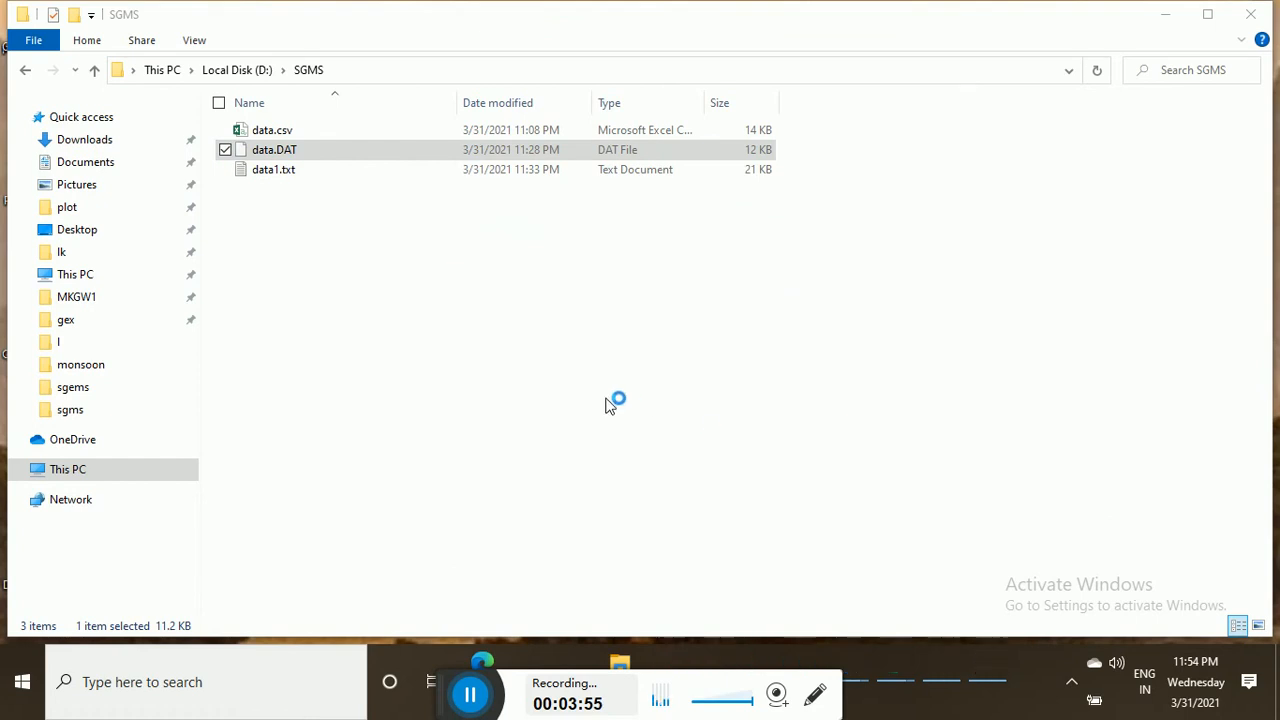
pyautogui.doubleClick(274, 148)
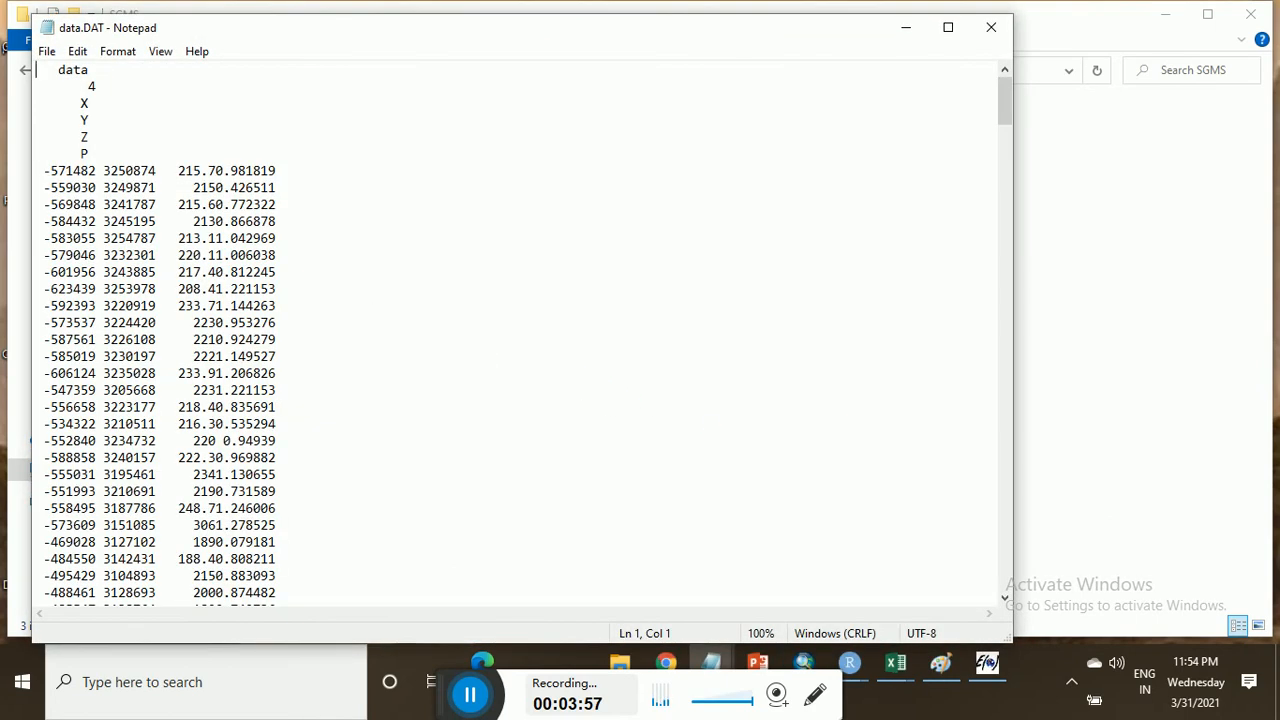
pyautogui.click(80, 86)
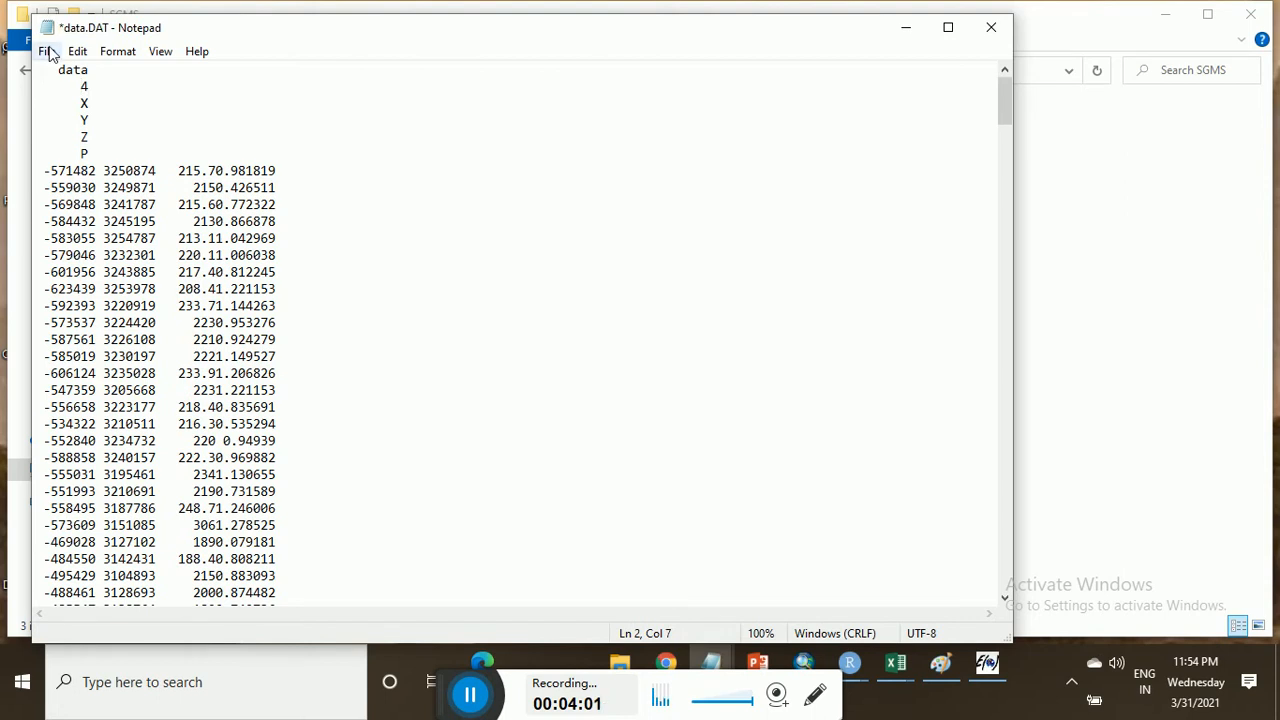
# Step: Save the edited file as a new copy named data2.DAT in the SGMS folder
pyautogui.click(46, 52)
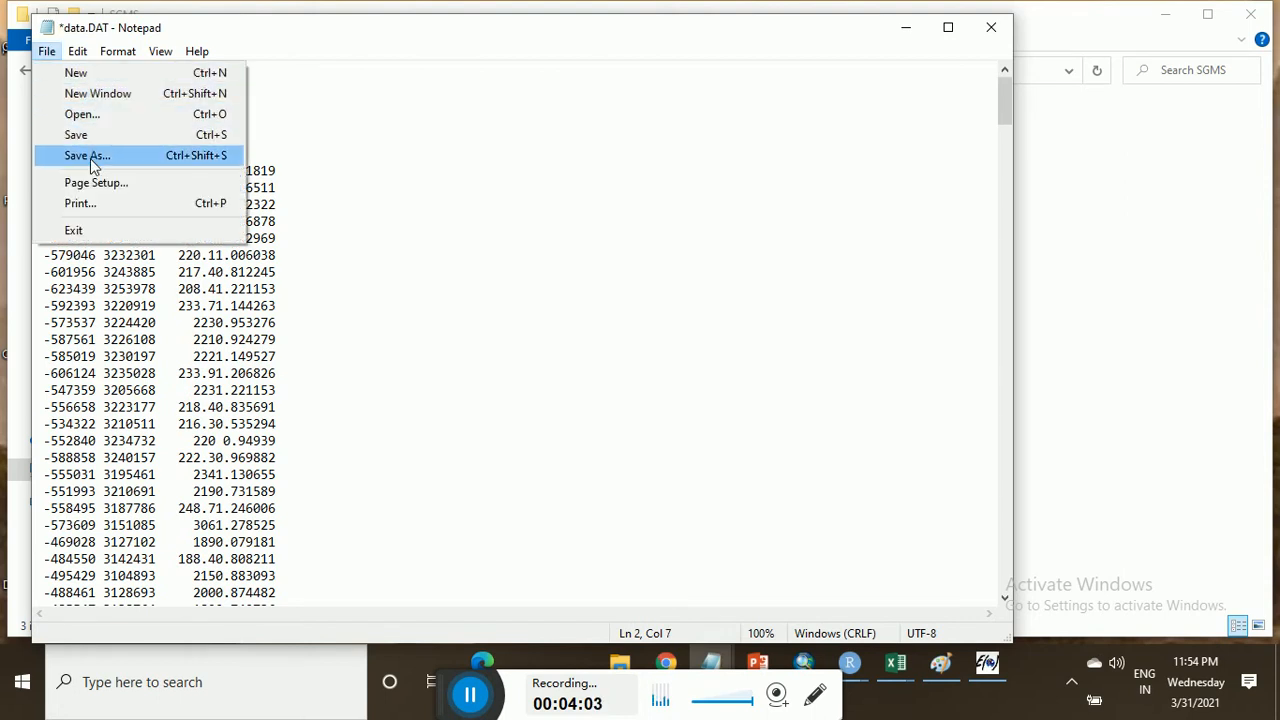
pyautogui.click(86, 156)
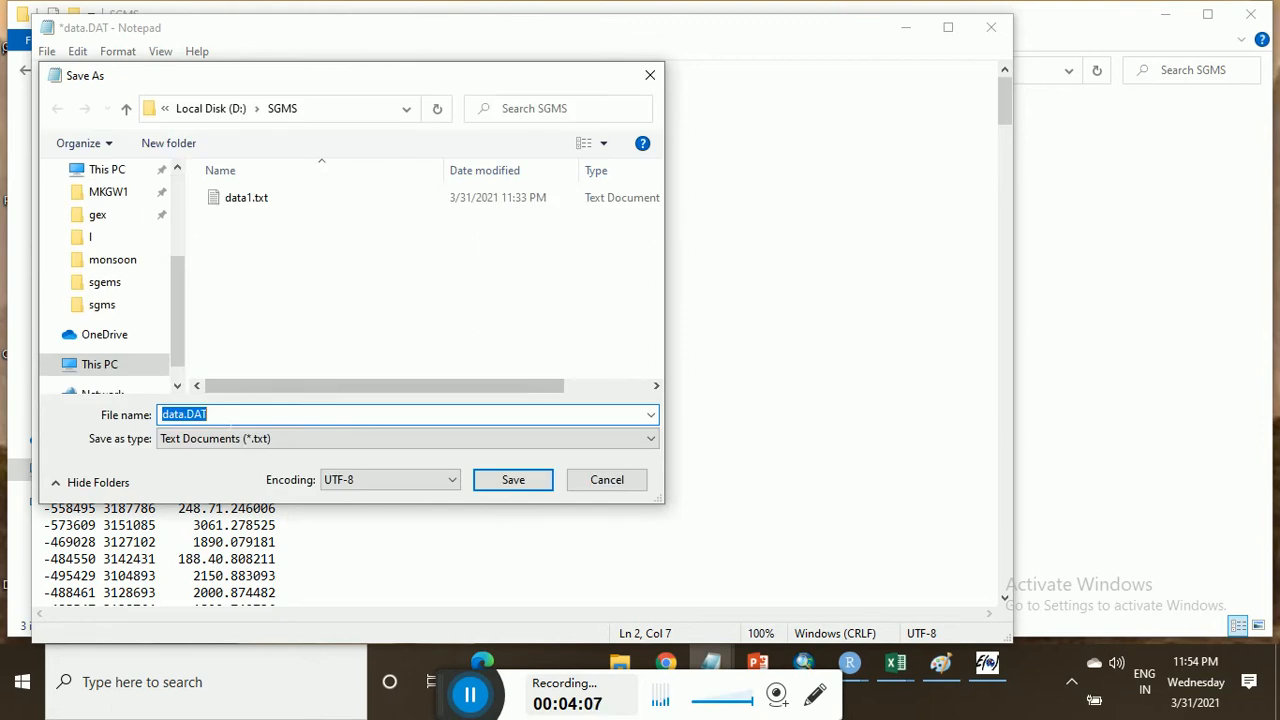
pyautogui.click(404, 414)
pyautogui.write('2')
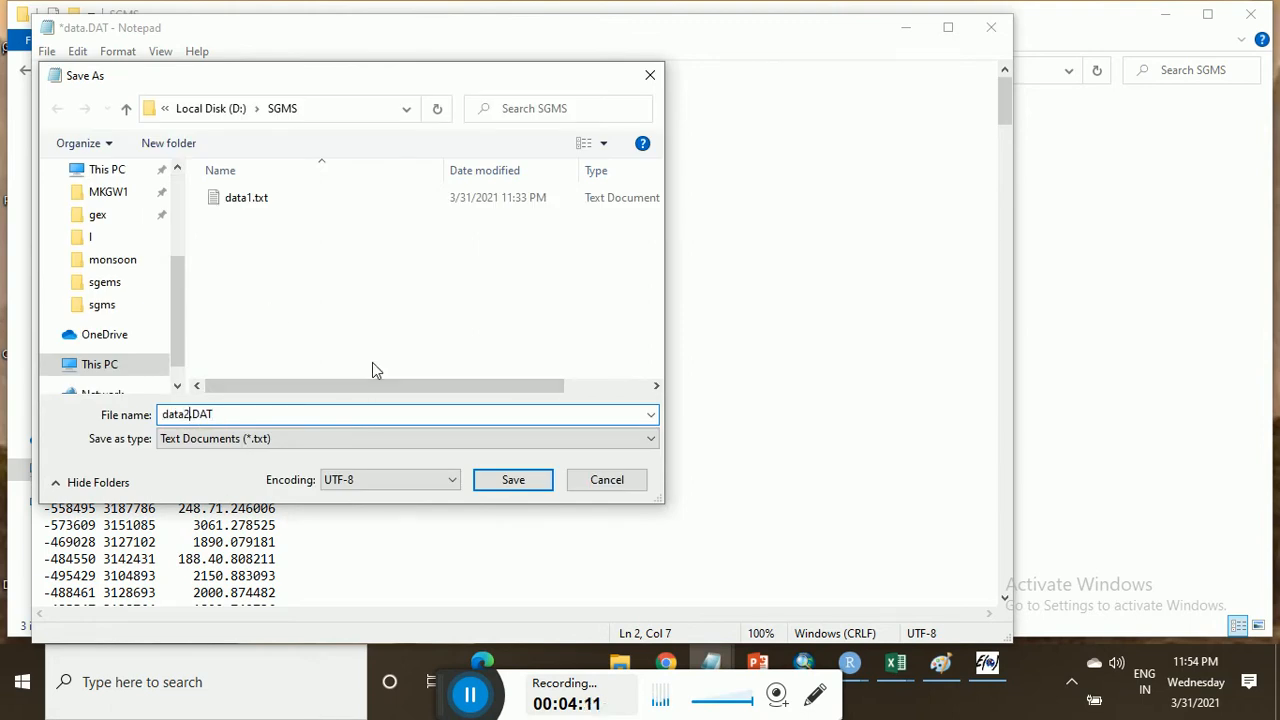
pyautogui.click(512, 480)
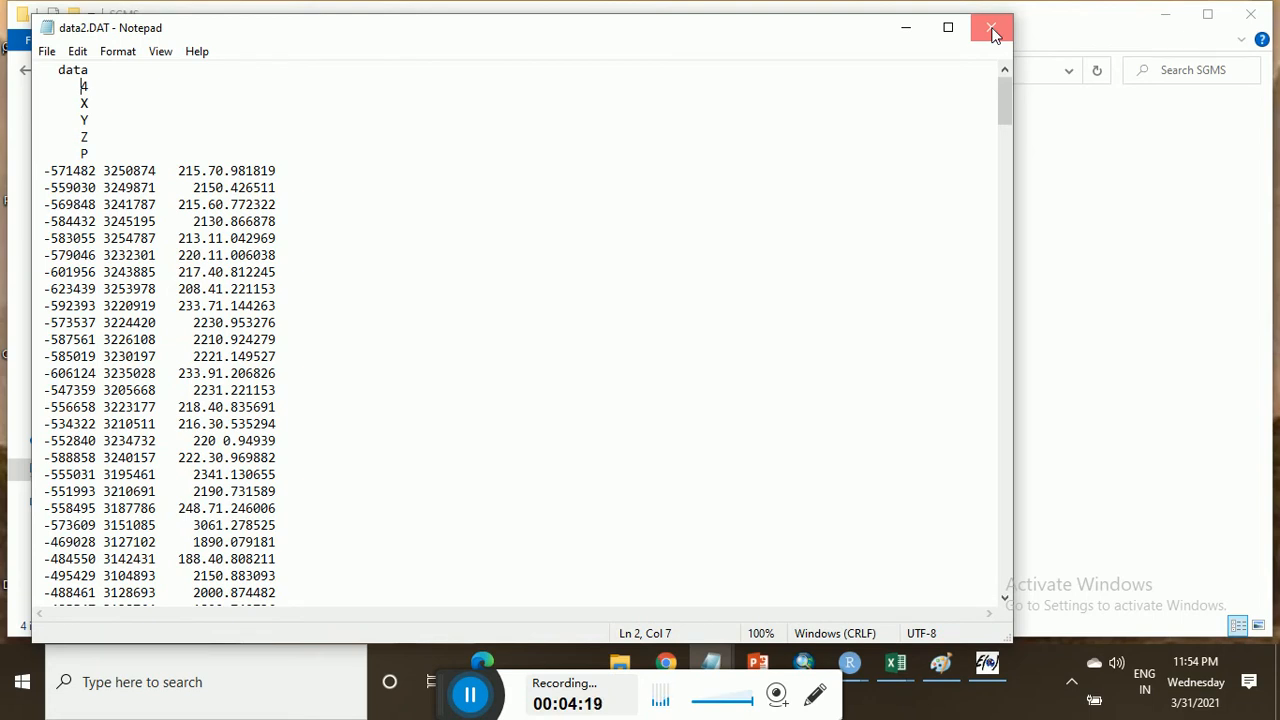
# Step: Close data2.DAT and view the contents of data1.txt in Notepad
pyautogui.click(992, 28)
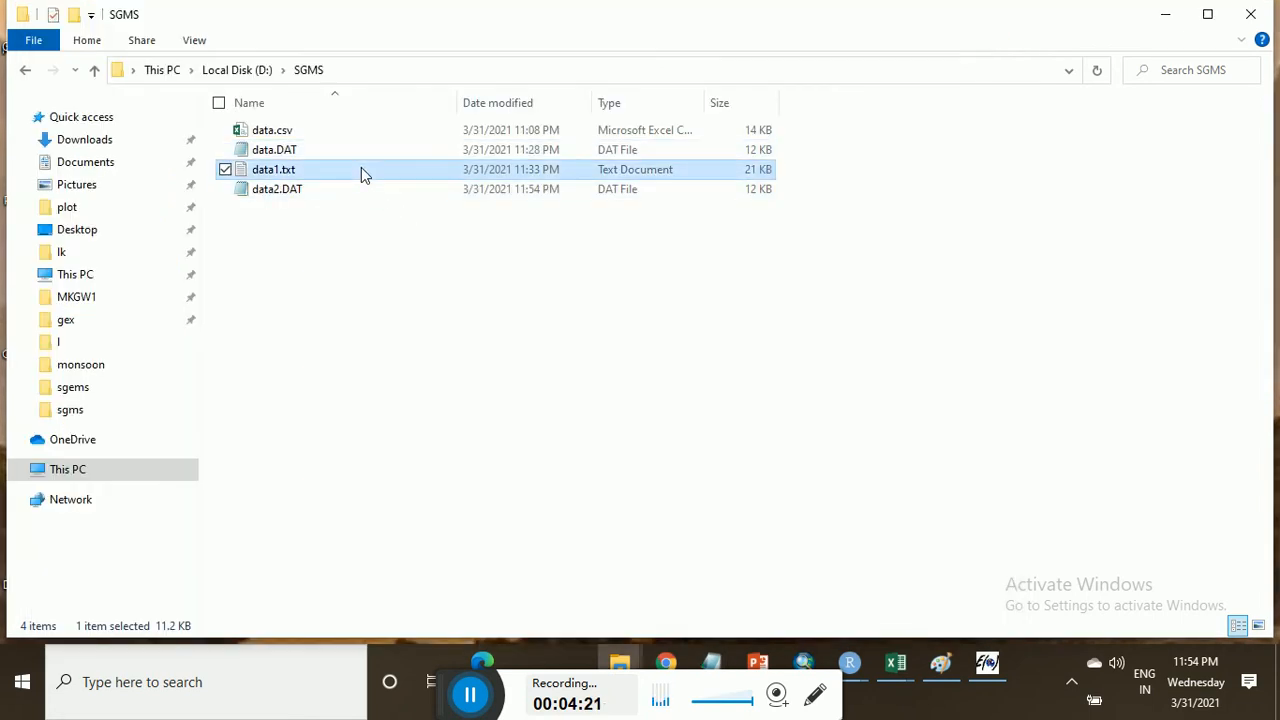
pyautogui.doubleClick(272, 168)
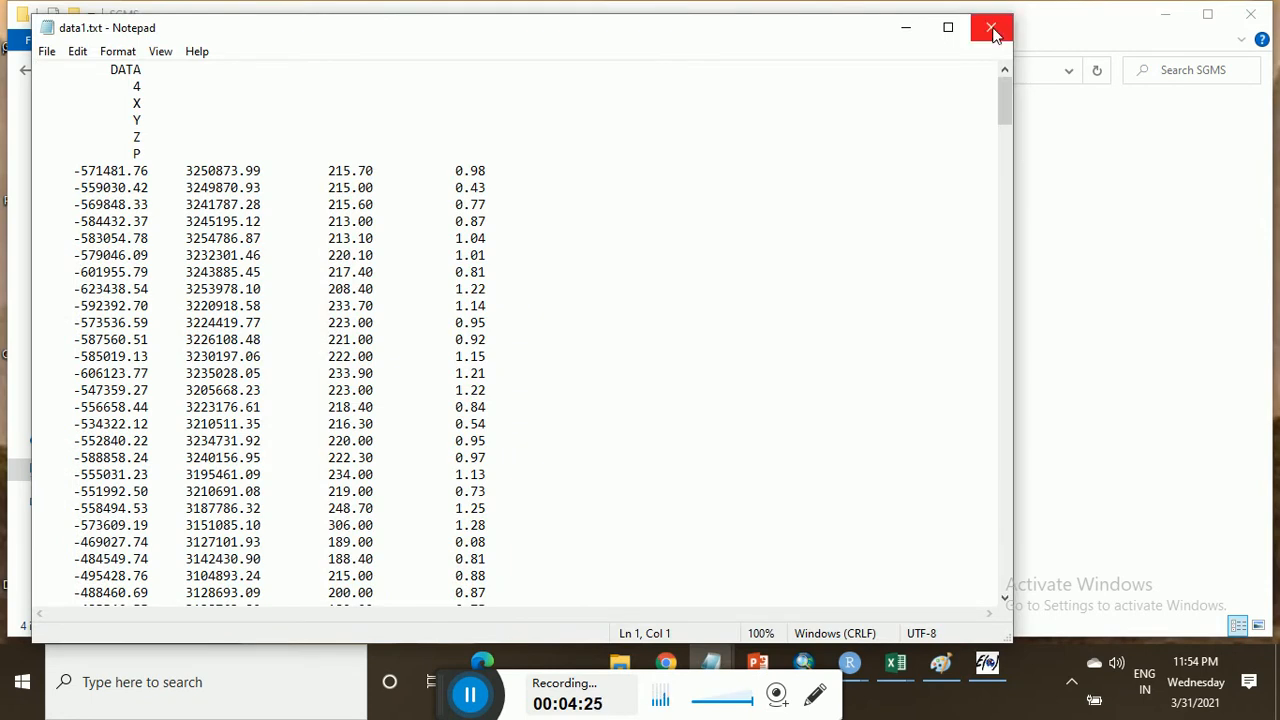
pyautogui.click(992, 28)
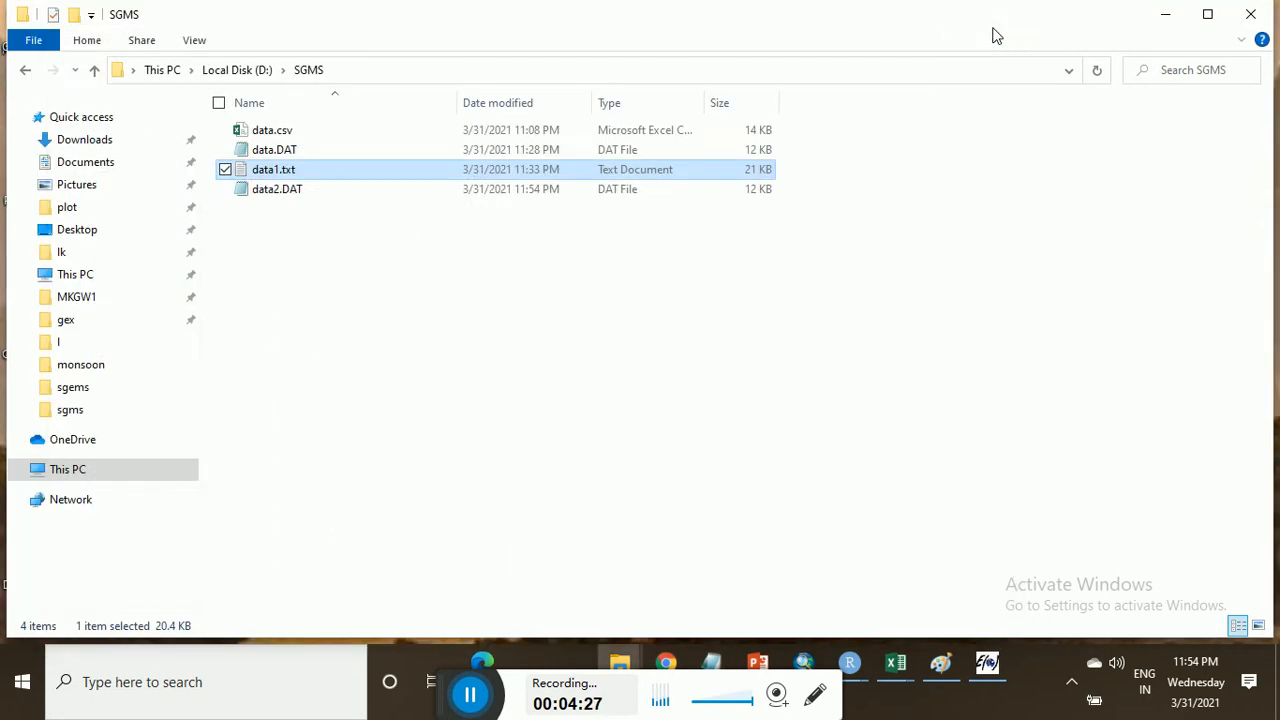
# Step: Check data2.DAT, rename data1.txt to data2.txt, and return to SGeMS
pyautogui.click(276, 188)
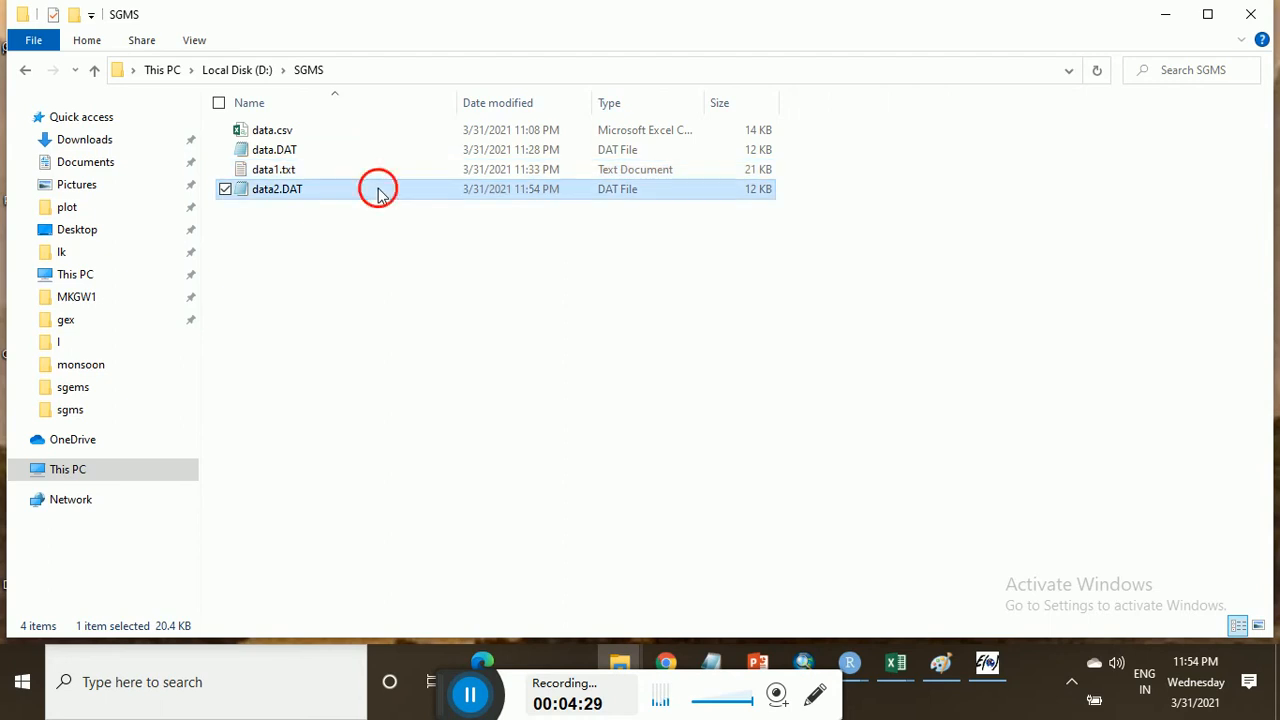
pyautogui.doubleClick(276, 188)
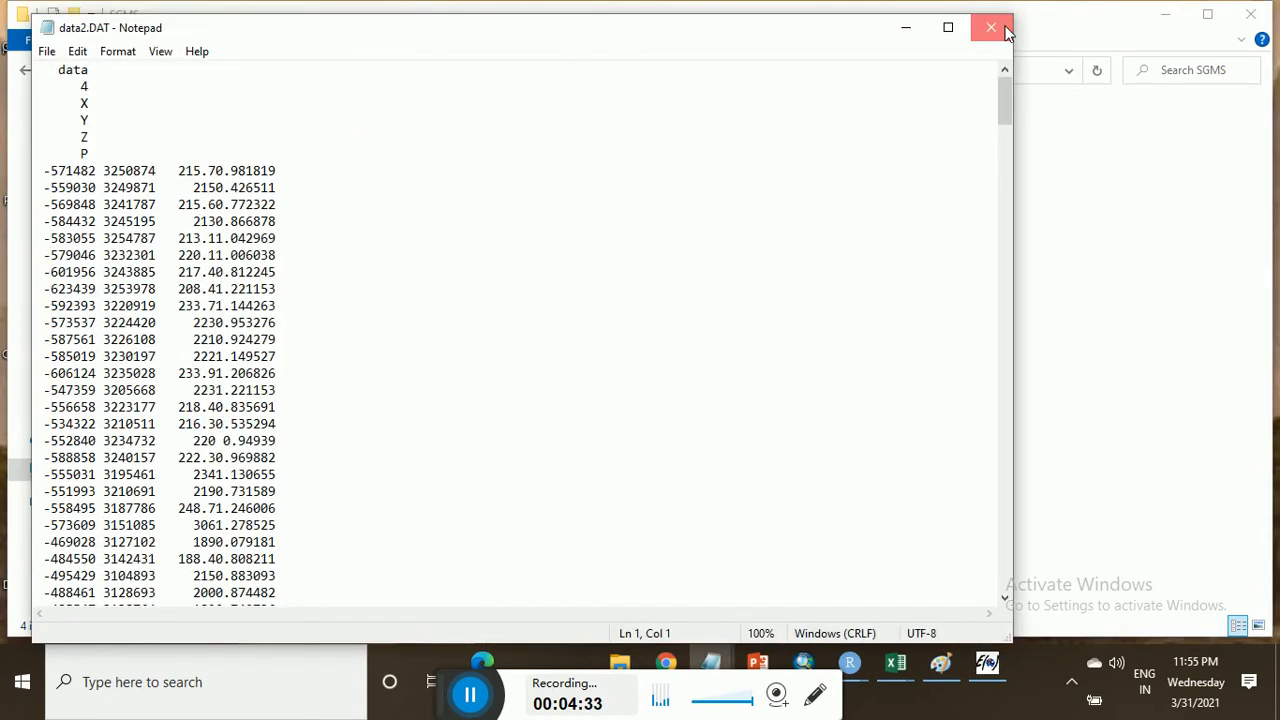
pyautogui.click(992, 28)
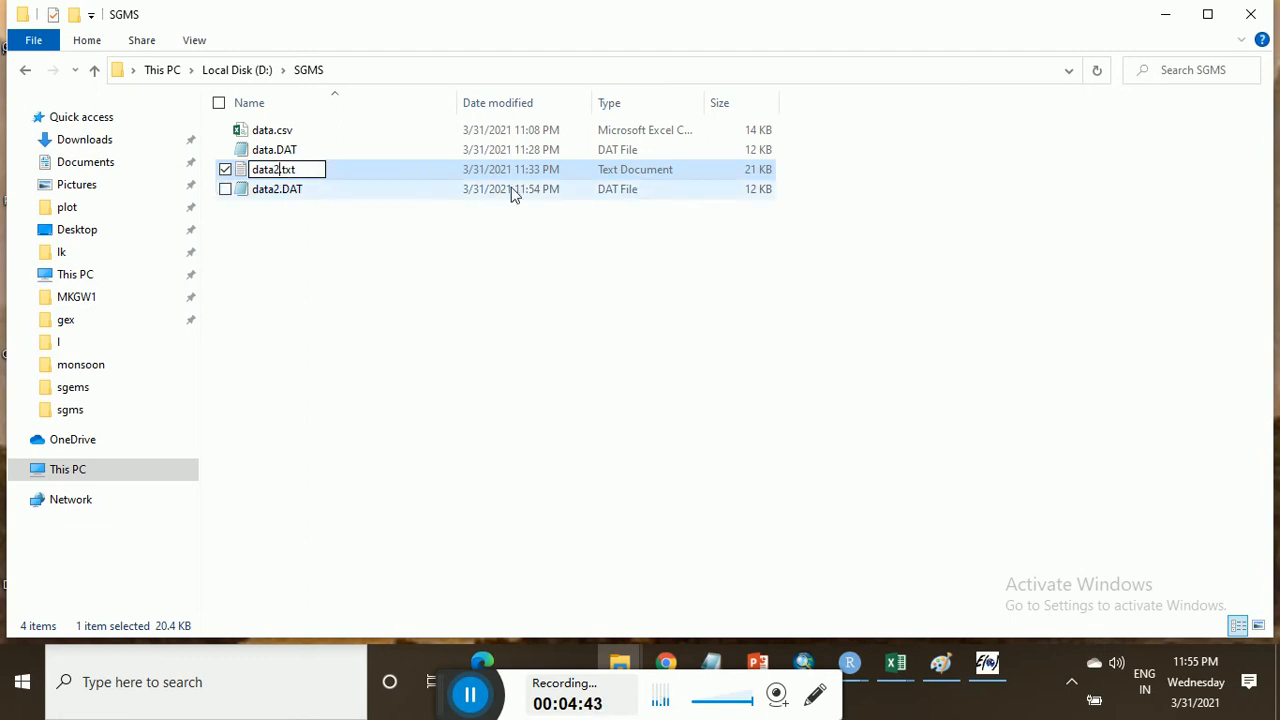
pyautogui.press('Return')
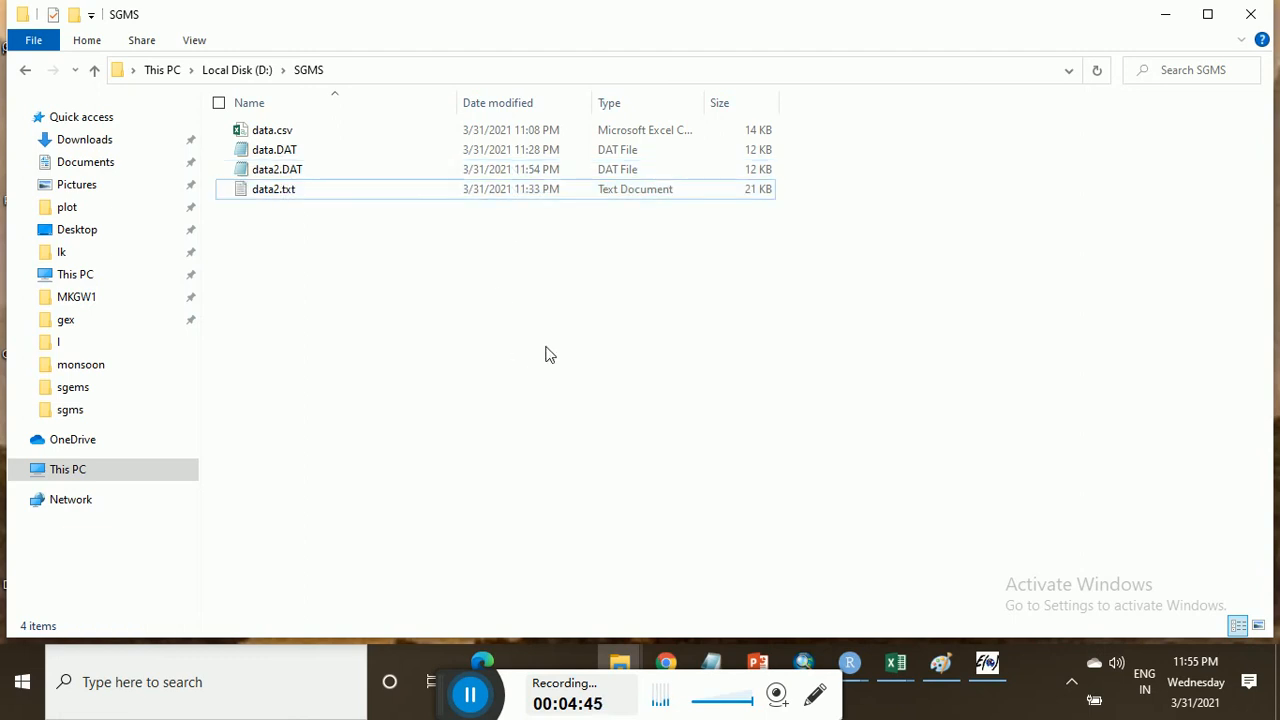
pyautogui.click(988, 662)
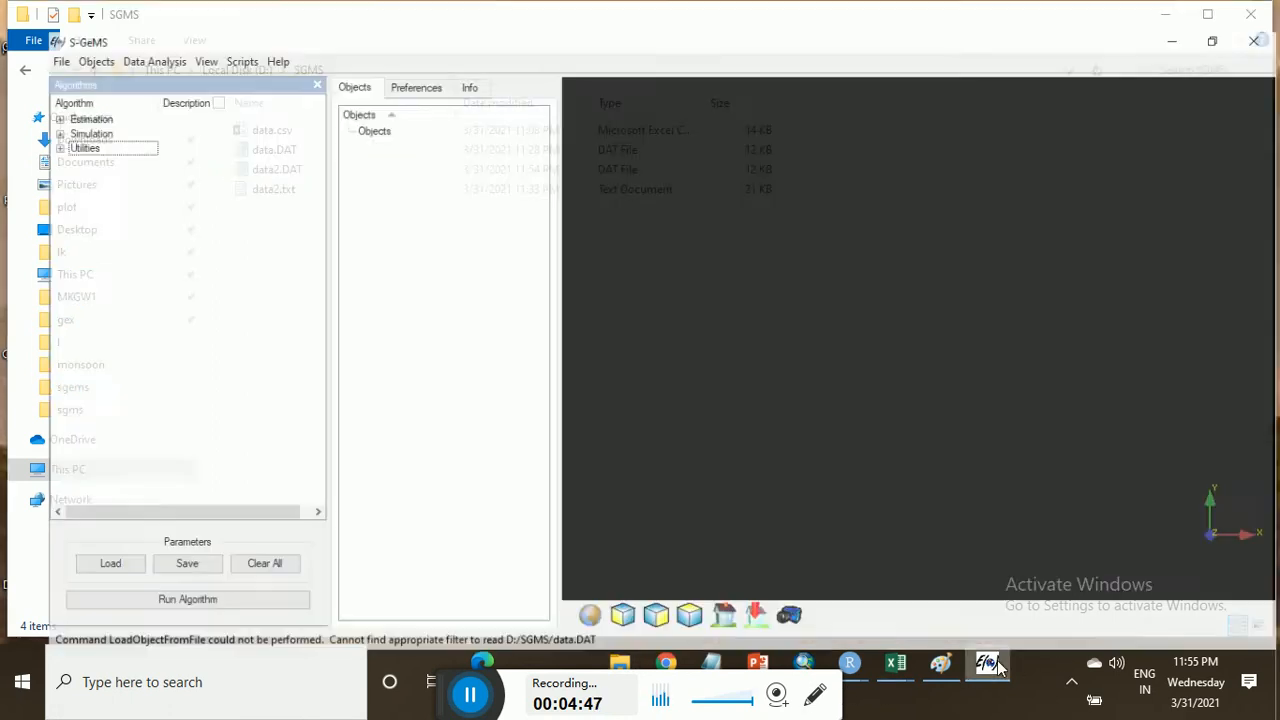
# Step: Load data2.DAT into the GSLIB import wizard as a point set and proceed to the coordinate settings
pyautogui.click(48, 30)
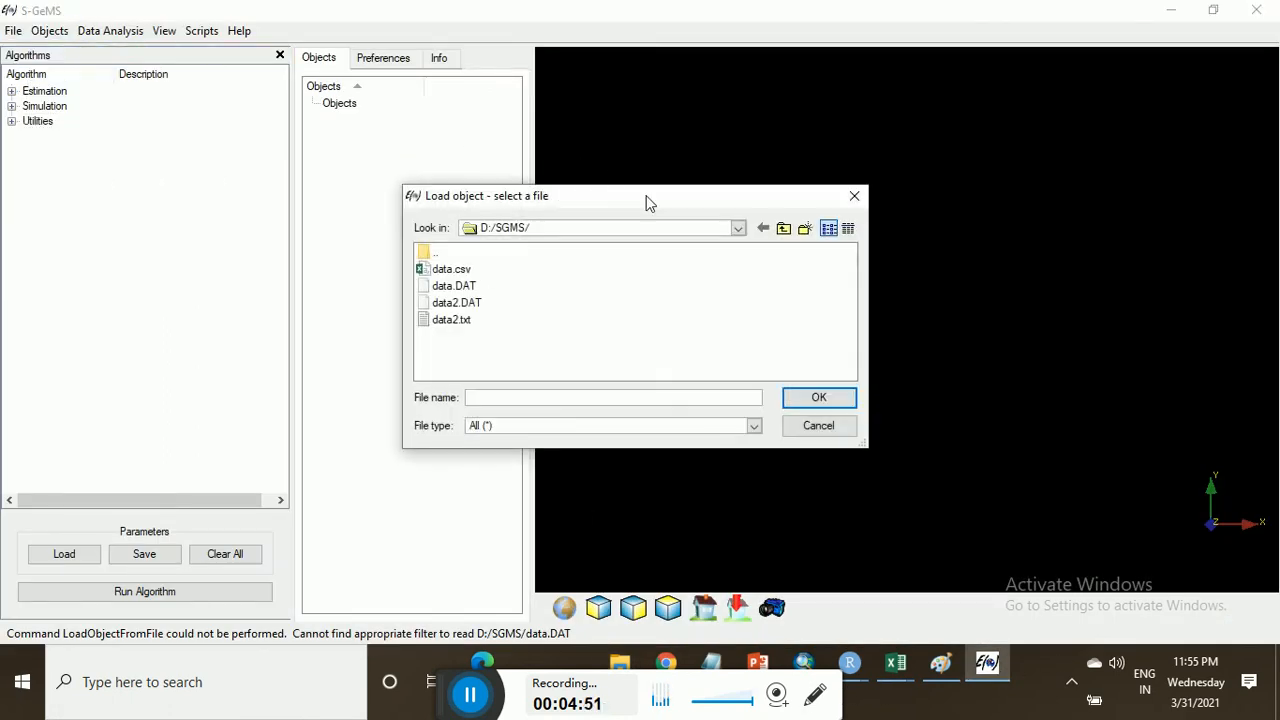
pyautogui.moveTo(480, 304)
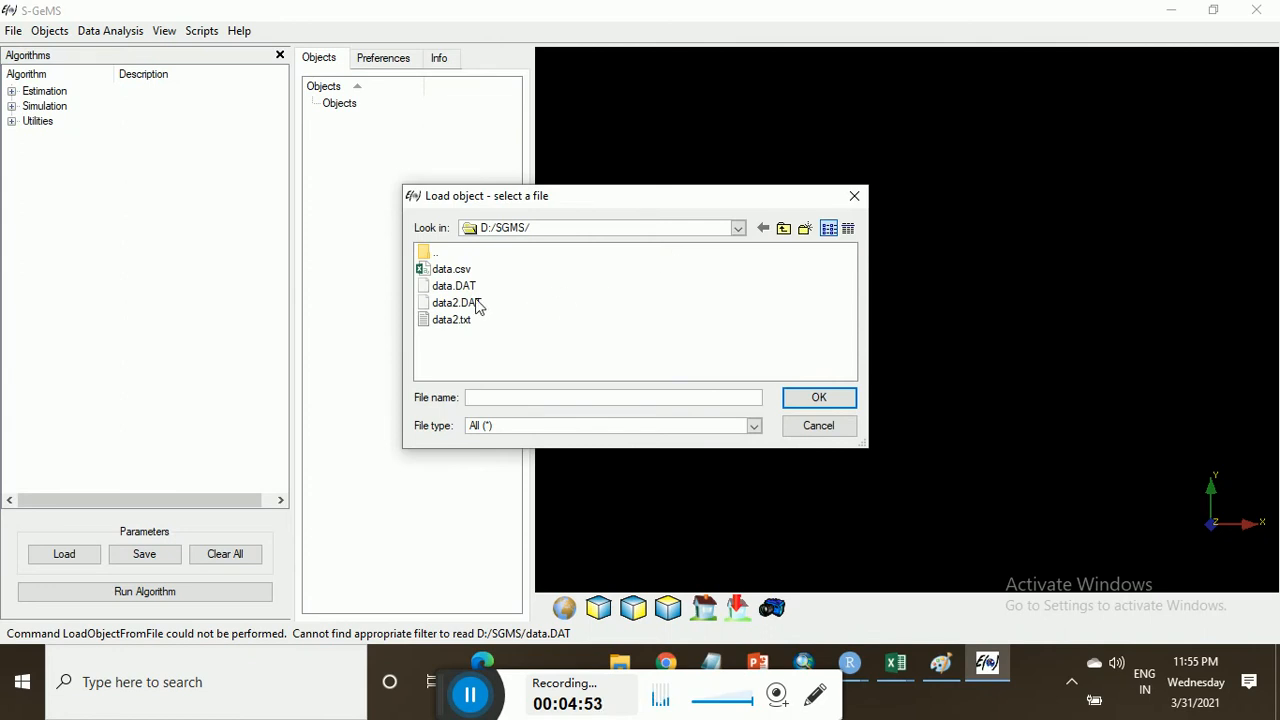
pyautogui.click(456, 302)
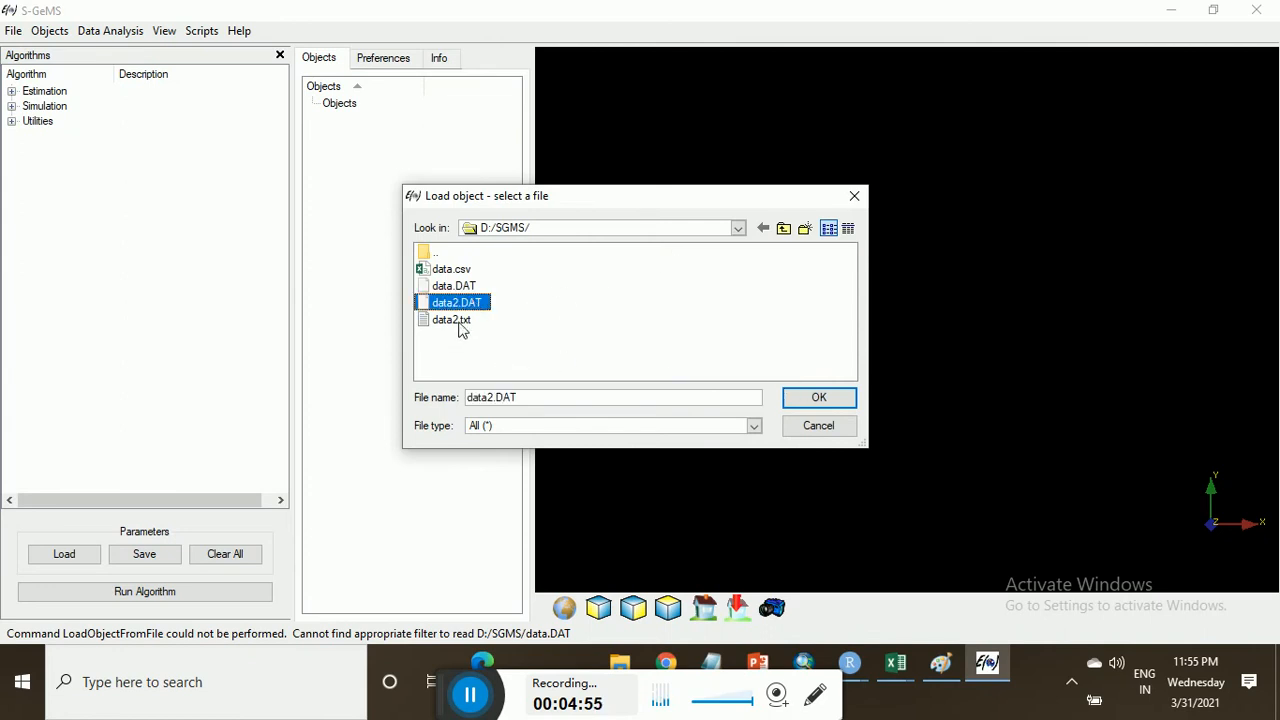
pyautogui.click(818, 396)
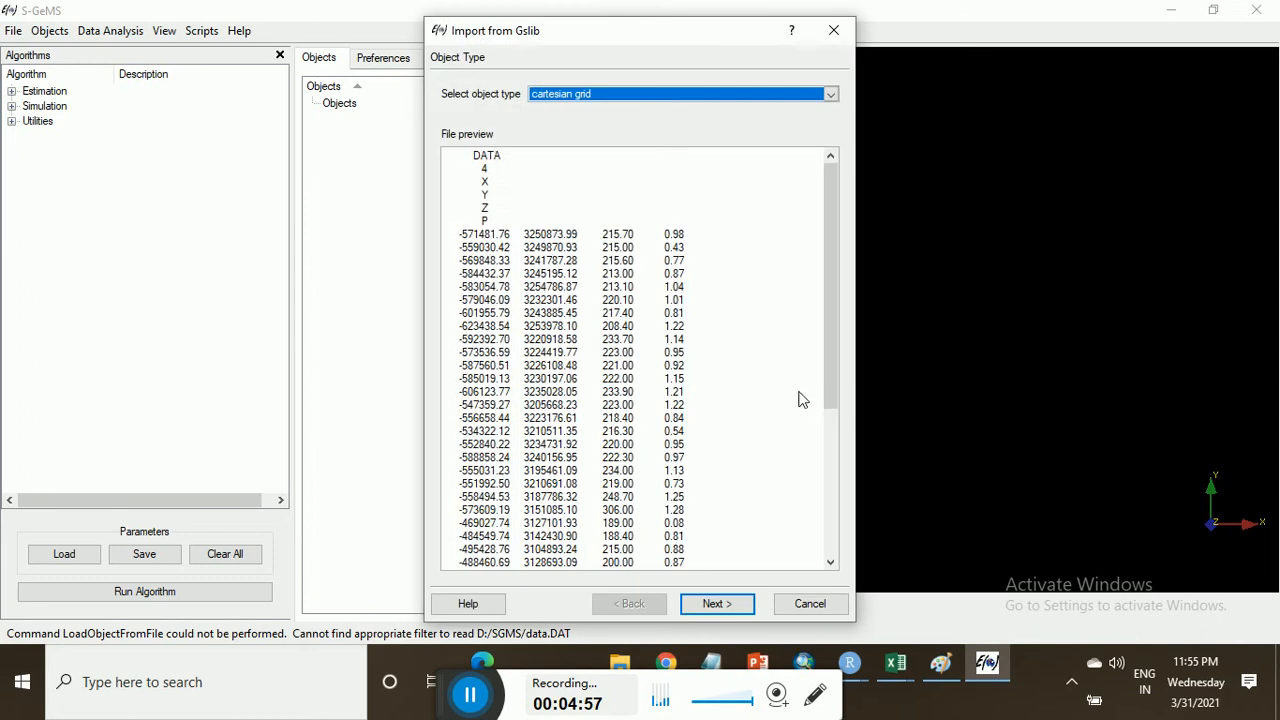
pyautogui.moveTo(840, 106)
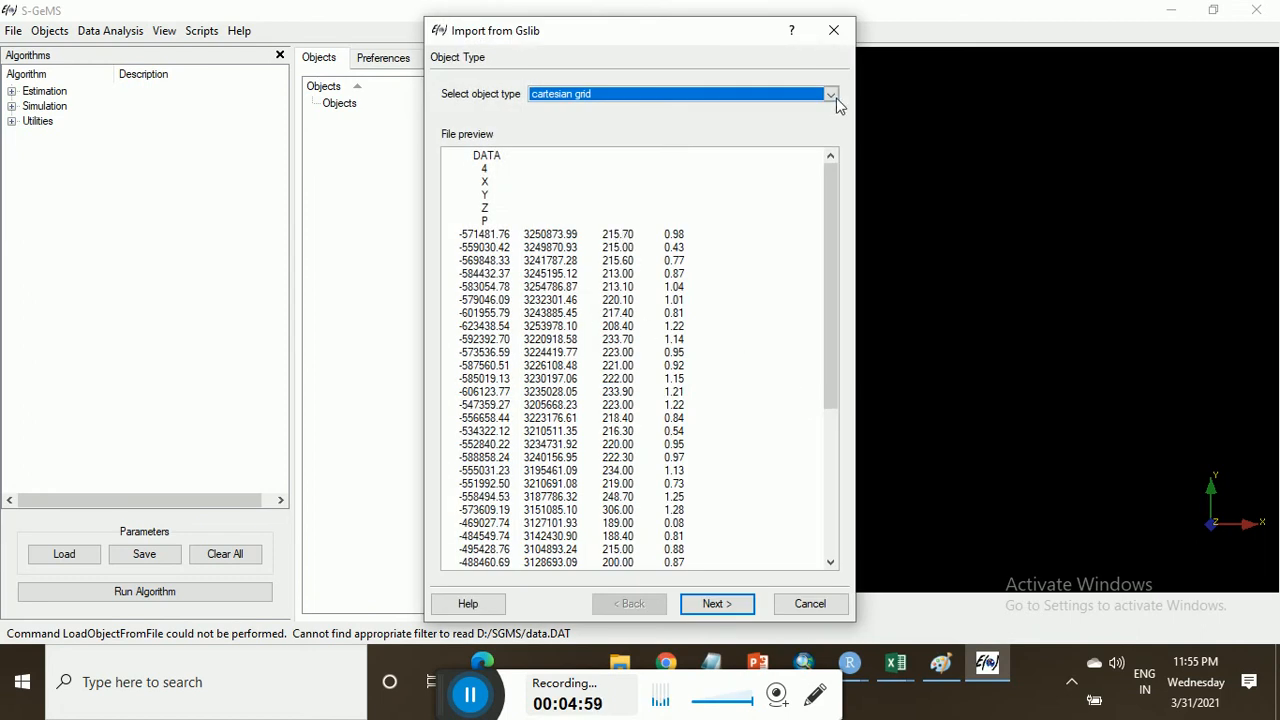
pyautogui.click(832, 94)
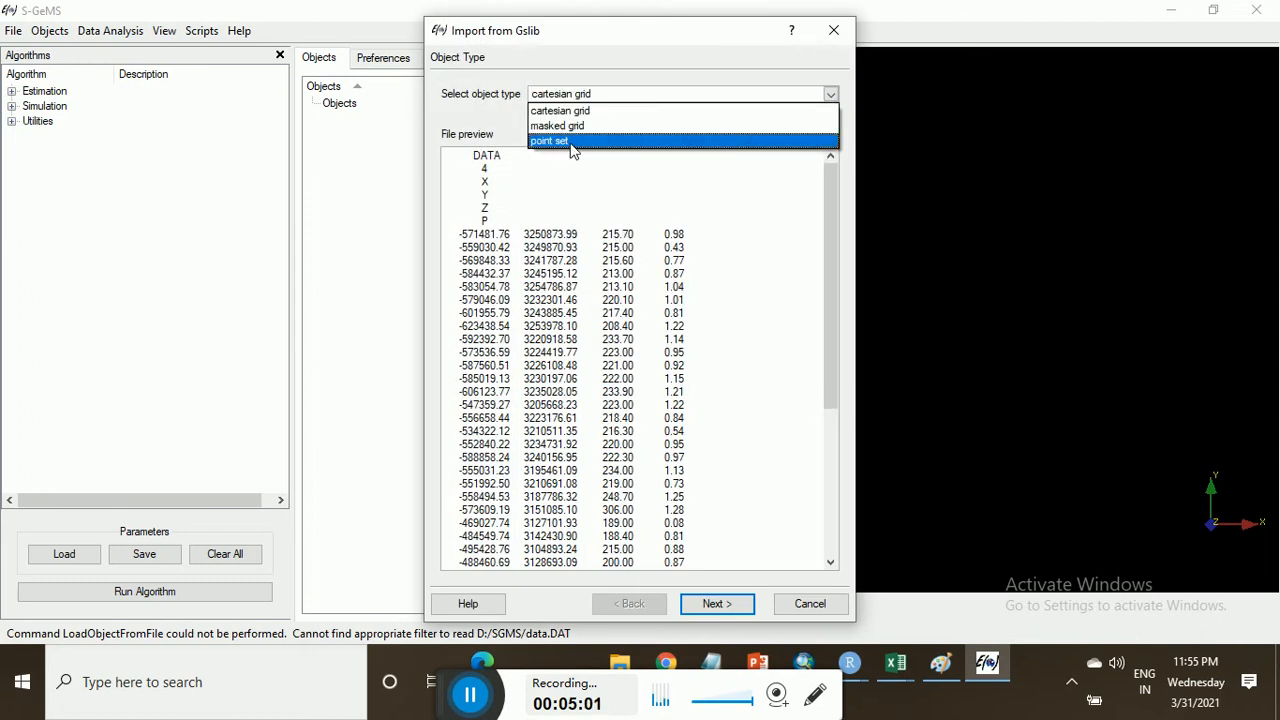
pyautogui.click(548, 140)
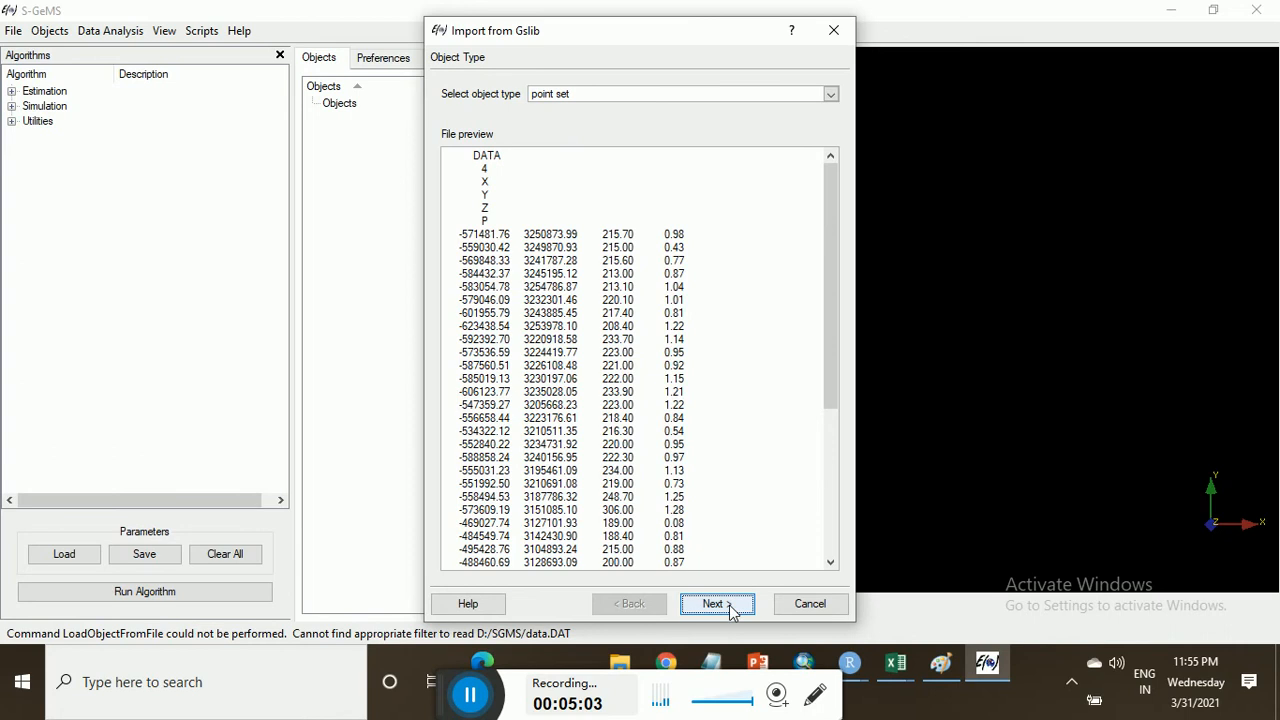
pyautogui.click(712, 604)
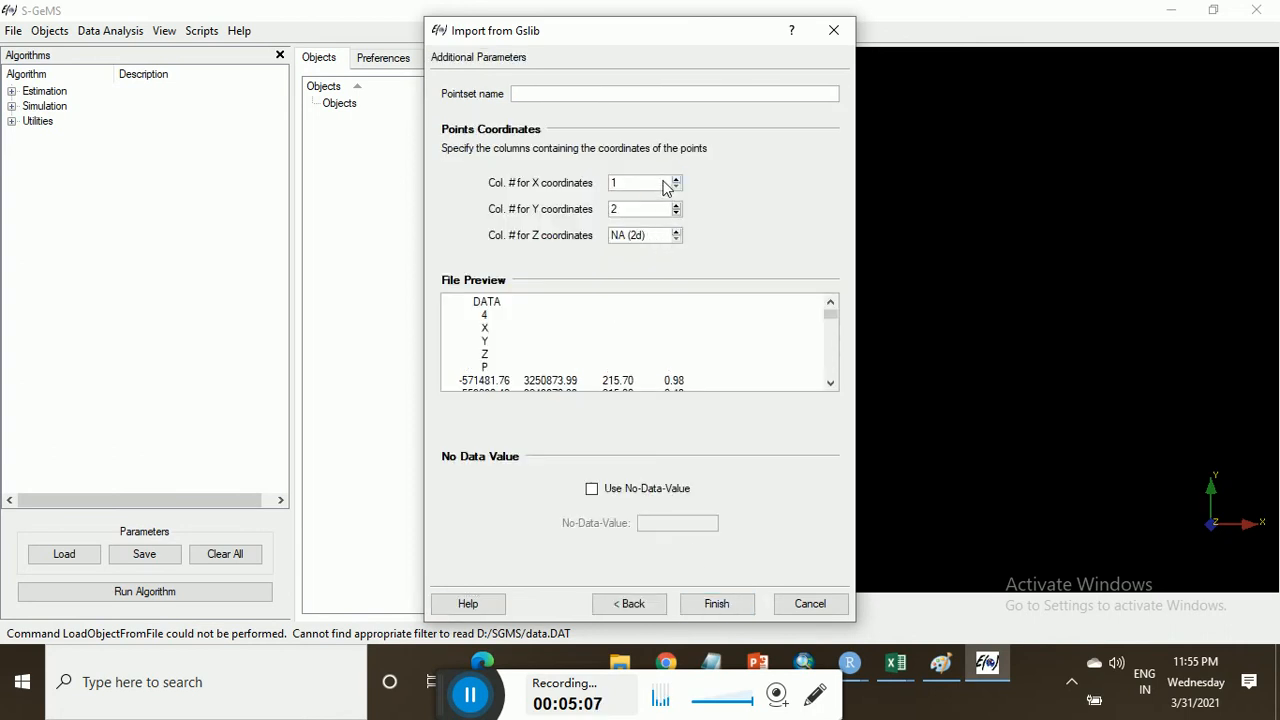
pyautogui.moveTo(658, 236)
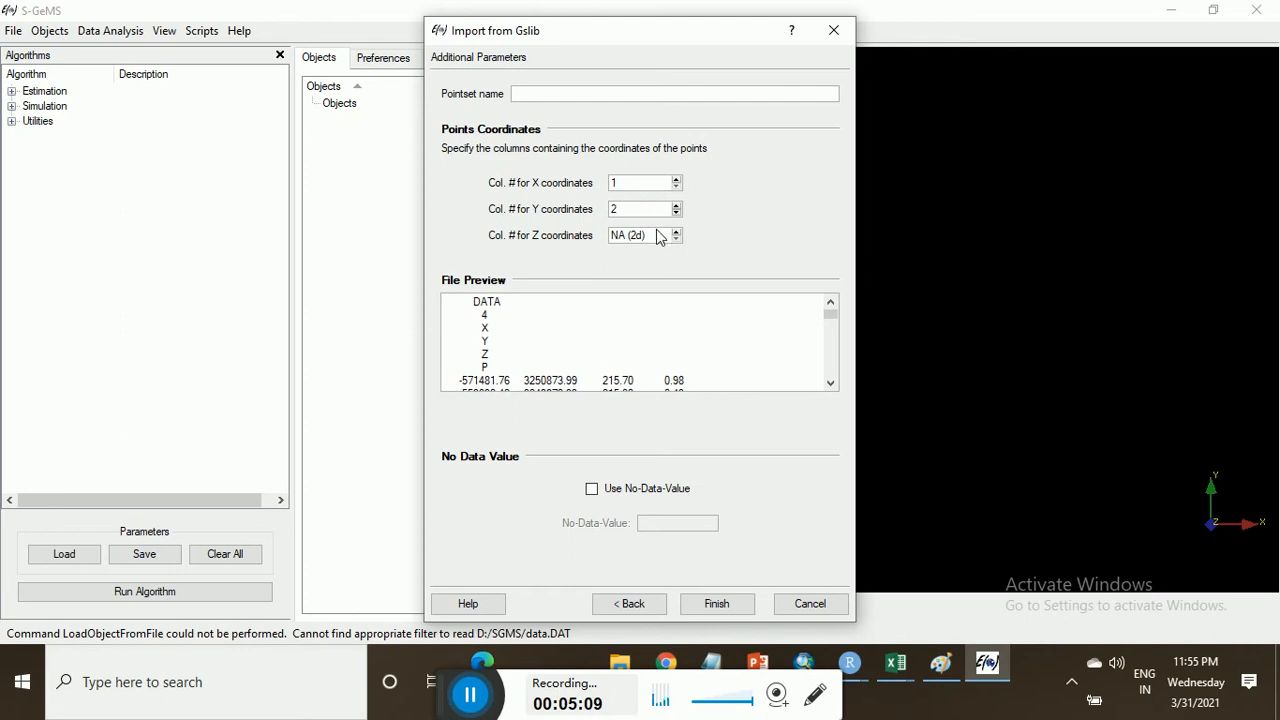
# Step: Set the Z coordinate column to 3, name the point set geo, and finish the import
pyautogui.doubleClick(630, 236)
pyautogui.write('3')
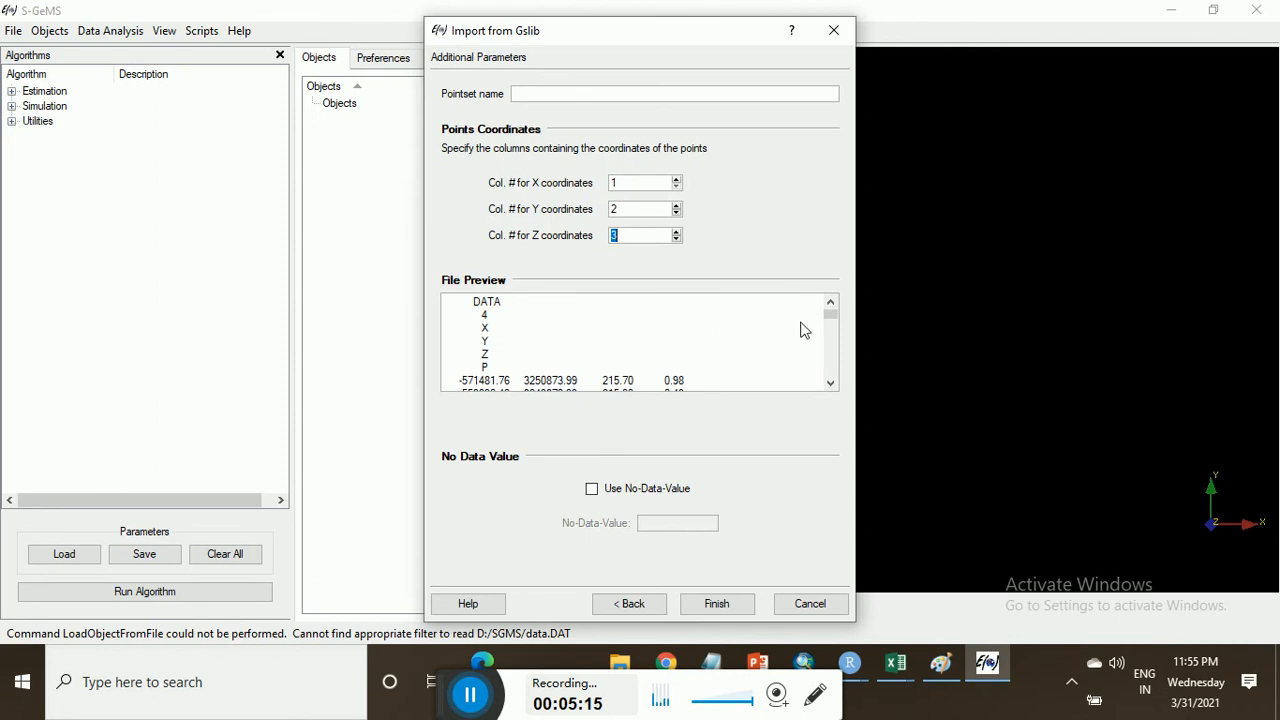
pyautogui.scroll(-3)
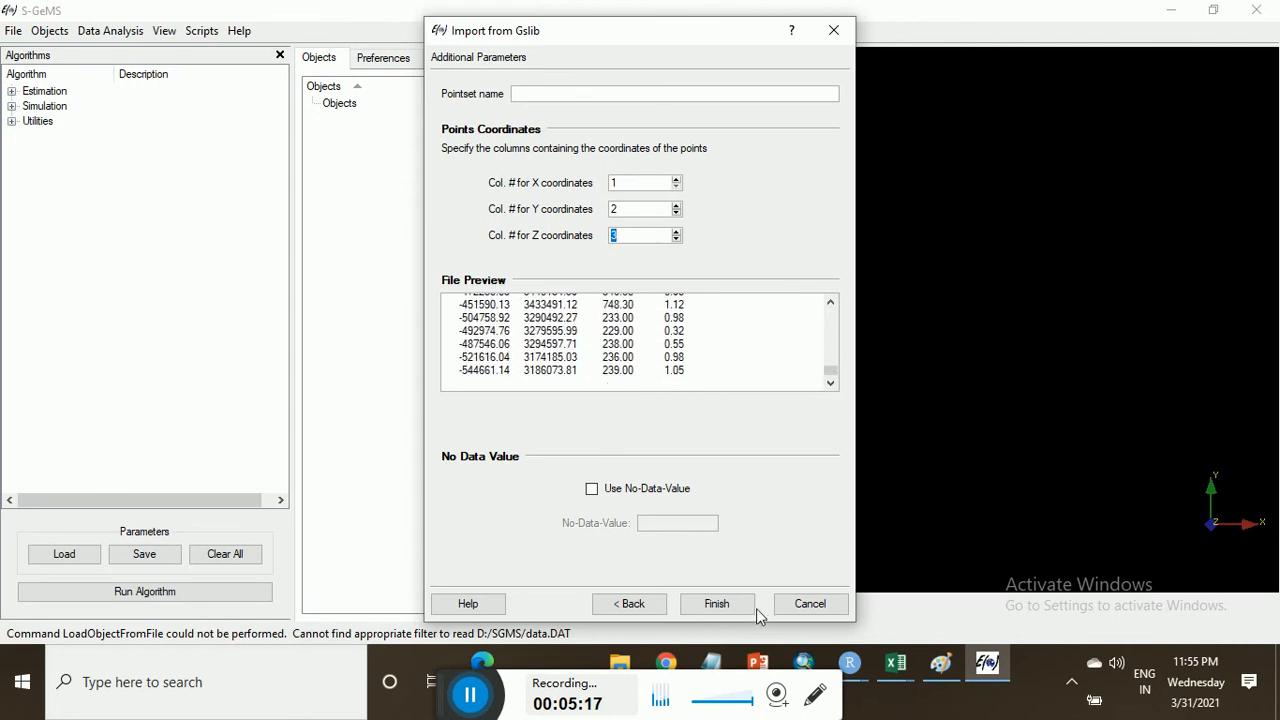
pyautogui.click(716, 604)
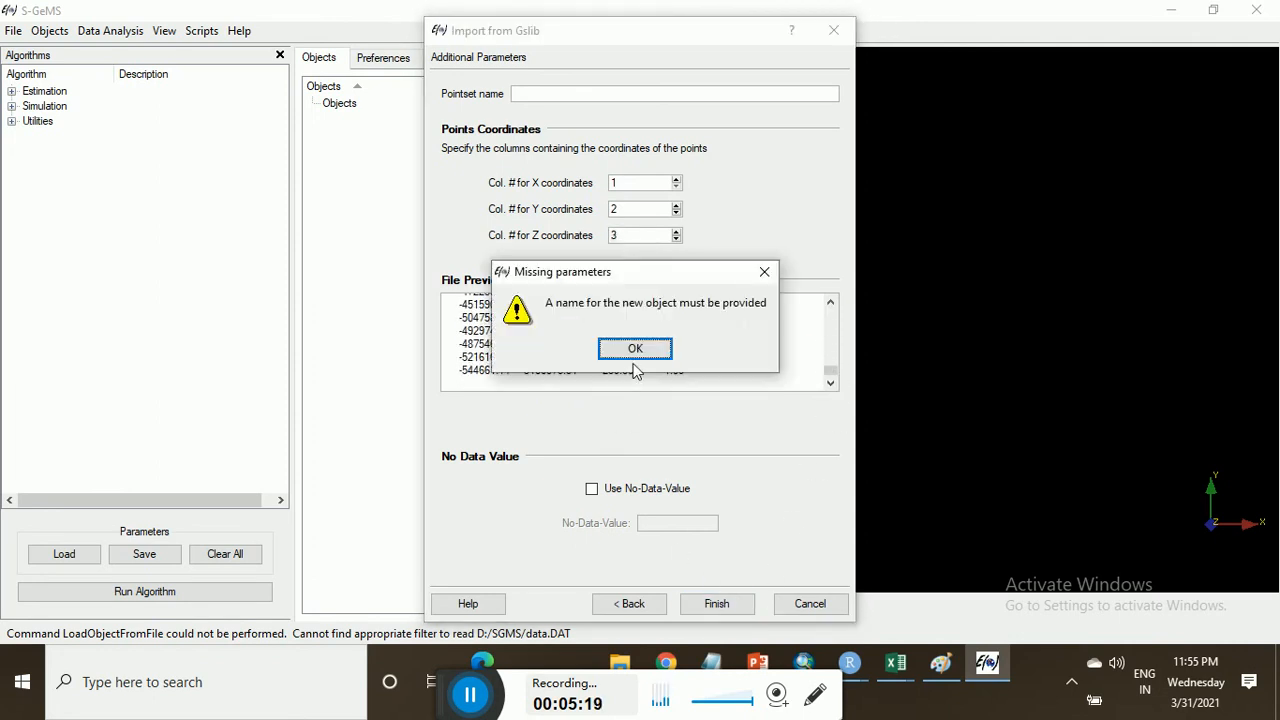
pyautogui.moveTo(764, 272)
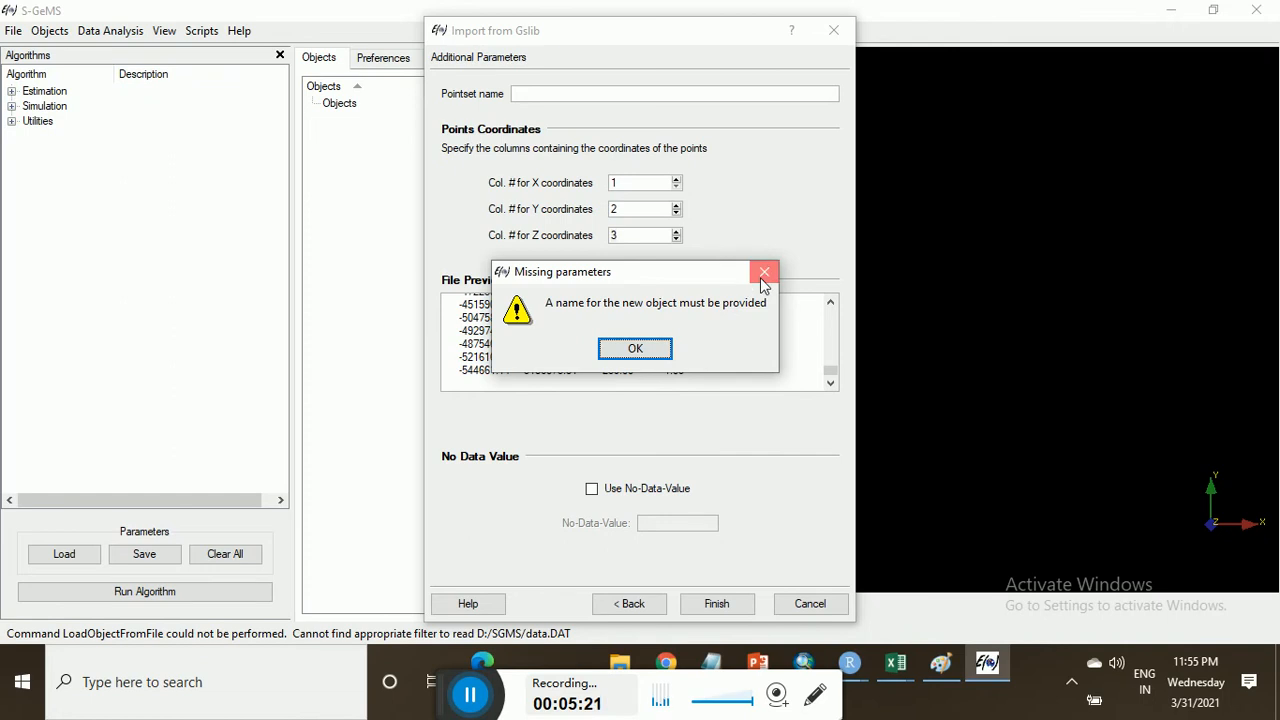
pyautogui.click(636, 348)
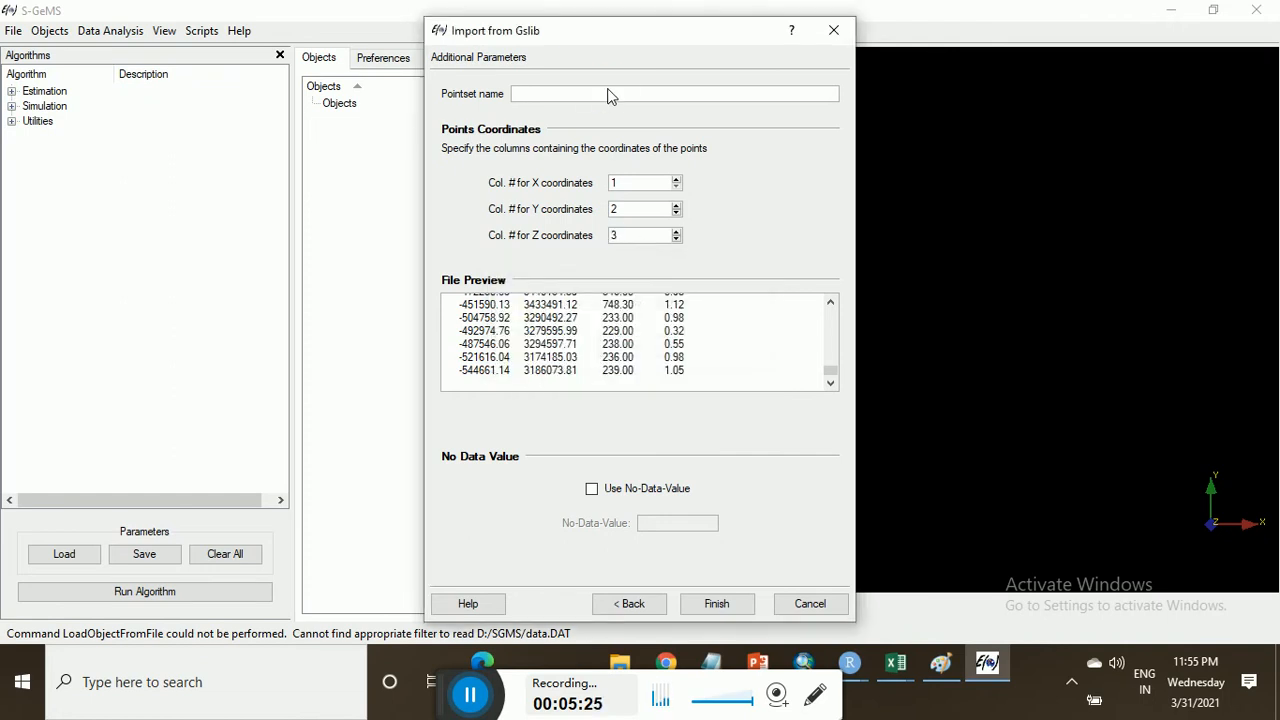
pyautogui.write('g')
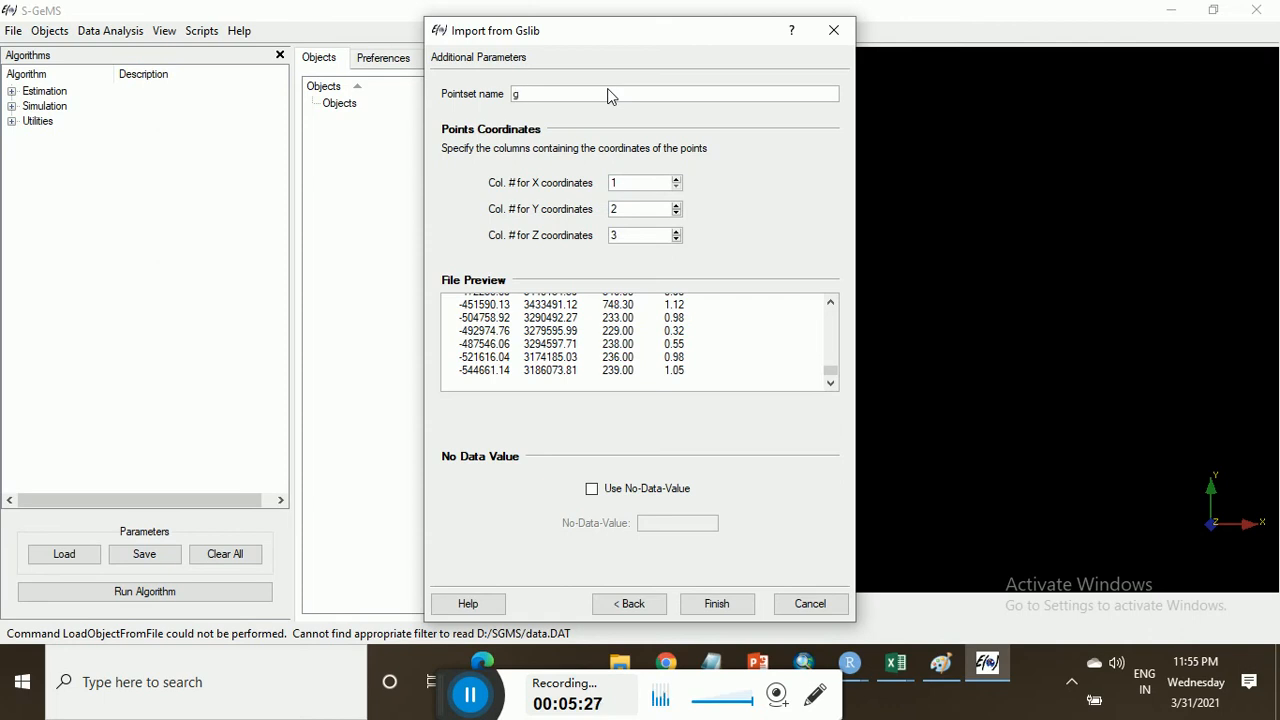
pyautogui.write('eo')
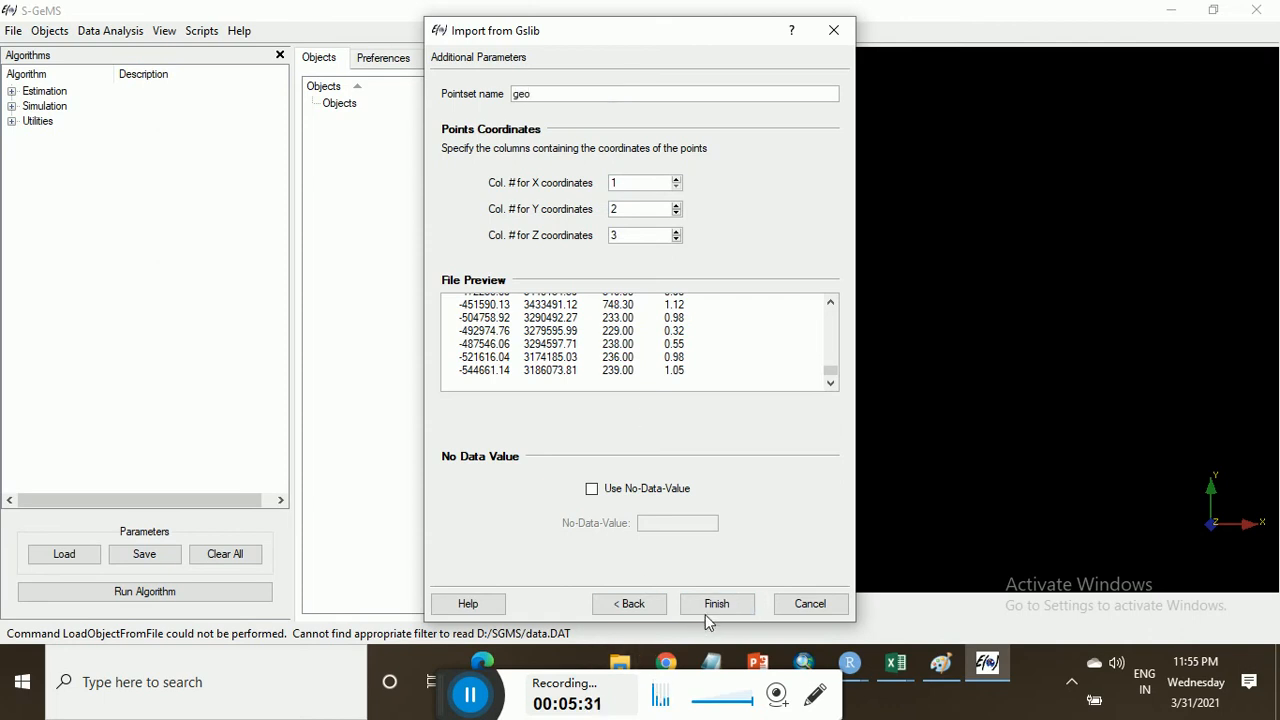
pyautogui.click(716, 604)
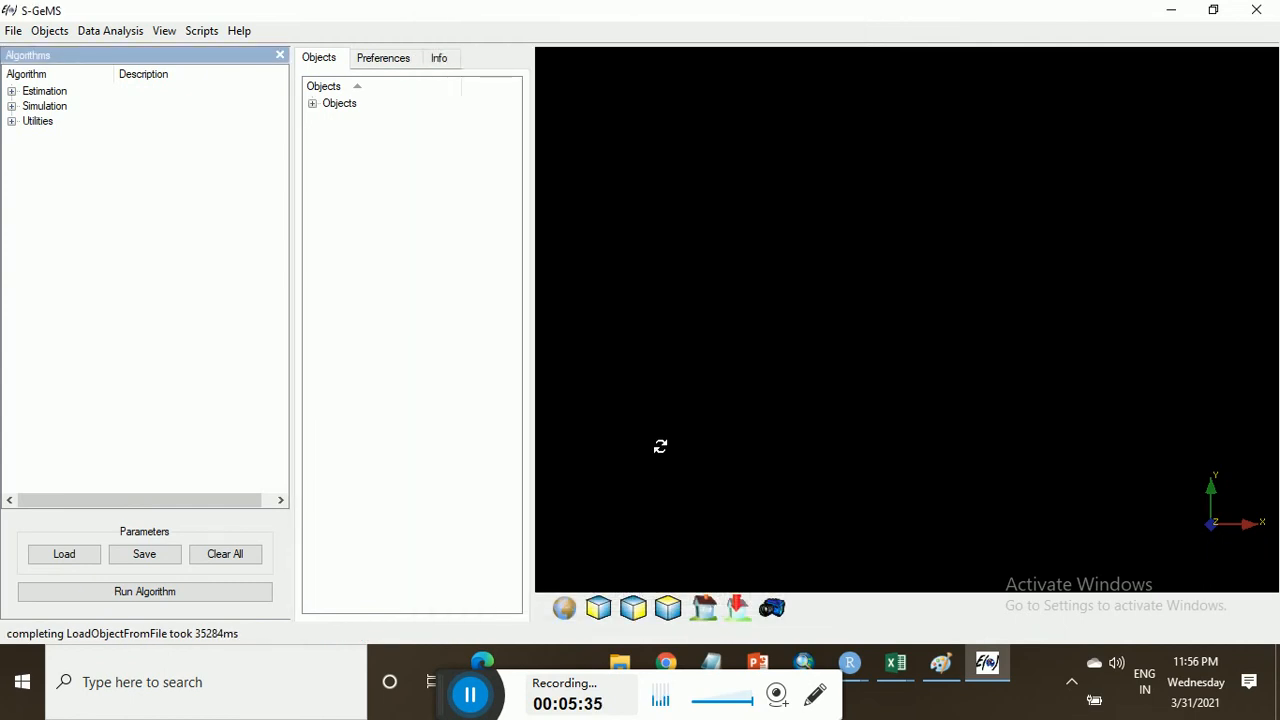
# Step: Display the geo point set in the 3D view coloured by its porosity property P
pyautogui.click(324, 84)
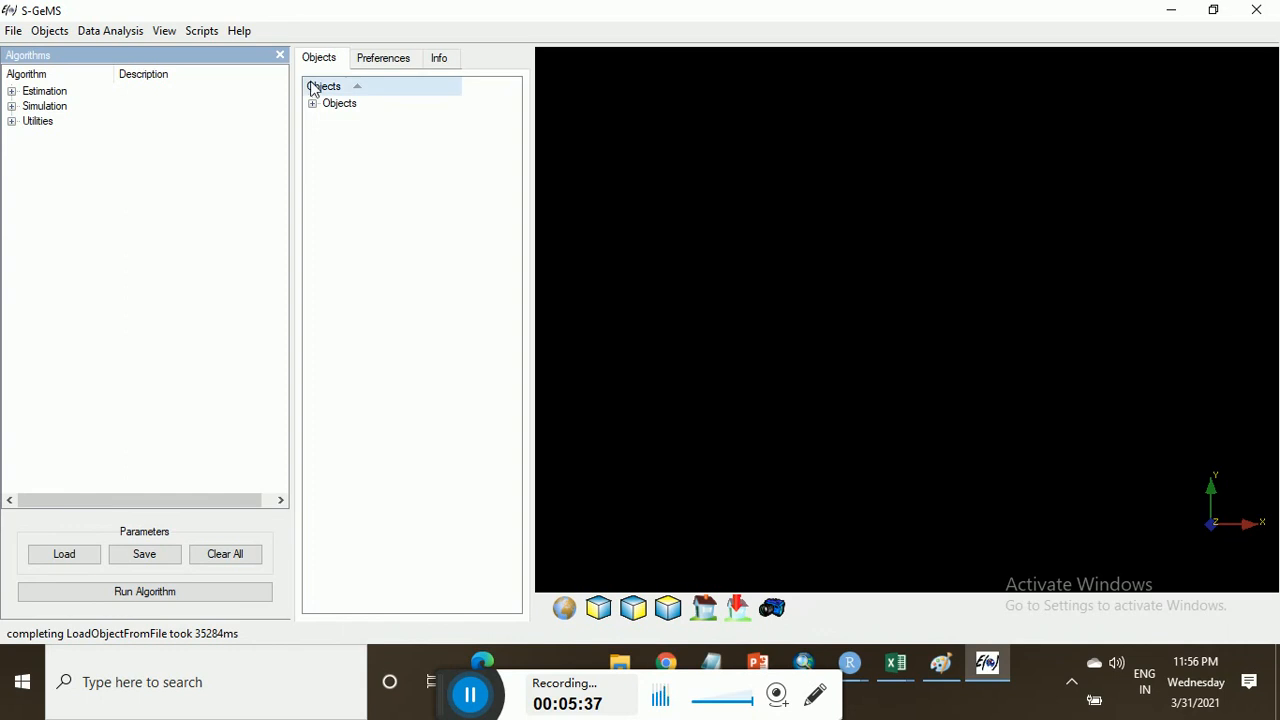
pyautogui.click(312, 104)
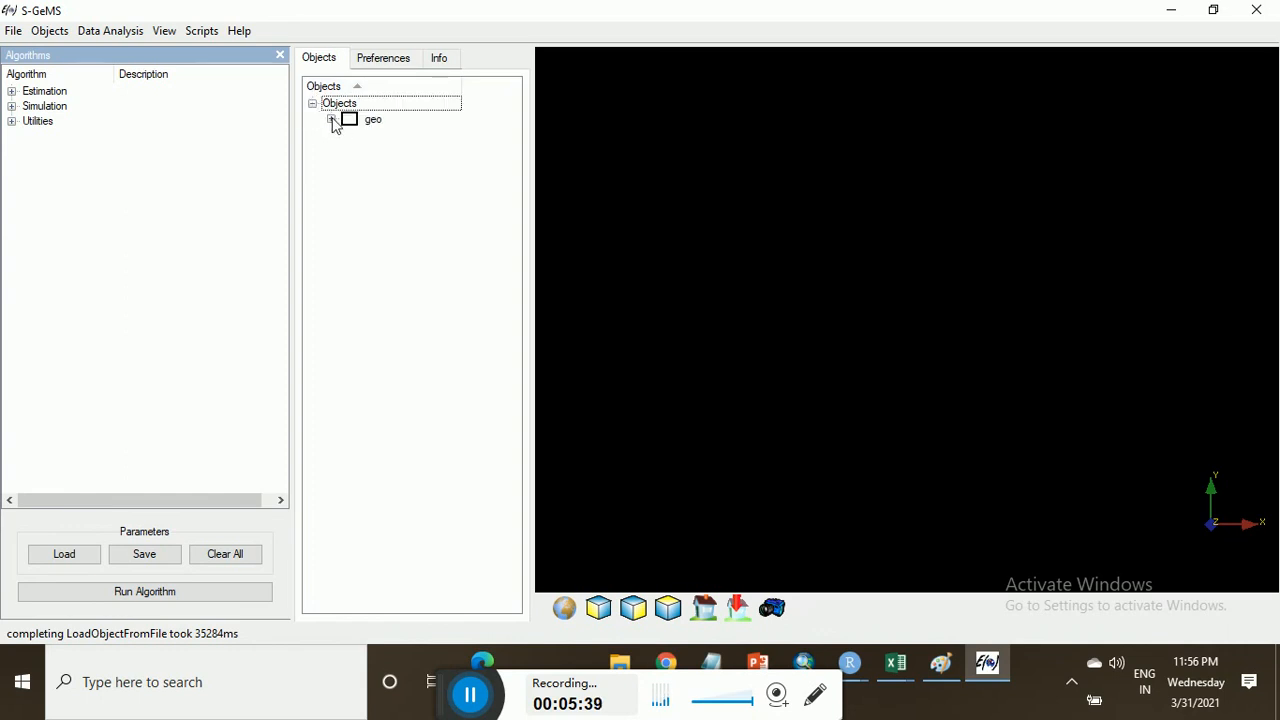
pyautogui.click(332, 120)
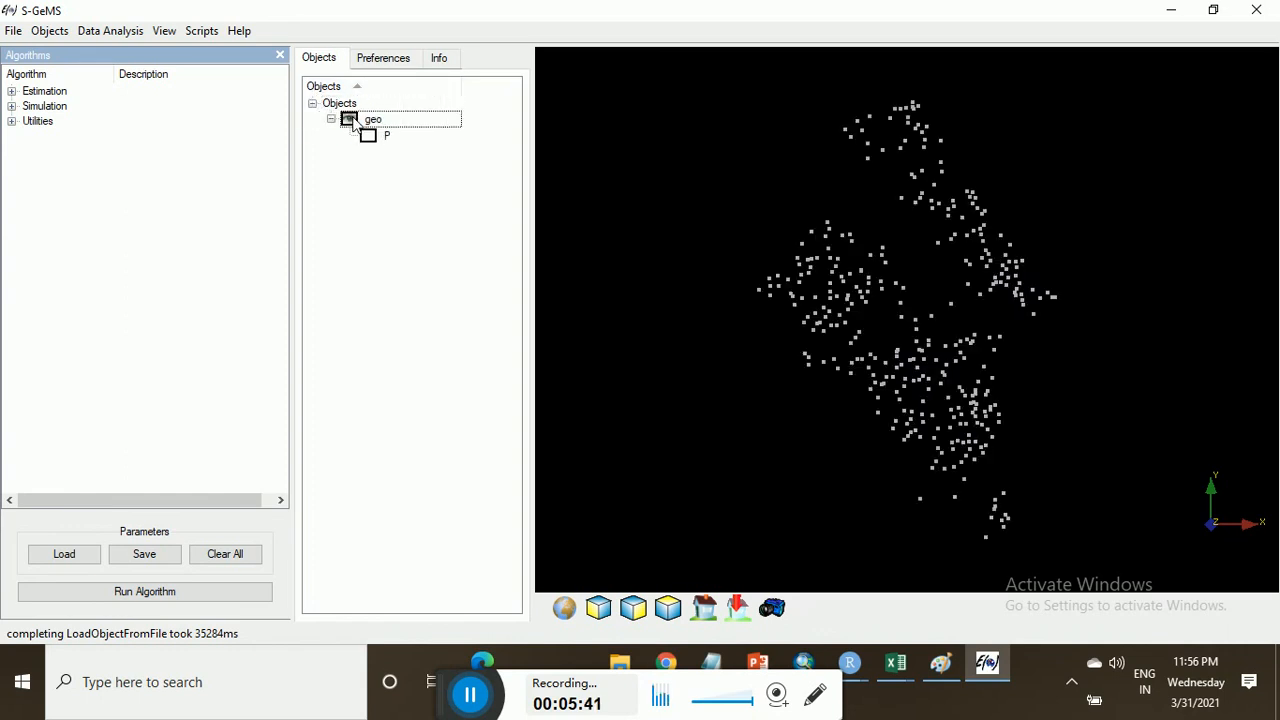
pyautogui.click(386, 136)
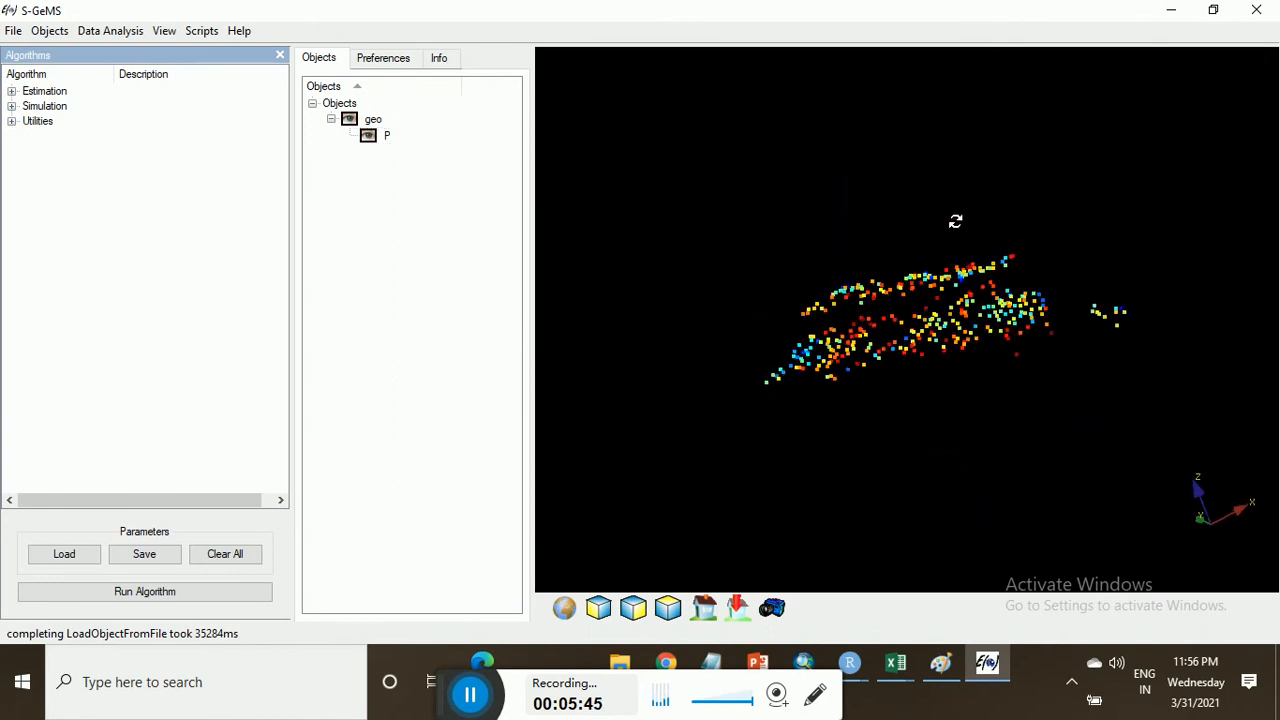
# Step: Orbit the point cloud through top, side-on and edge-on views to inspect it
pyautogui.moveTo(950, 300); pyautogui.dragTo(760, 360)
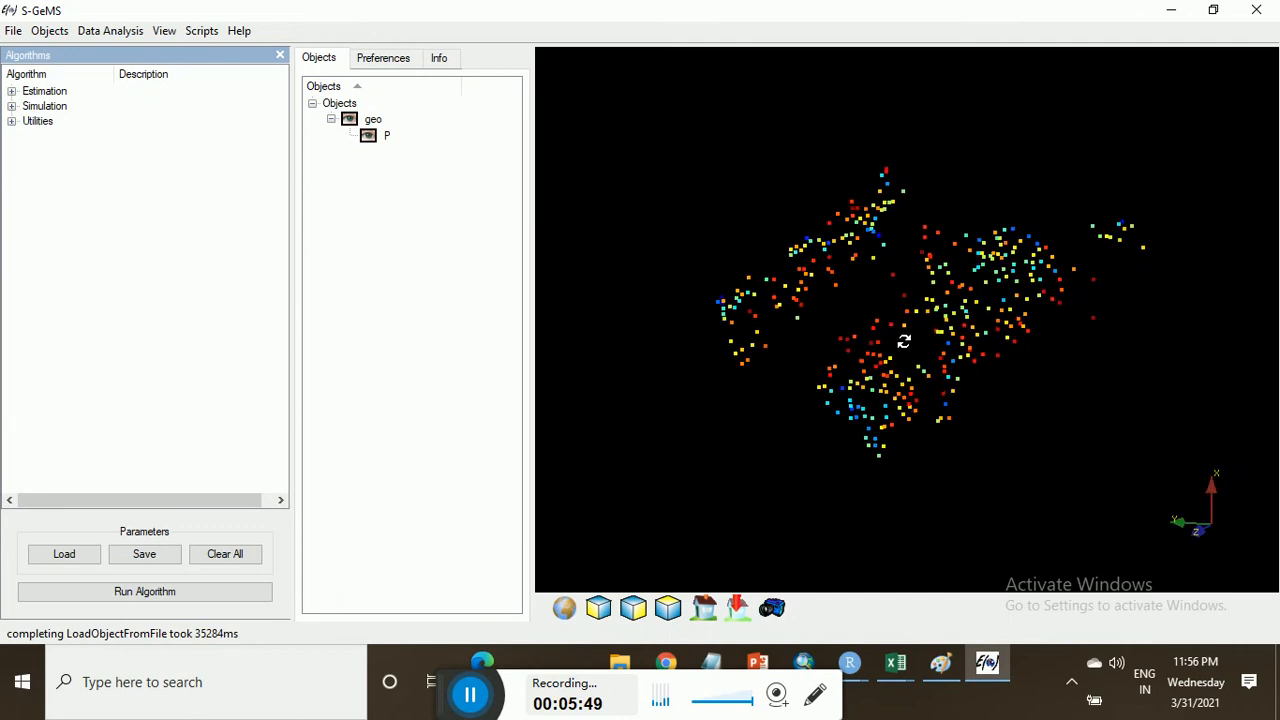
pyautogui.moveTo(904, 340); pyautogui.dragTo(1190, 376)
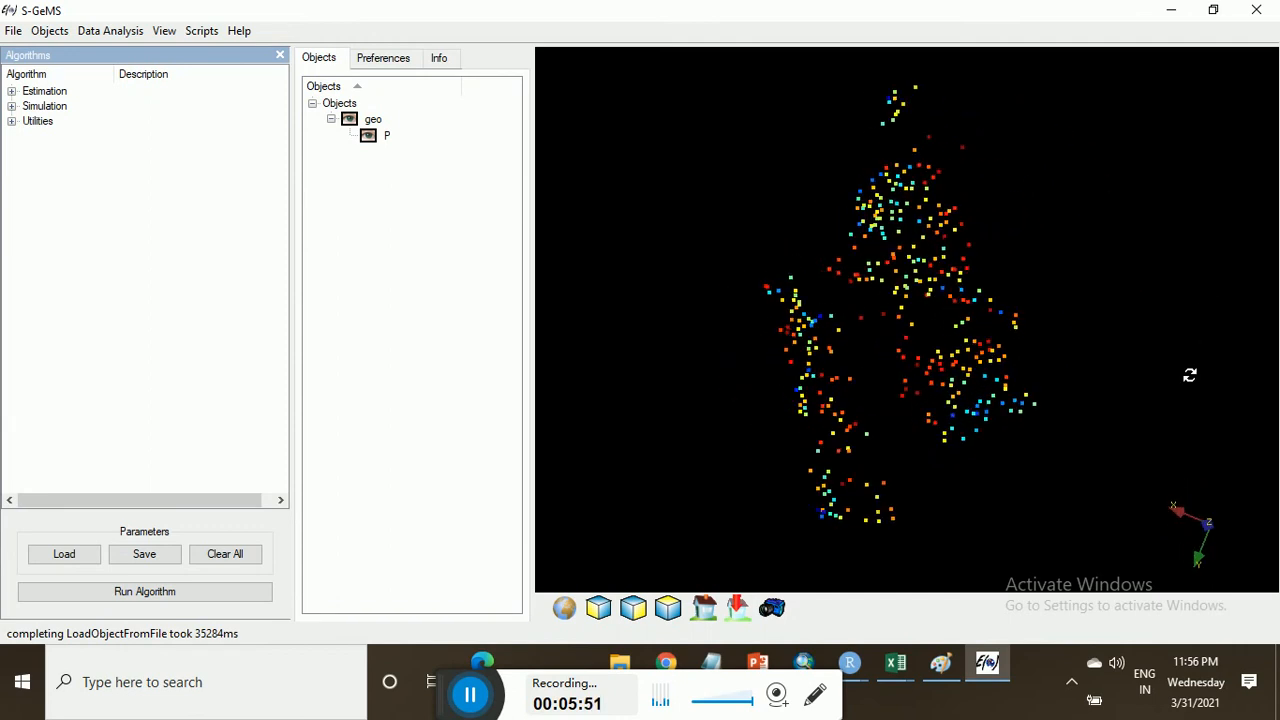
pyautogui.moveTo(900, 300); pyautogui.dragTo(900, 380)
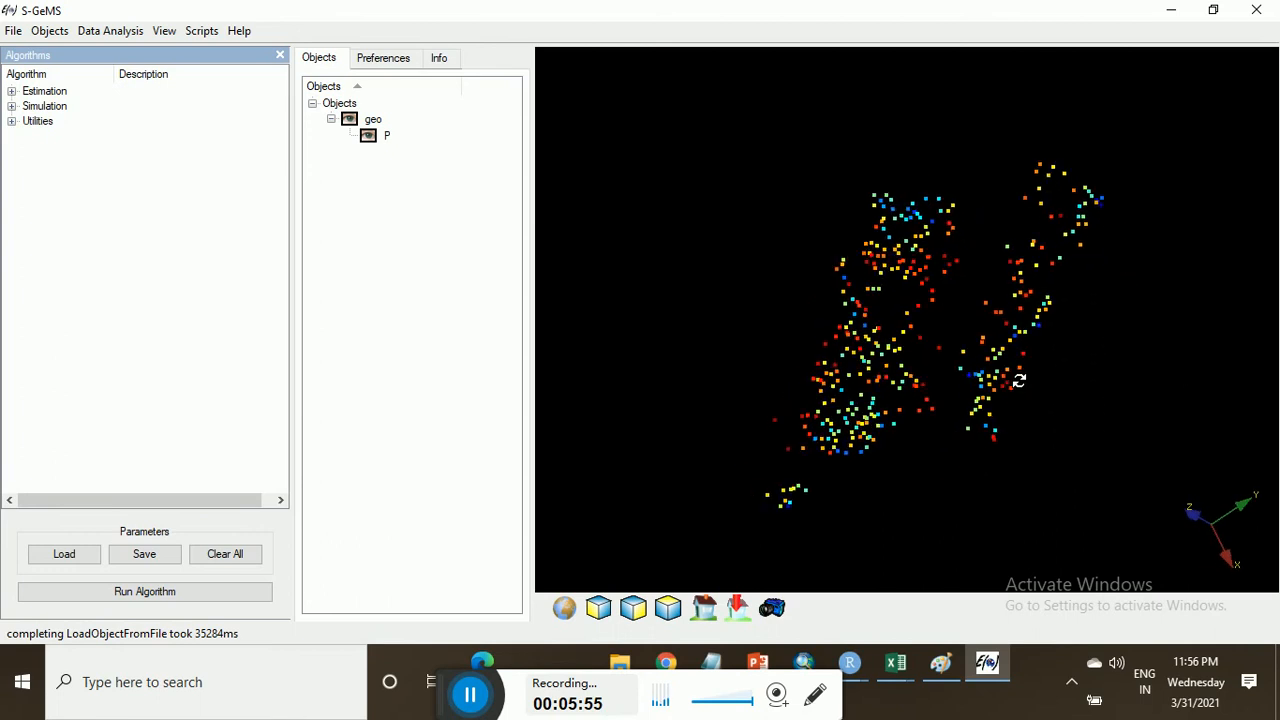
pyautogui.moveTo(1018, 380); pyautogui.dragTo(956, 362)
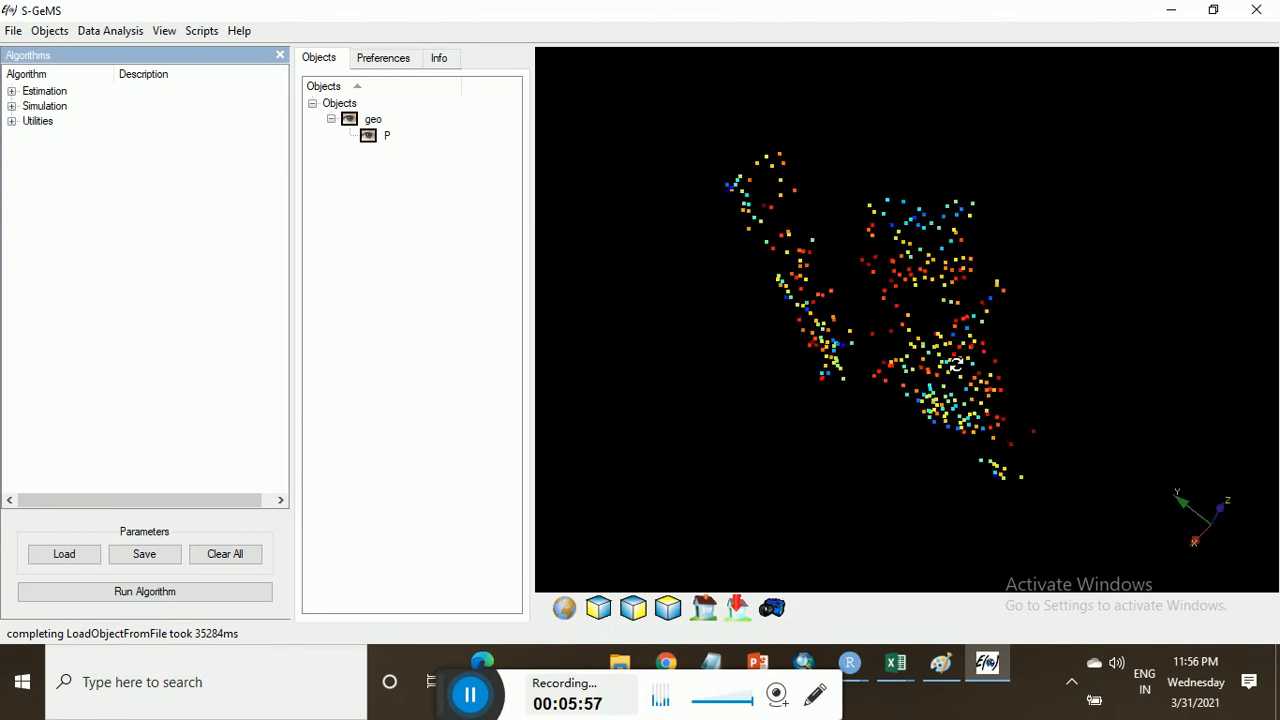
pyautogui.moveTo(956, 364); pyautogui.dragTo(990, 448)
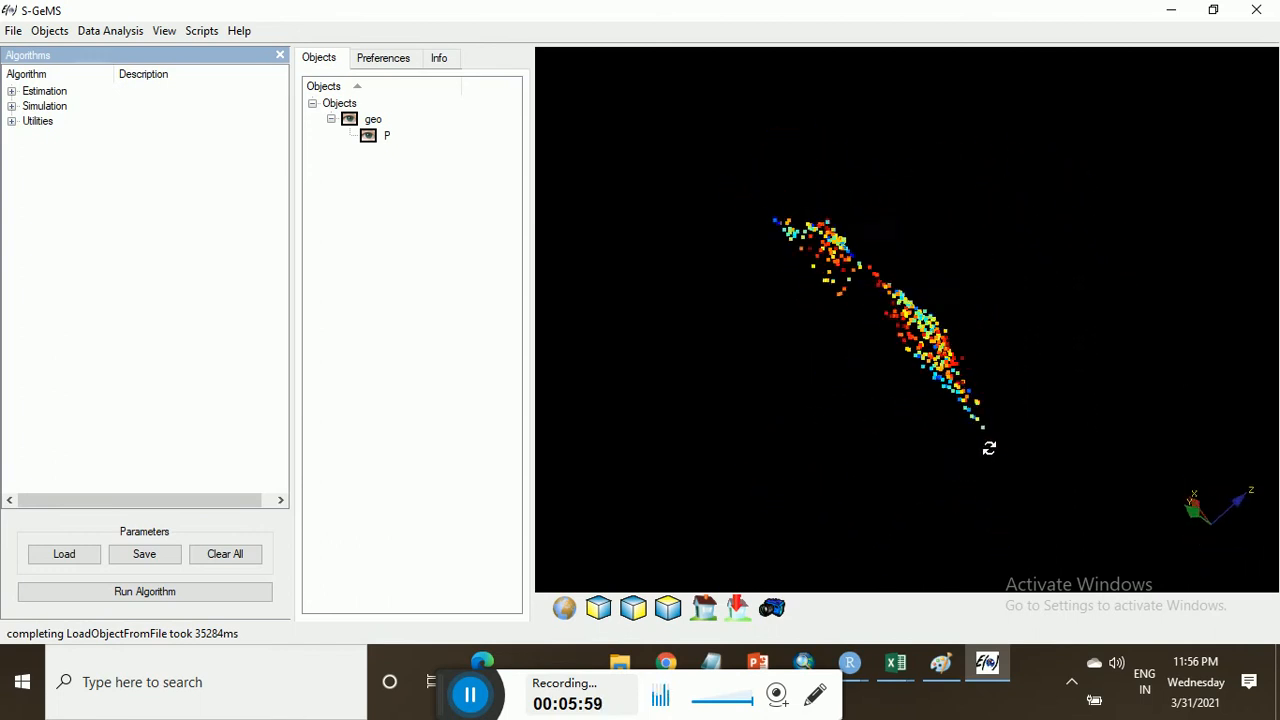
pyautogui.moveTo(988, 448); pyautogui.dragTo(876, 300)
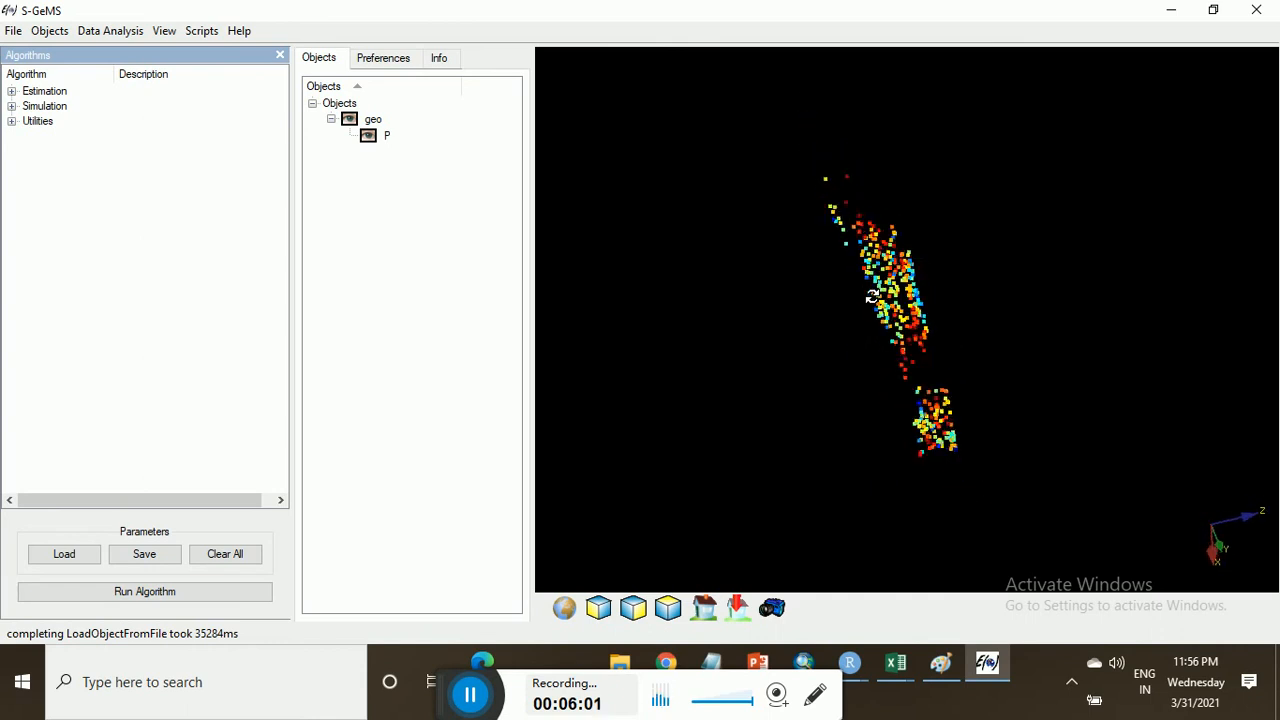
pyautogui.moveTo(900, 300); pyautogui.dragTo(870, 296)
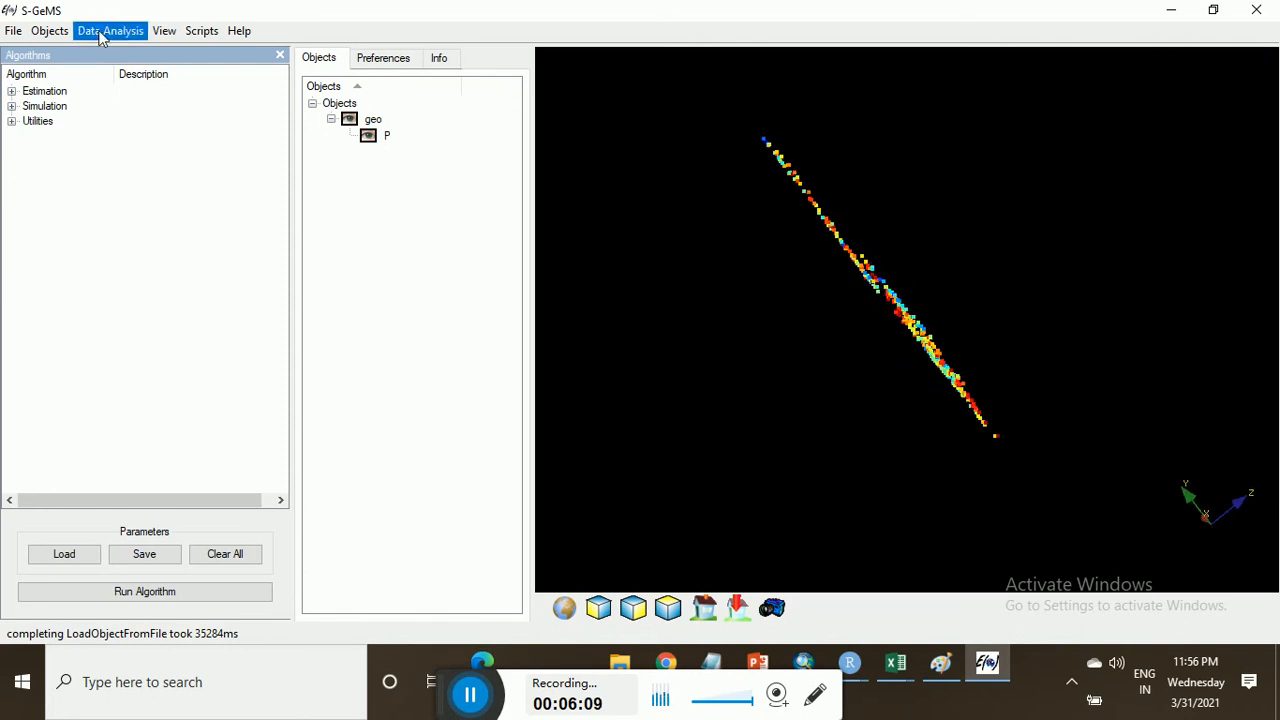
pyautogui.click(110, 30)
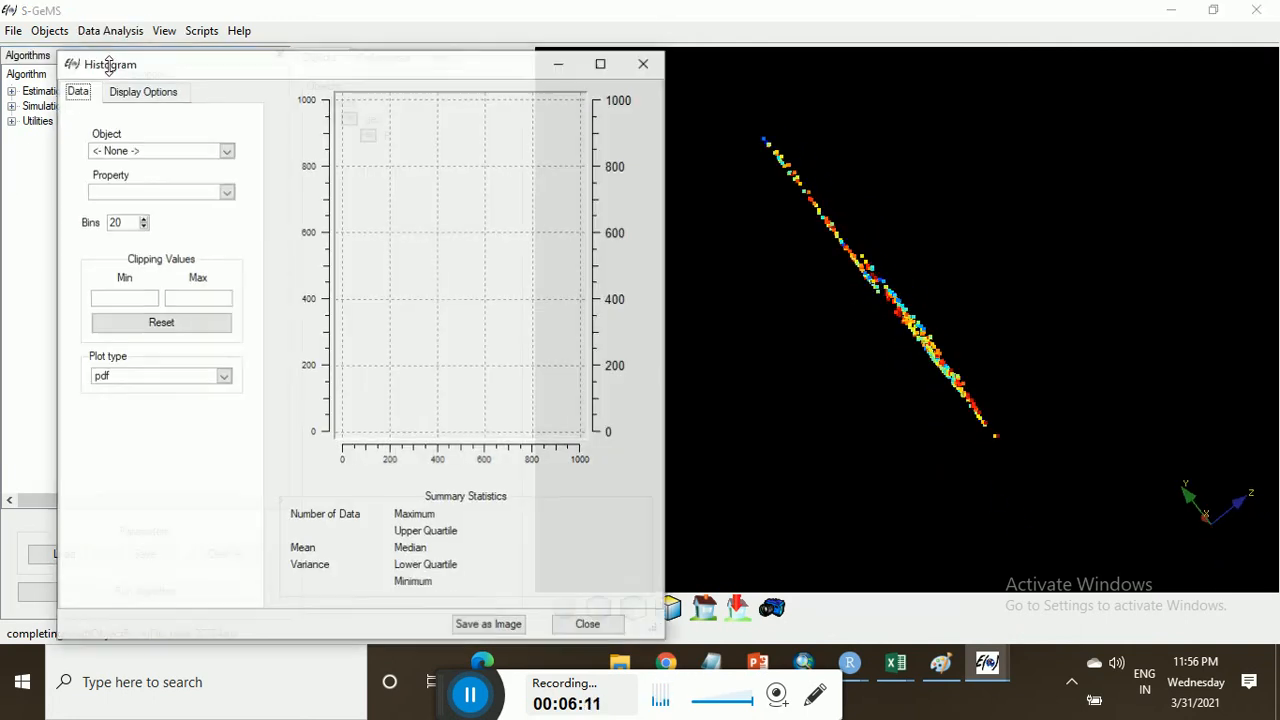
pyautogui.click(226, 150)
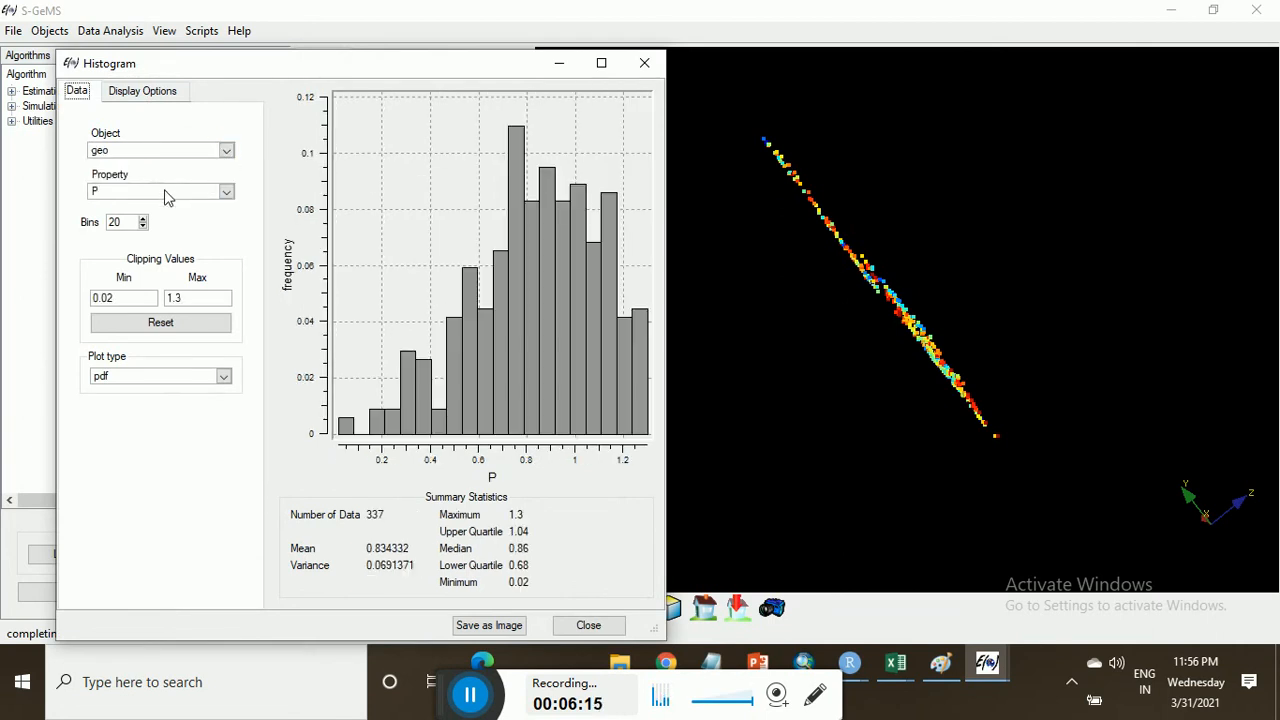
pyautogui.moveTo(148, 266)
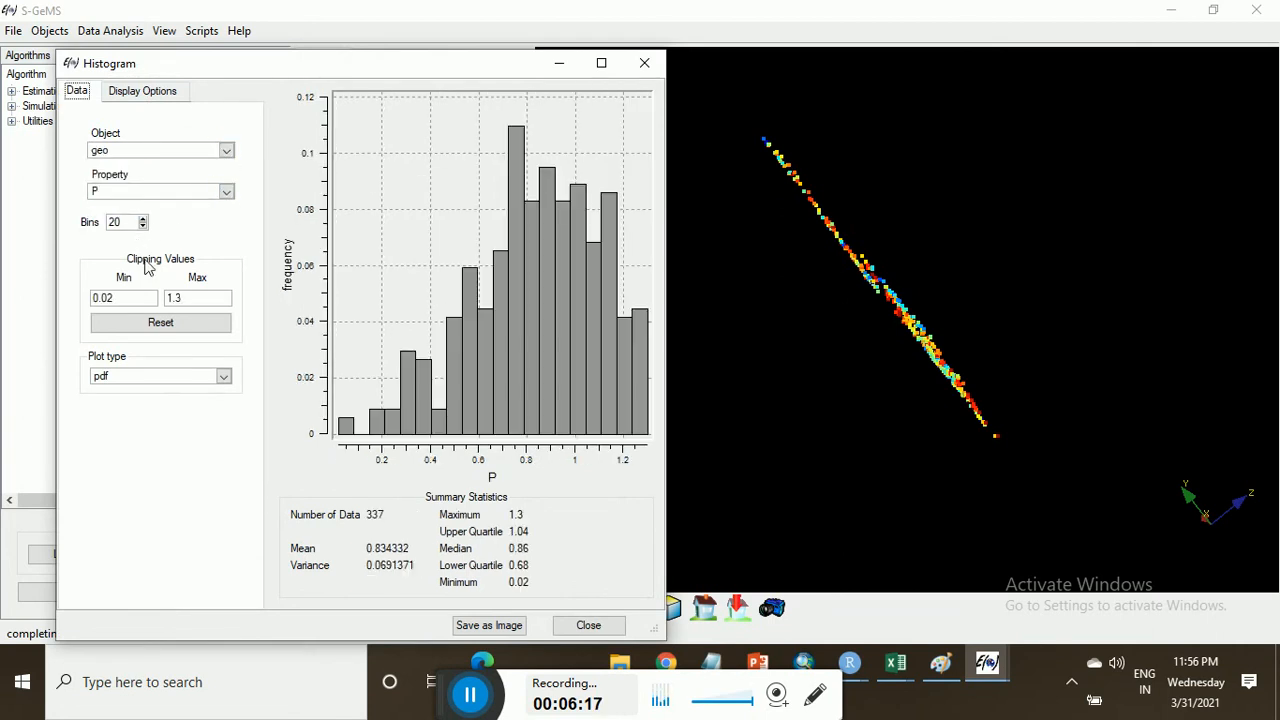
pyautogui.moveTo(556, 368)
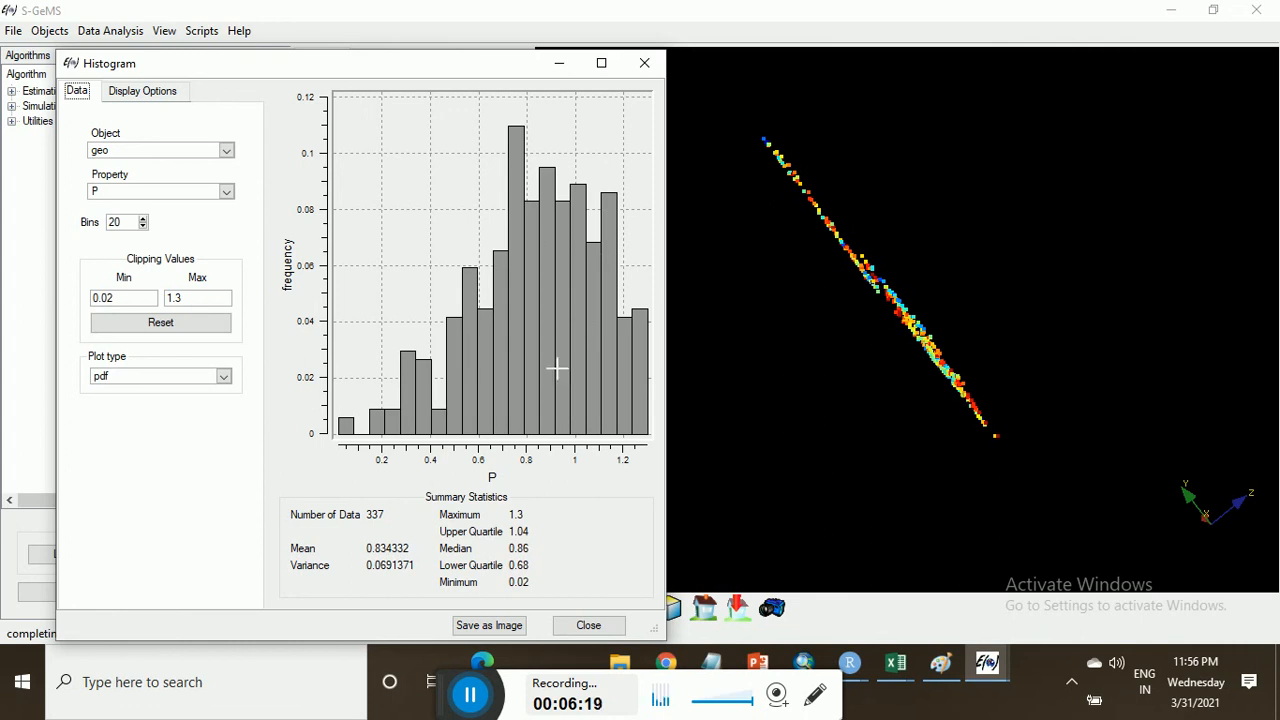
pyautogui.moveTo(332, 576)
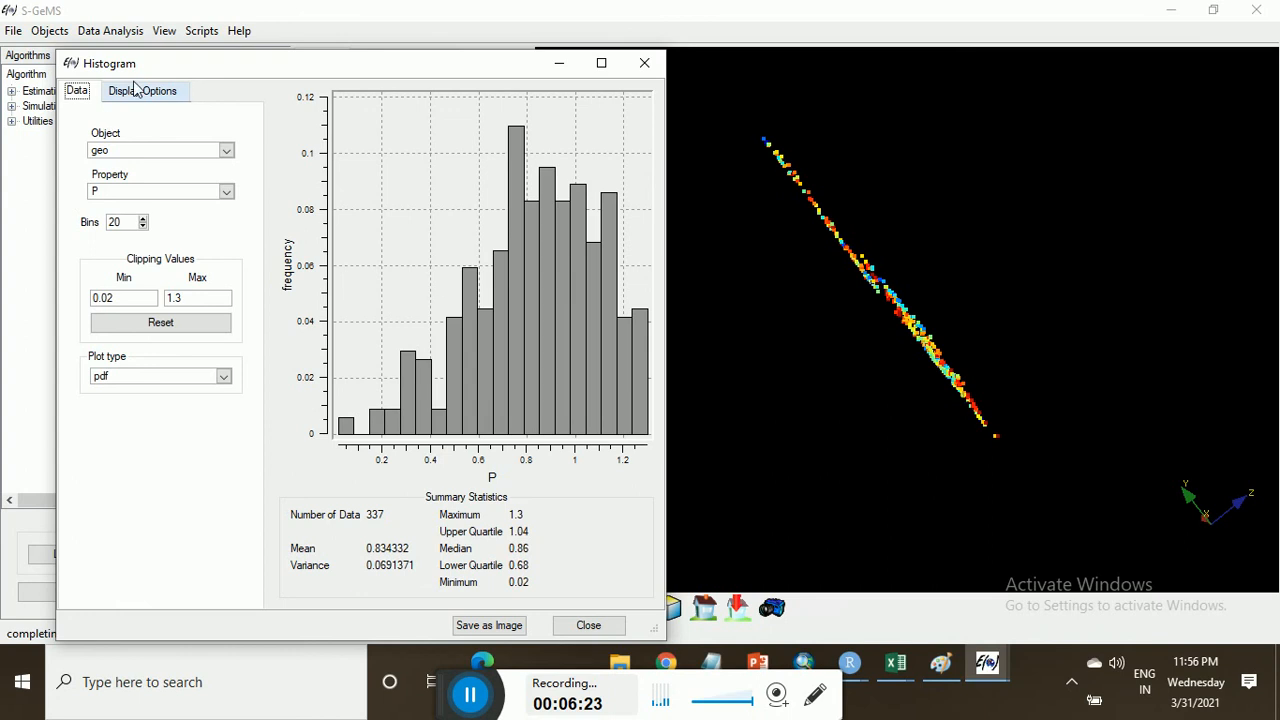
pyautogui.click(142, 90)
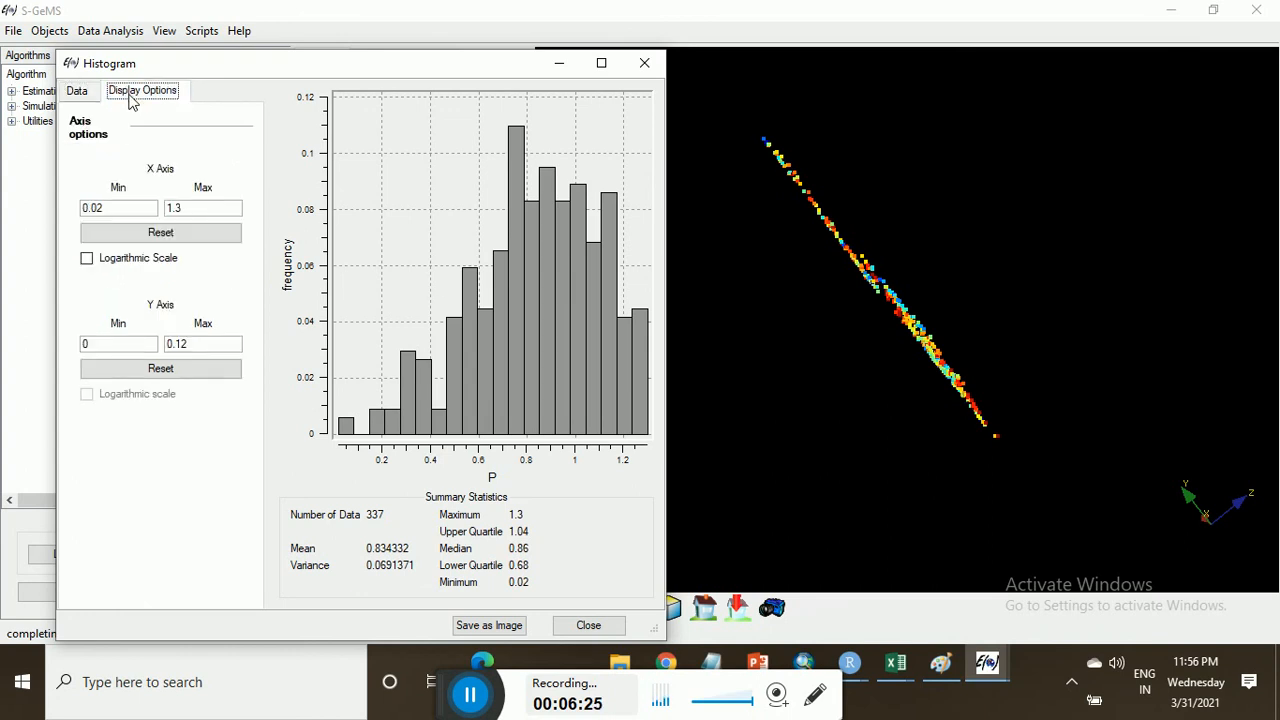
pyautogui.click(88, 258)
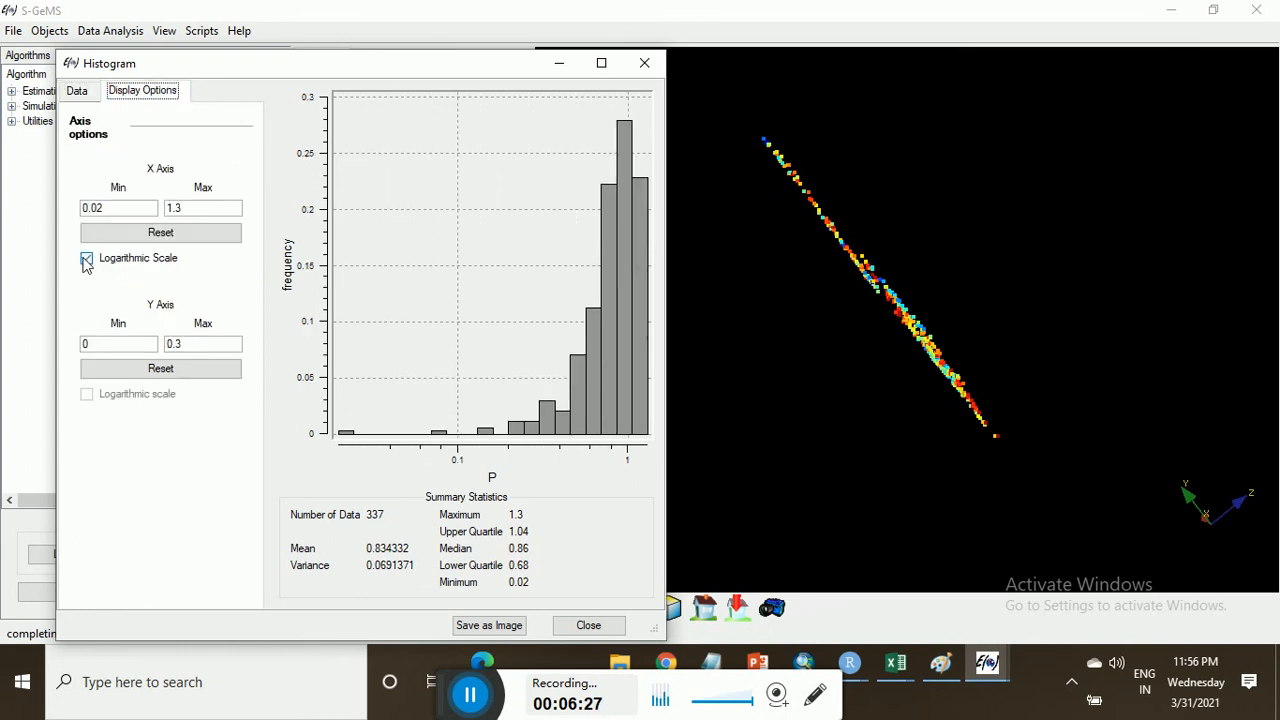
pyautogui.click(86, 258)
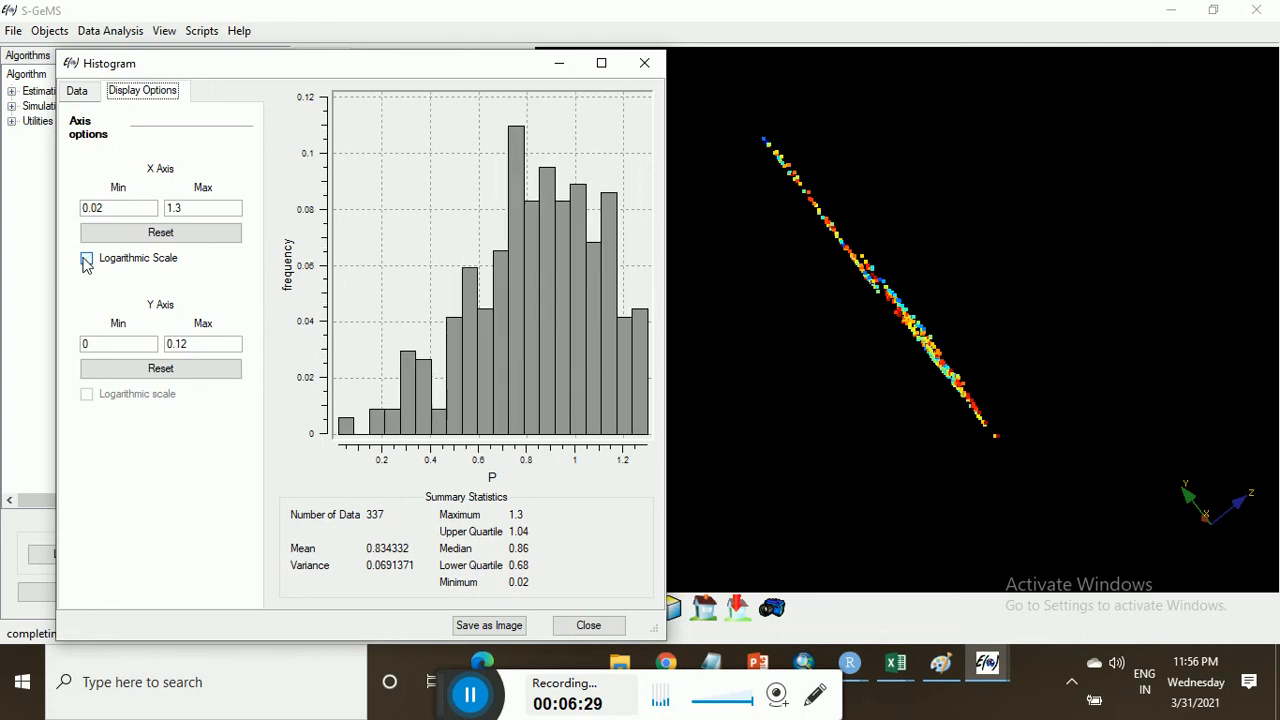
pyautogui.click(86, 258)
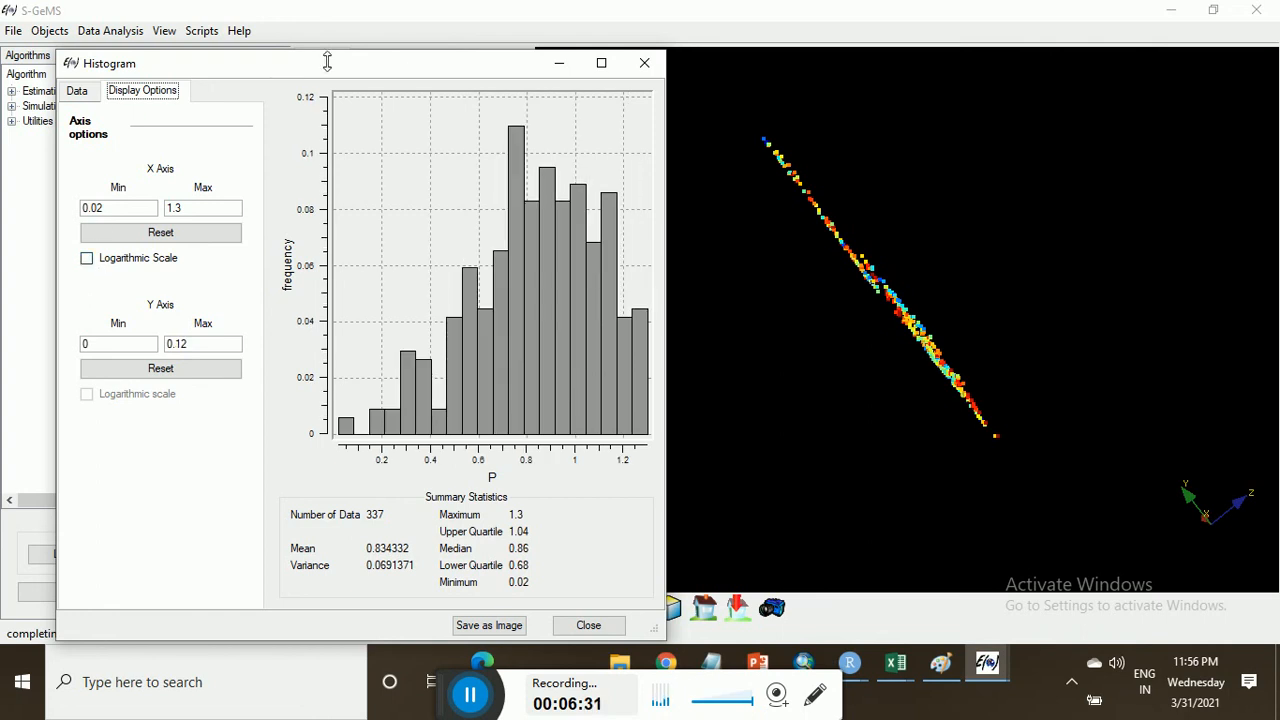
pyautogui.click(76, 90)
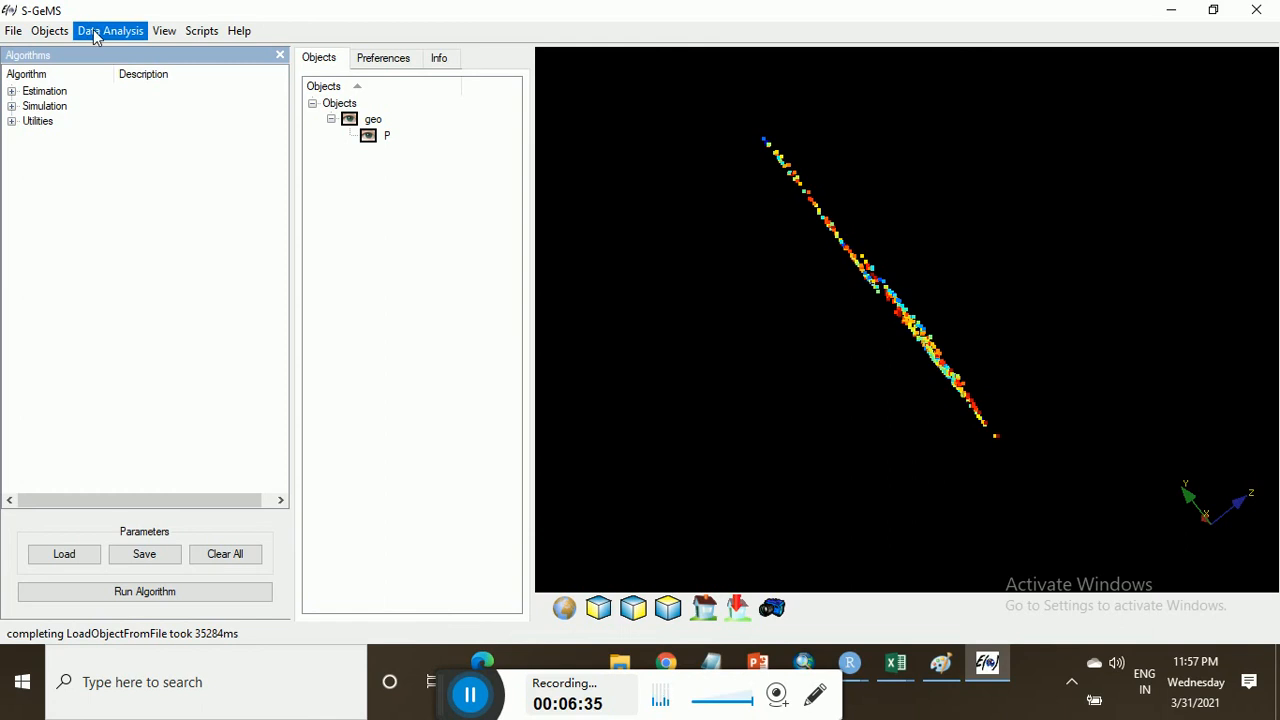
pyautogui.moveTo(112, 84)
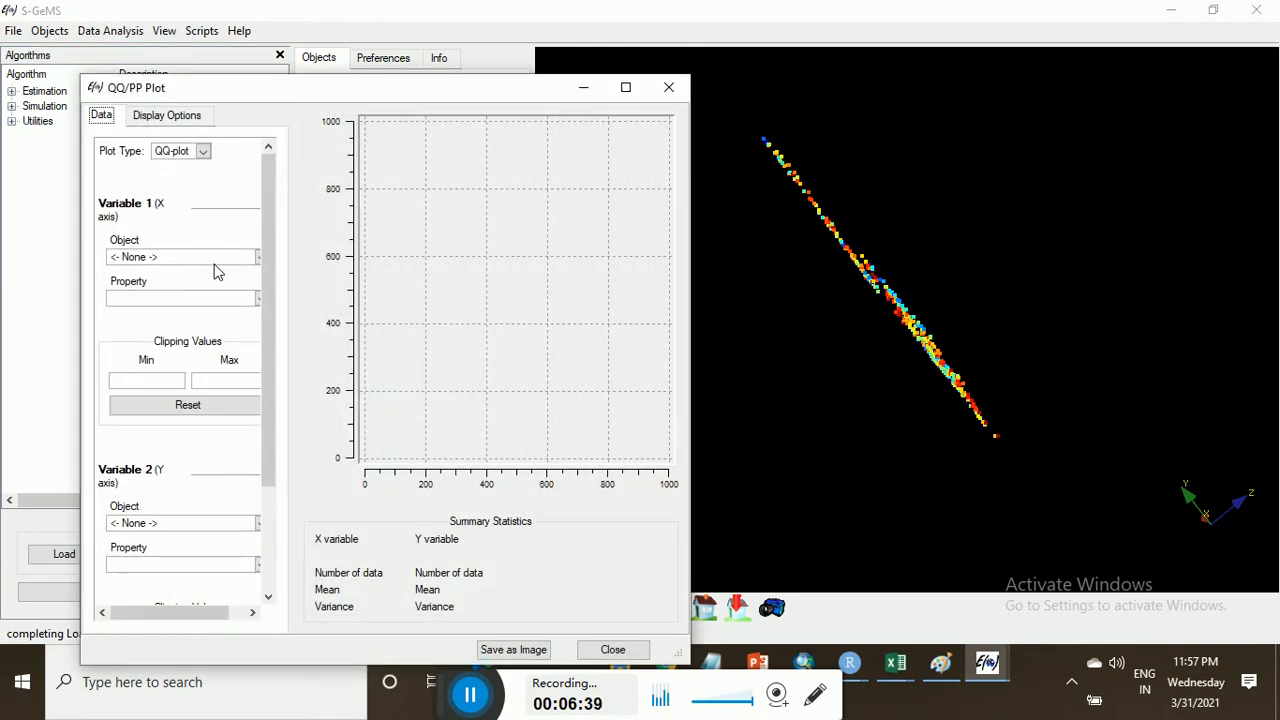
# Step: Set both QQ plot variables to object geo, property P, and display the plot
pyautogui.click(180, 256)
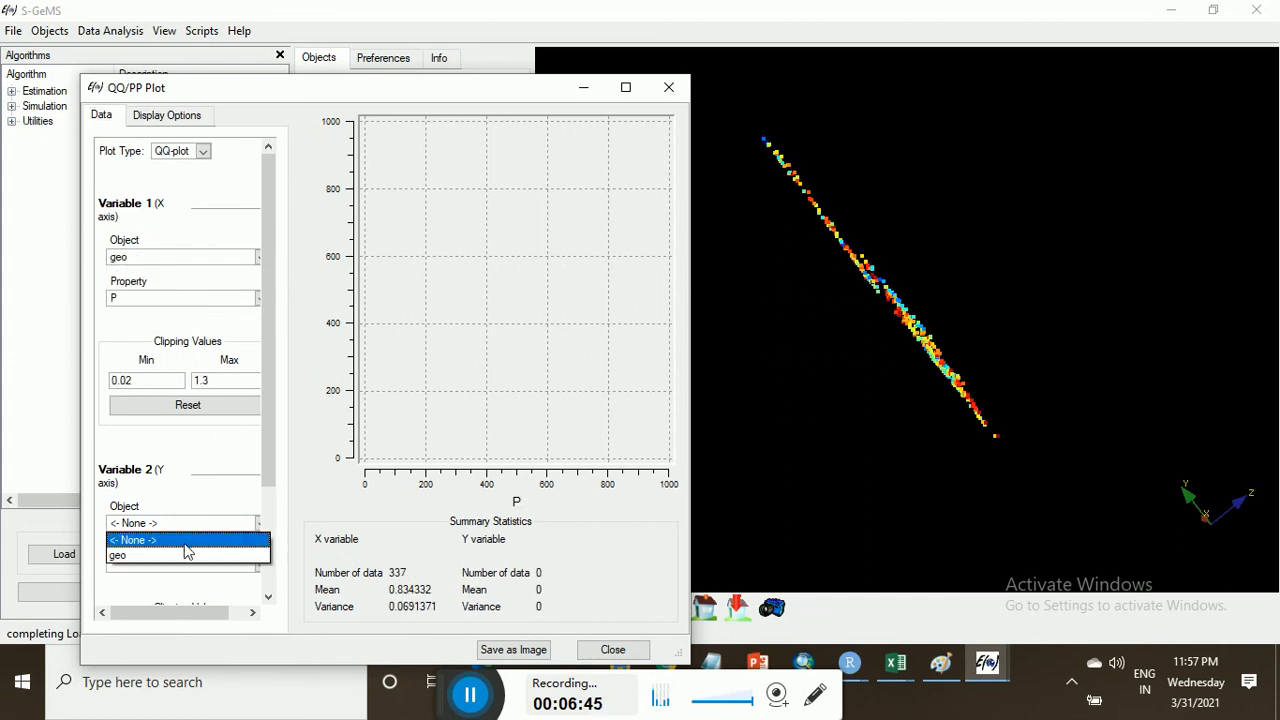
pyautogui.click(118, 556)
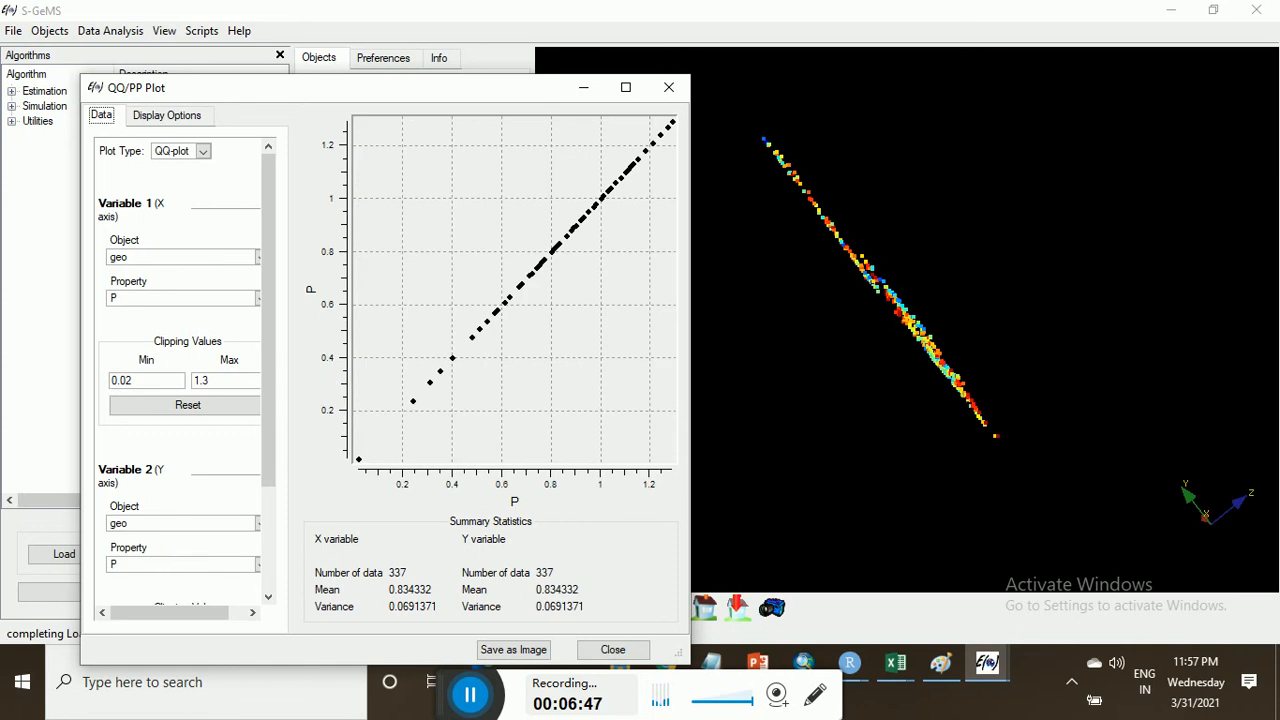
pyautogui.scroll(-3)
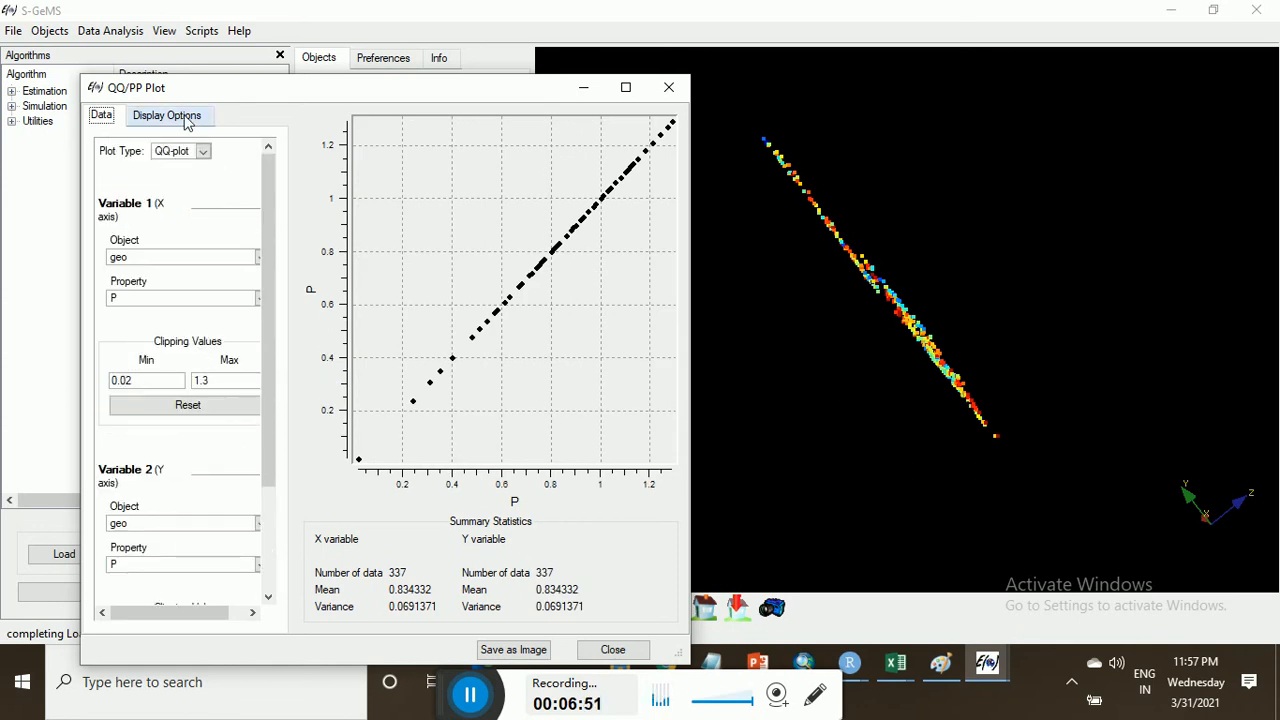
pyautogui.click(612, 648)
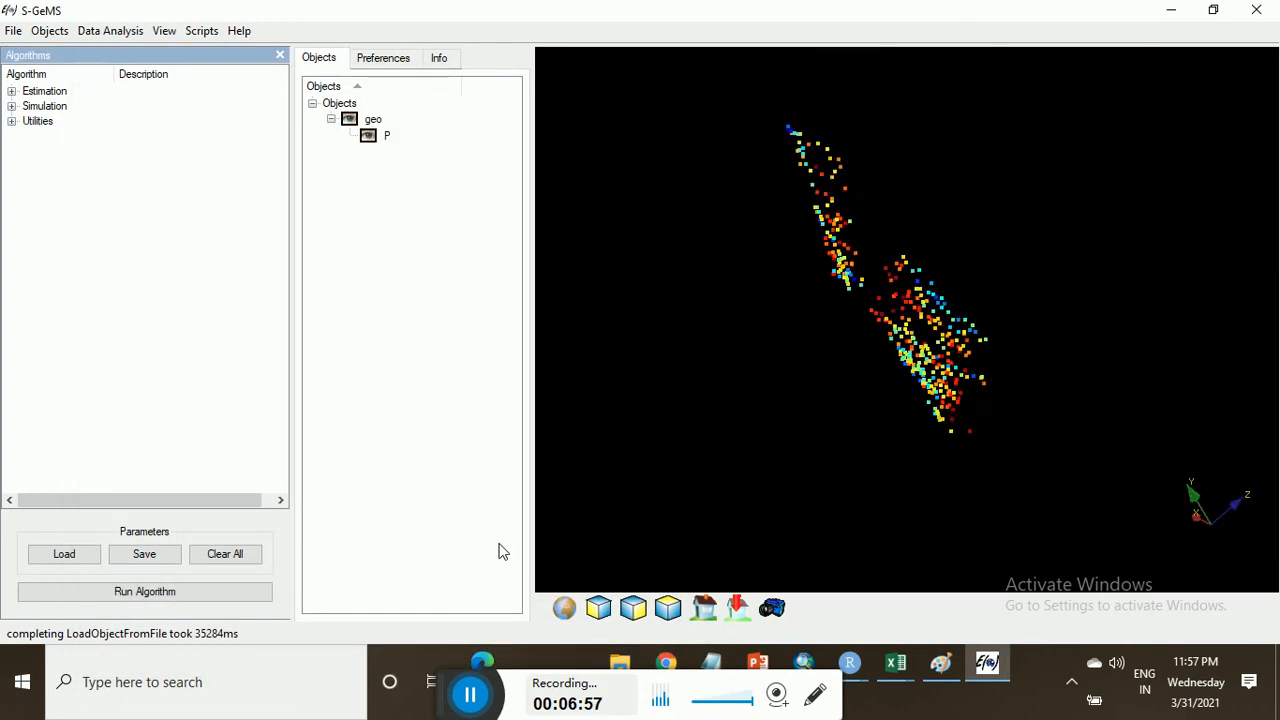
pyautogui.moveTo(900, 300); pyautogui.dragTo(868, 400)
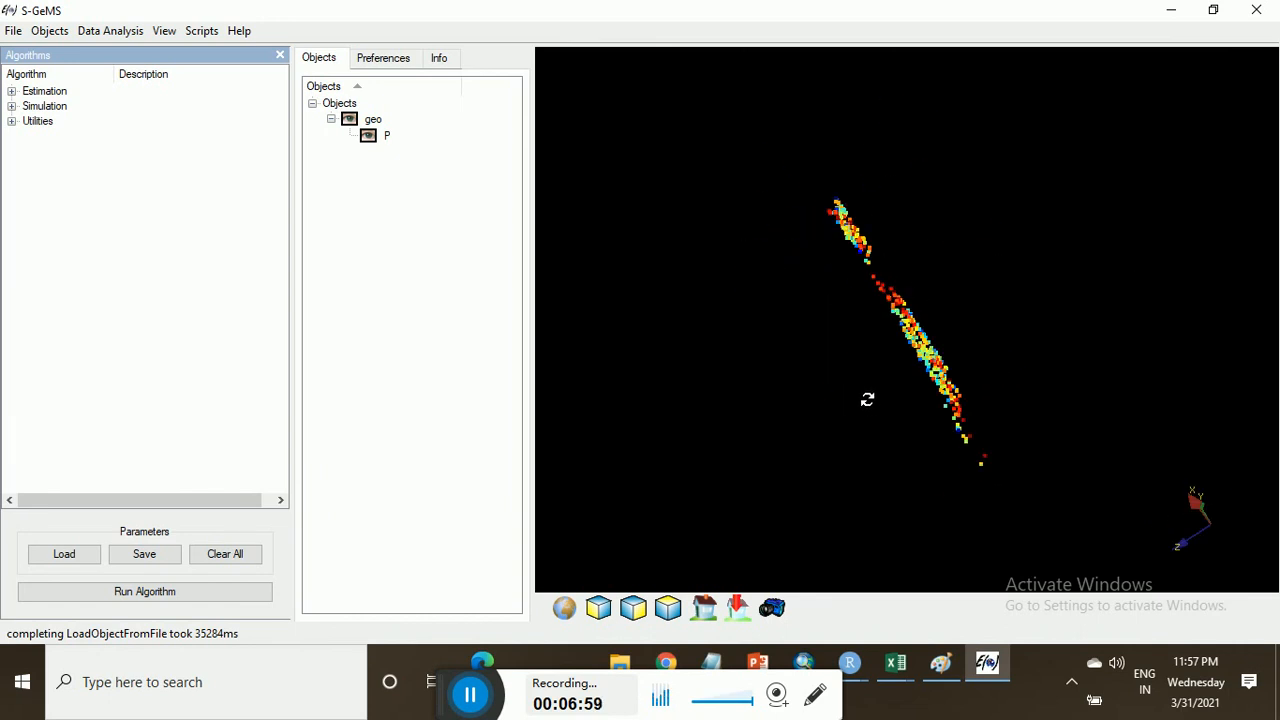